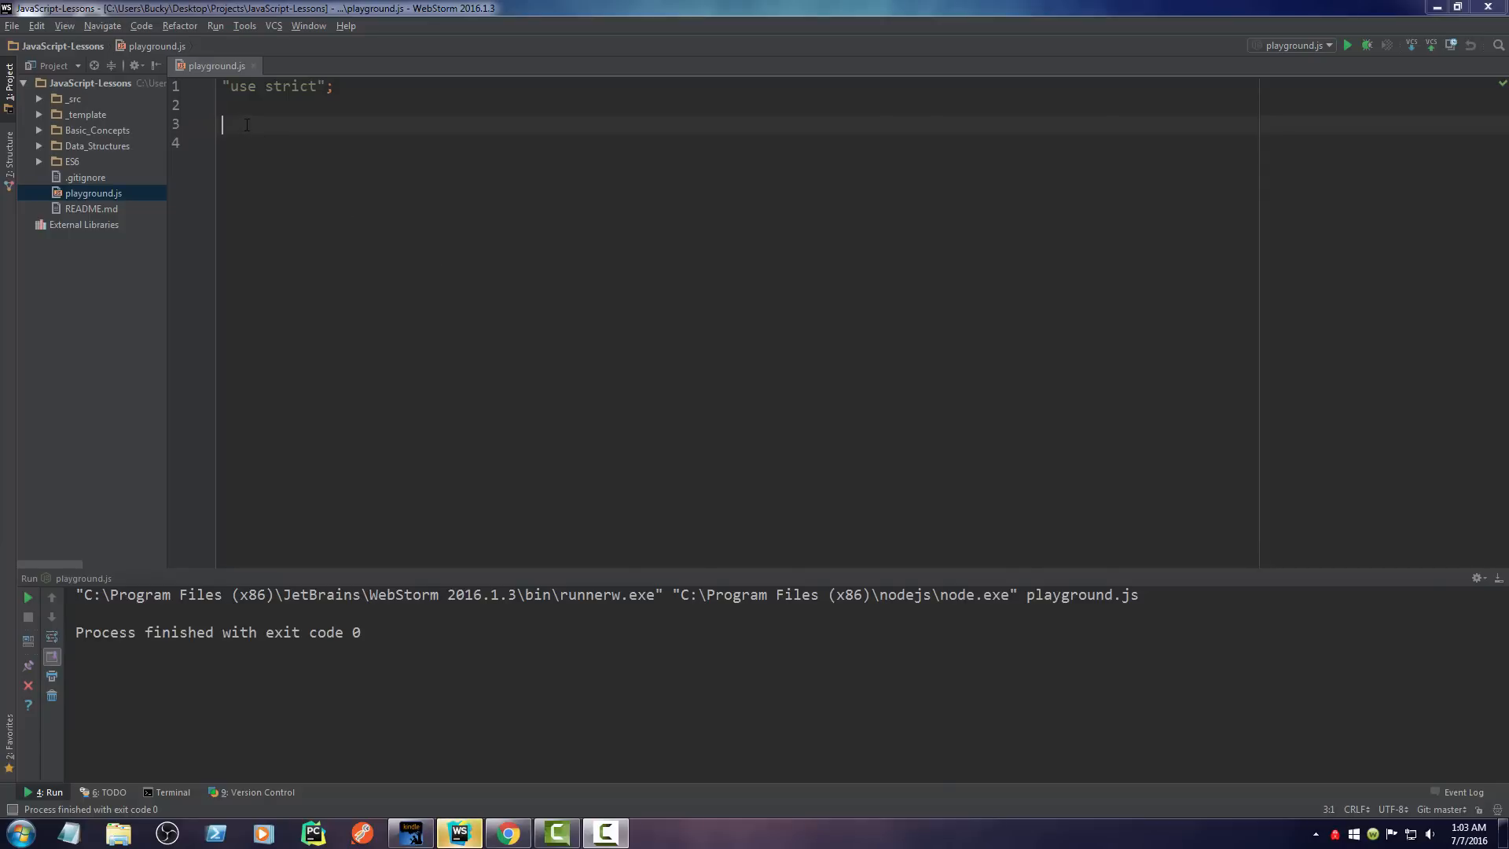
pyautogui.moveTo(173, 249)
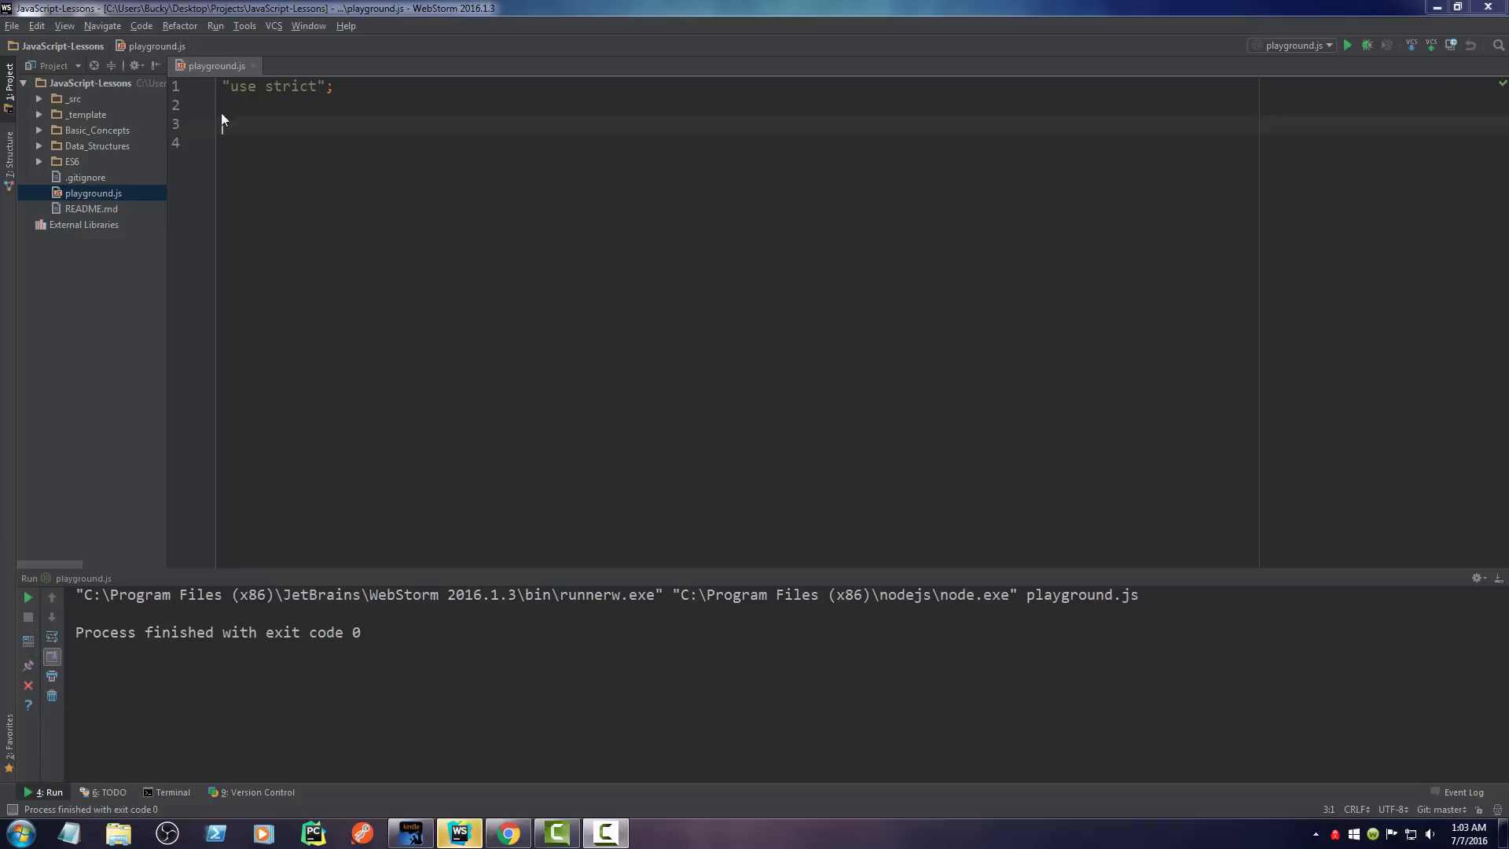
# Step: After discarding trial var/let drafts, type let movie on line 3 below "use strict"
pyautogui.click(243, 124)
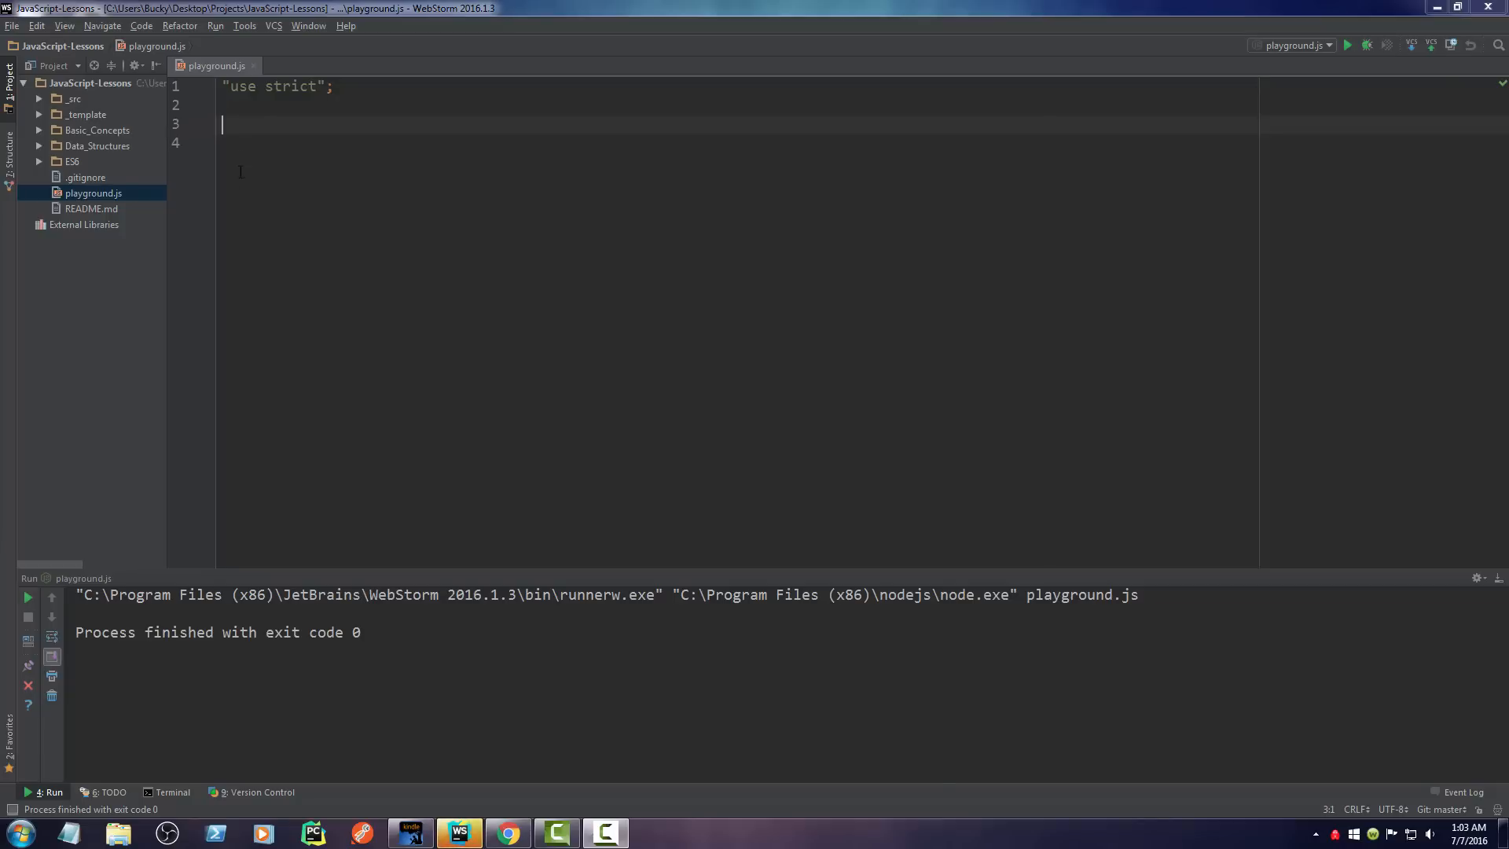
pyautogui.write('let')
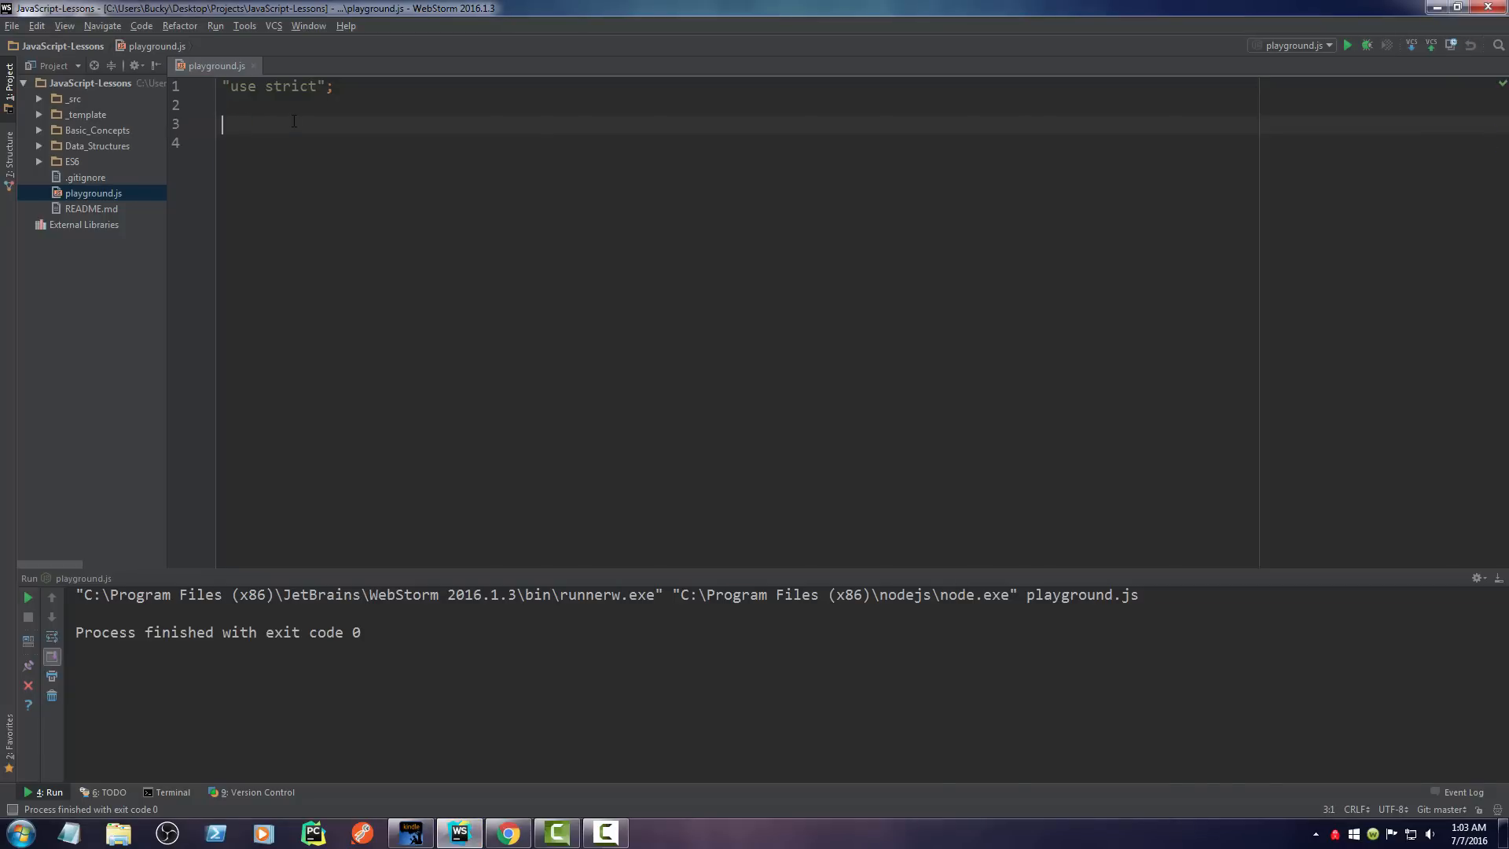
pyautogui.write('var')
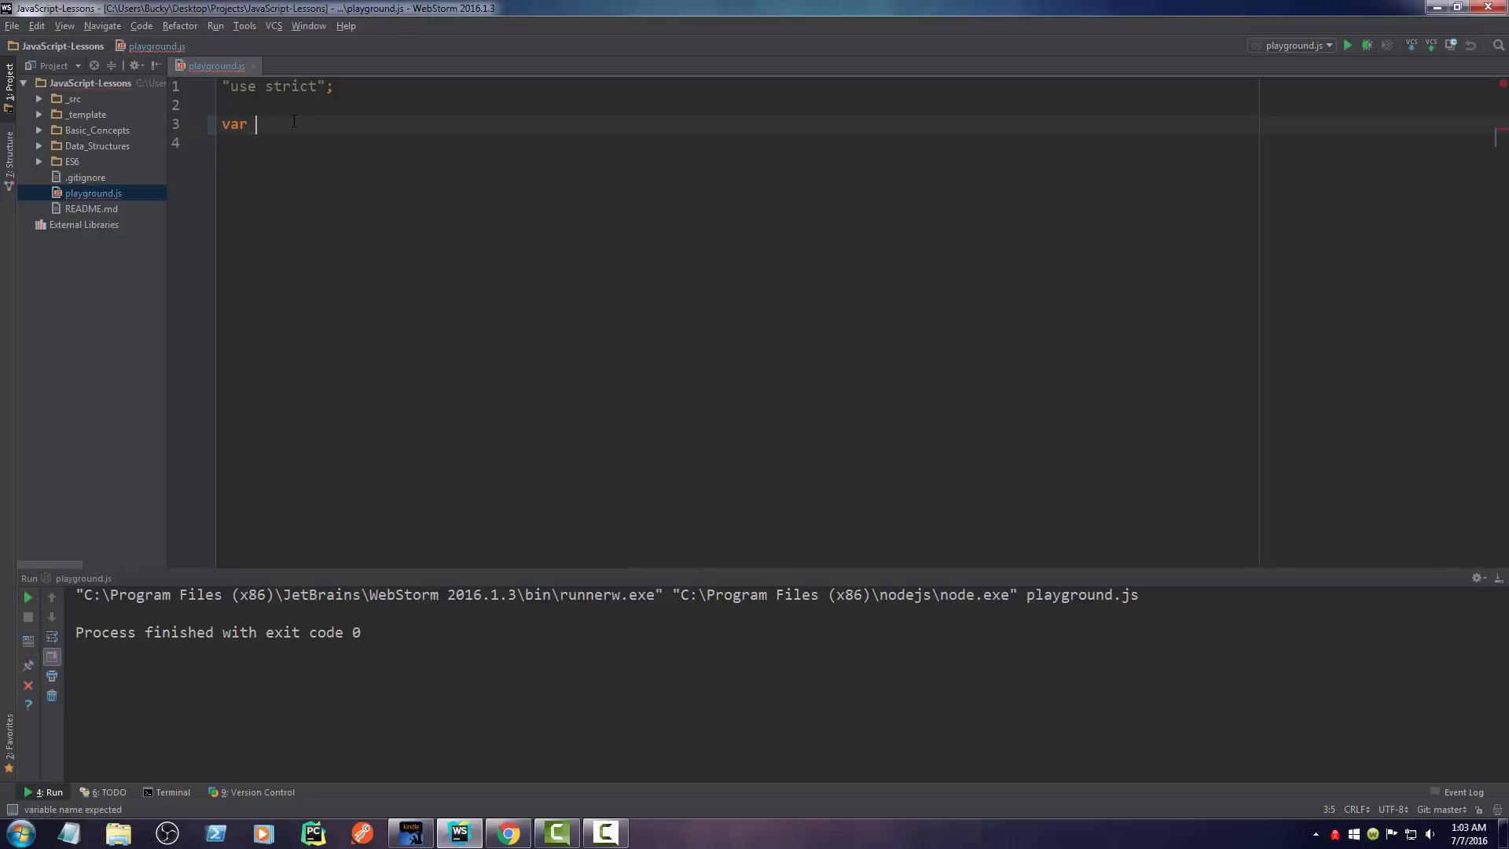
pyautogui.write('fdf')
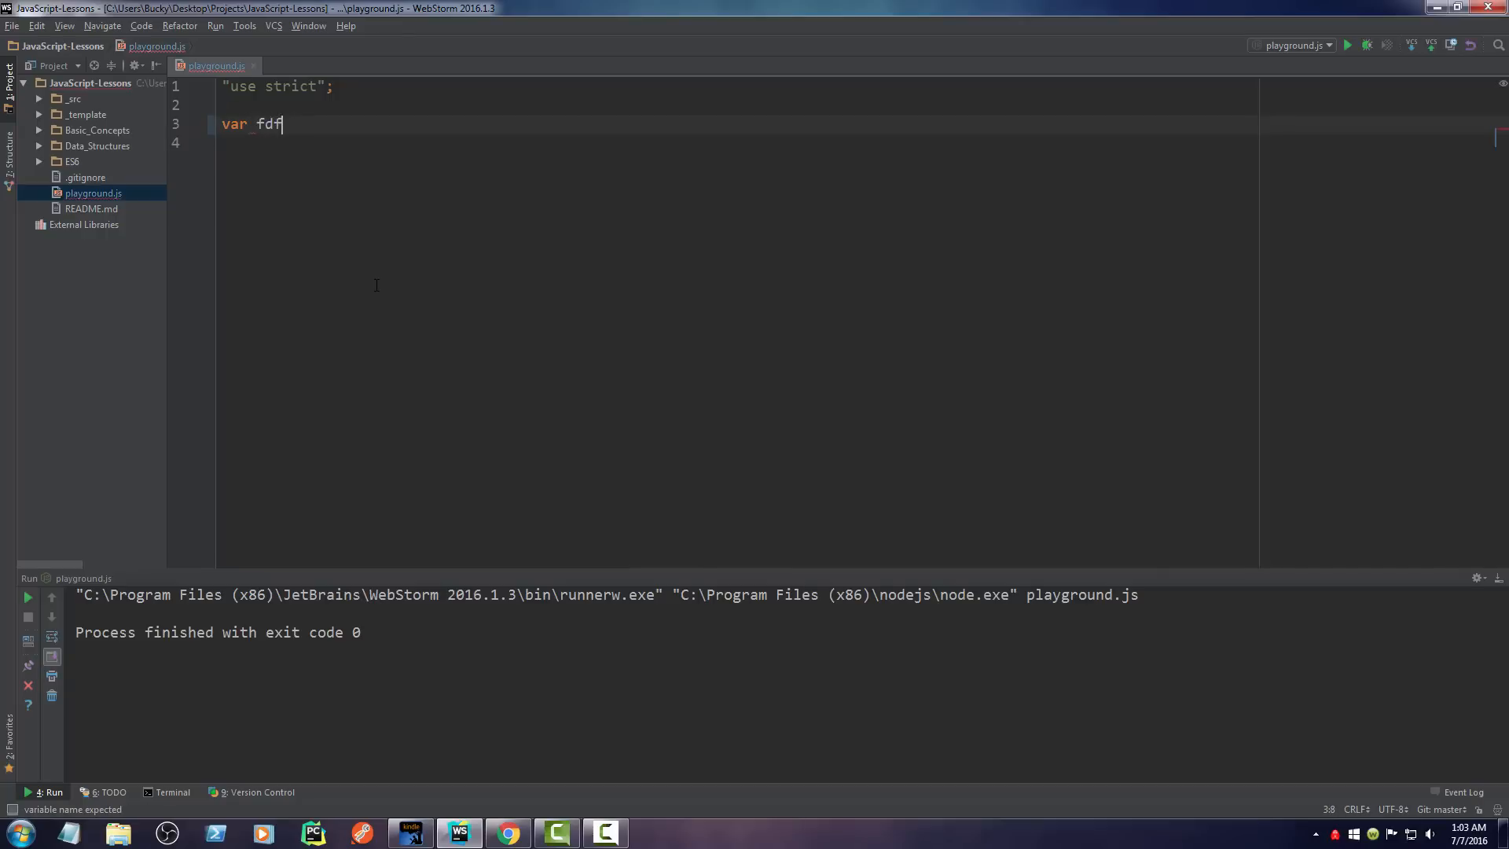
pyautogui.press('Ctrl+Z')
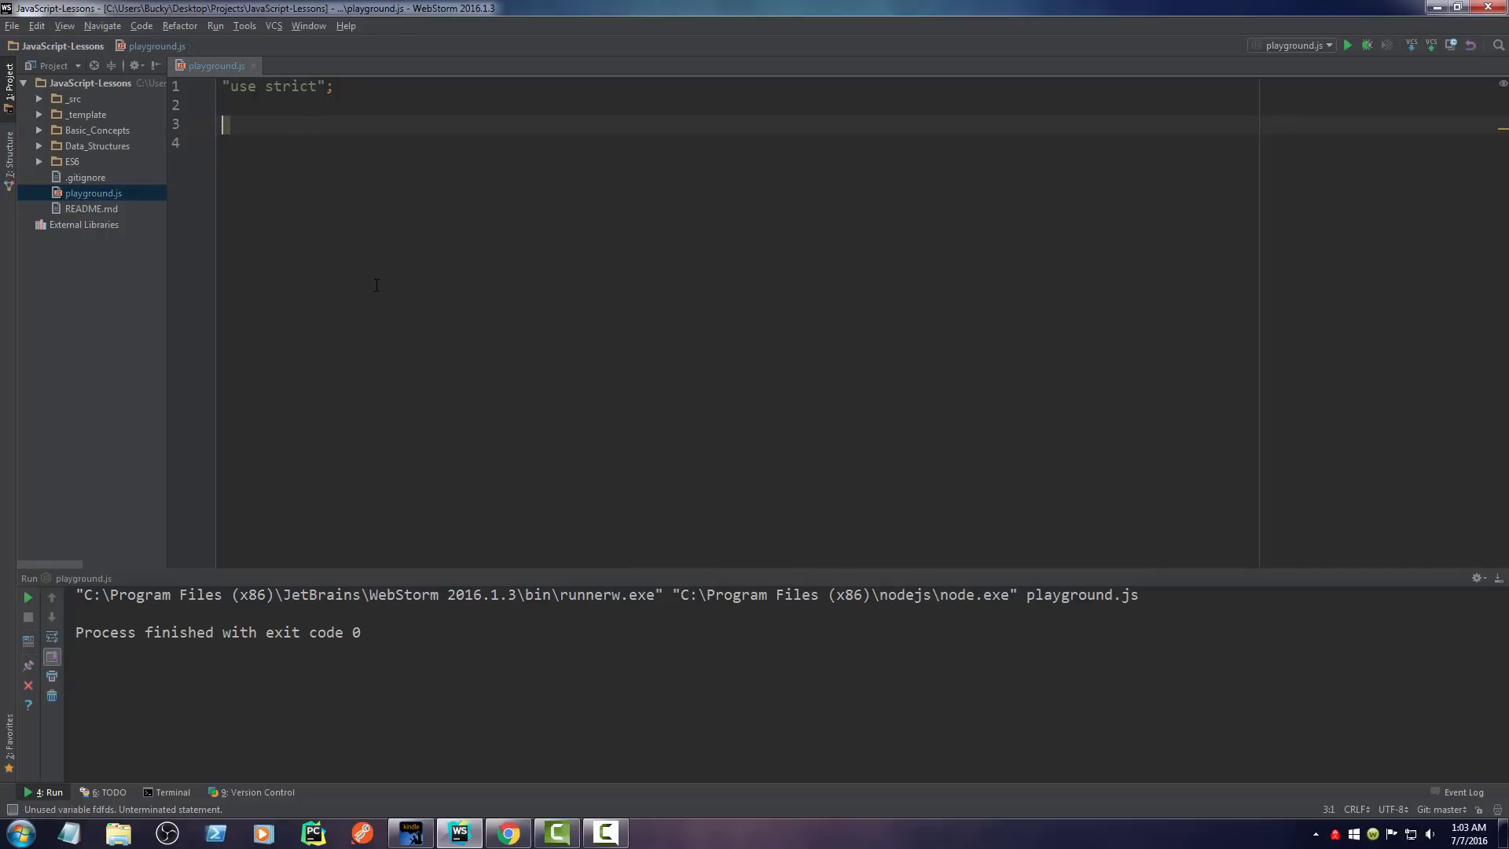
pyautogui.write('let')
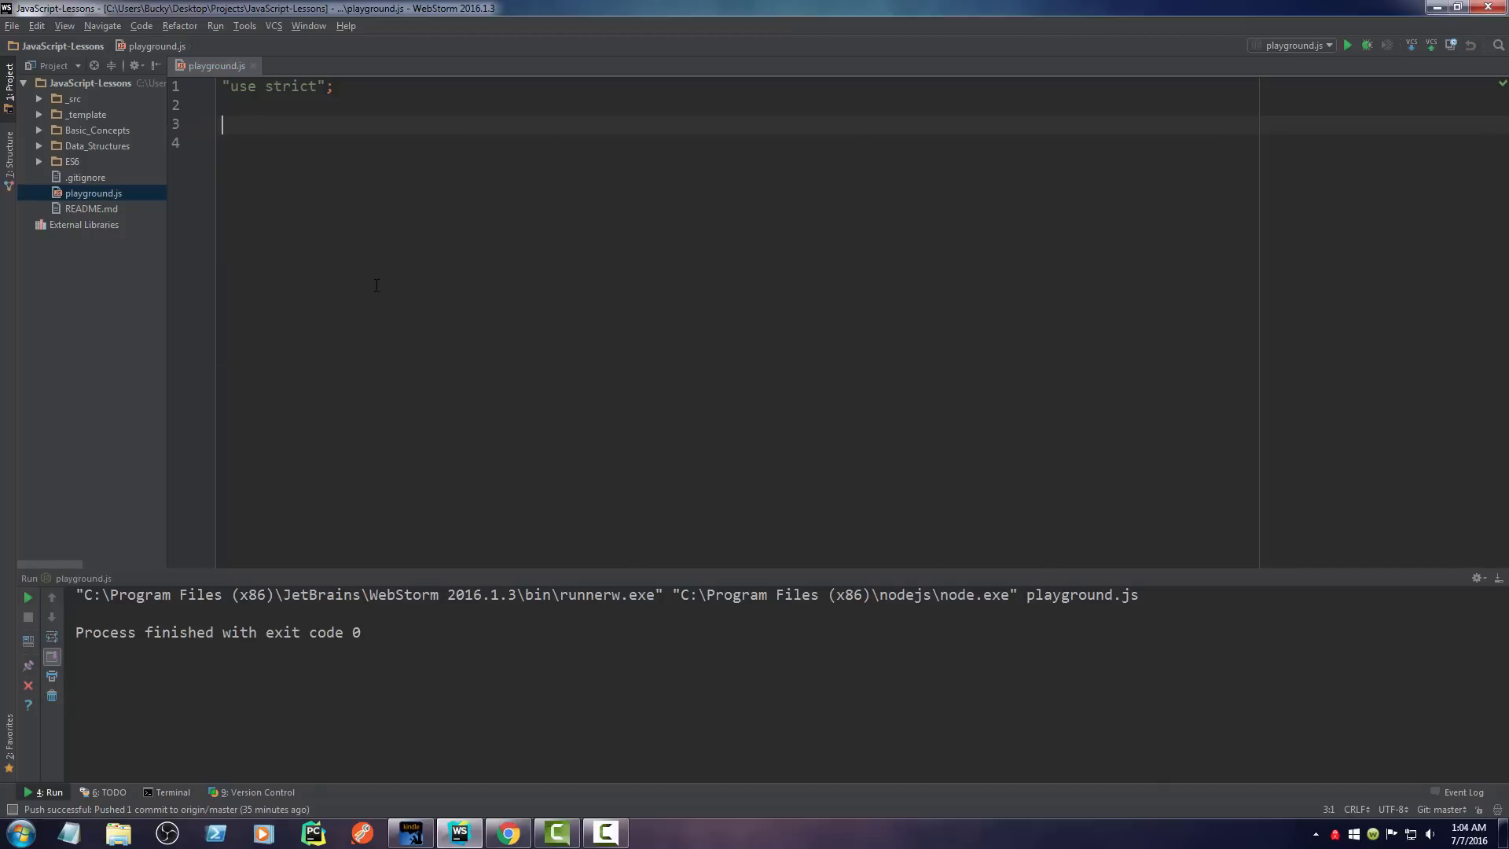
pyautogui.write('var')
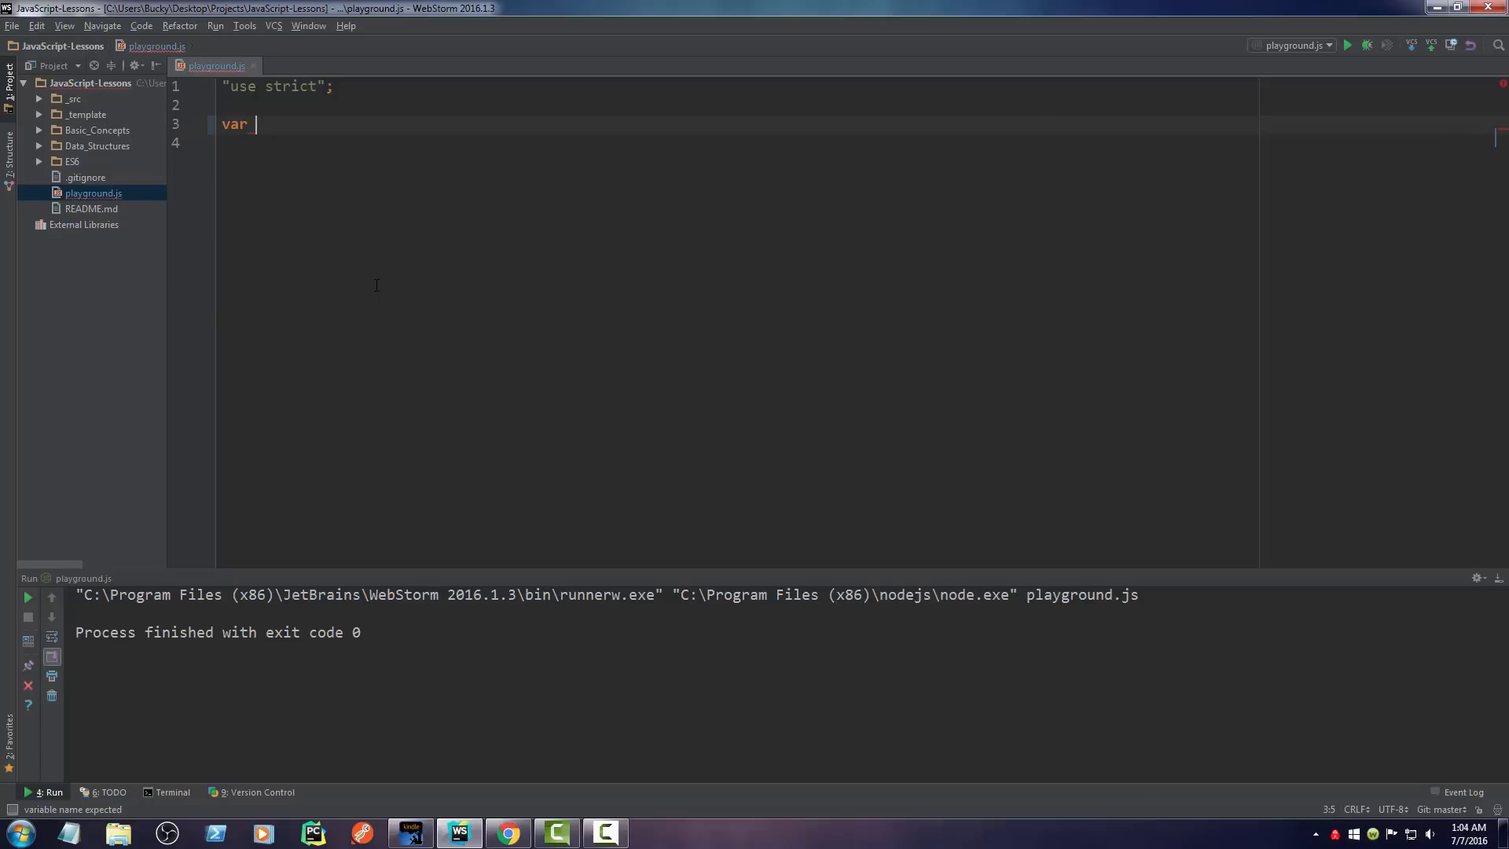
pyautogui.press('BackSpace')
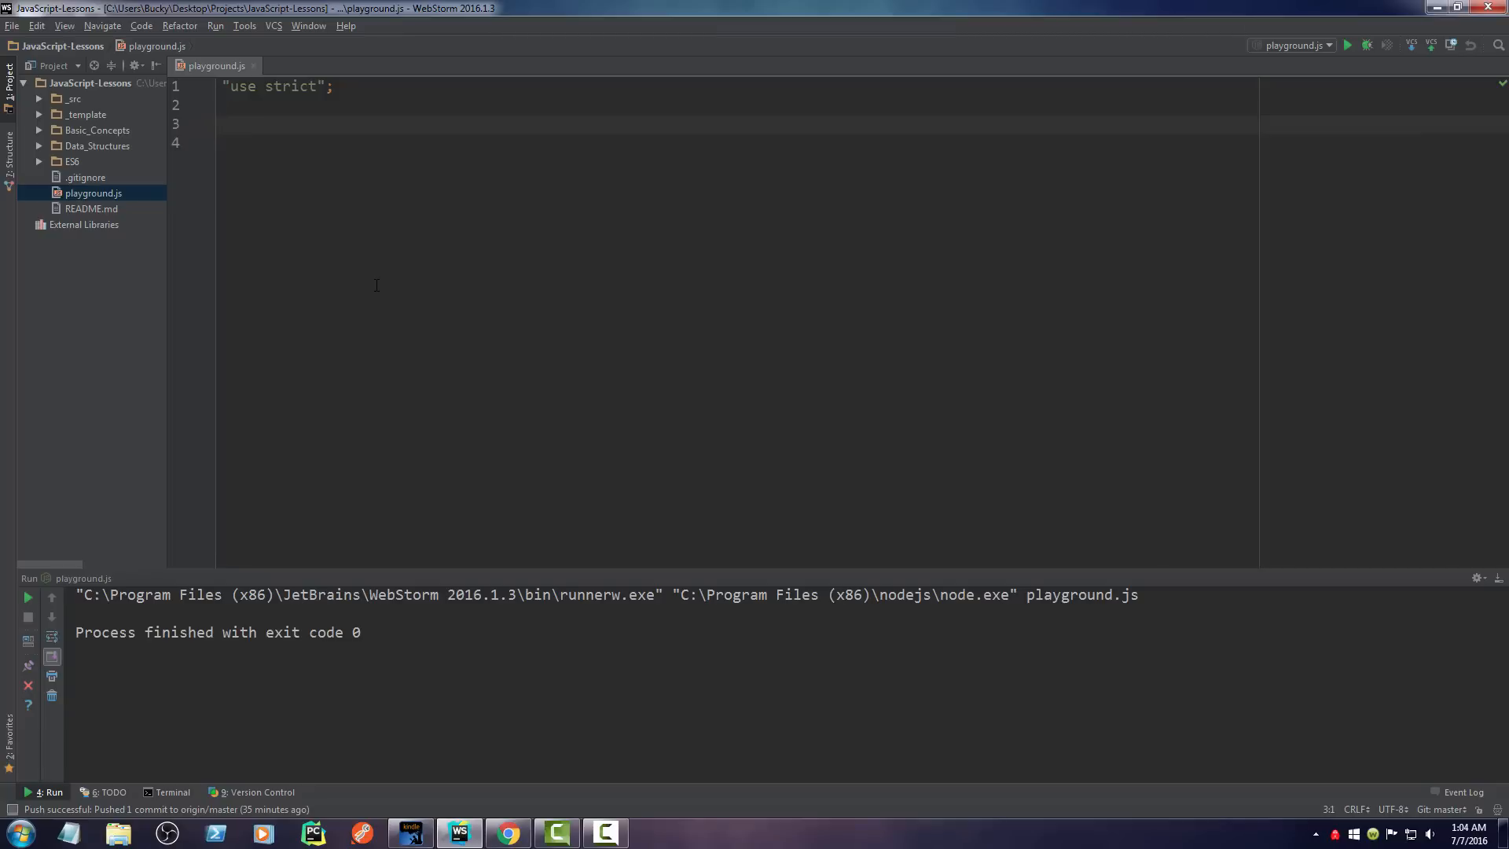
pyautogui.write('let')
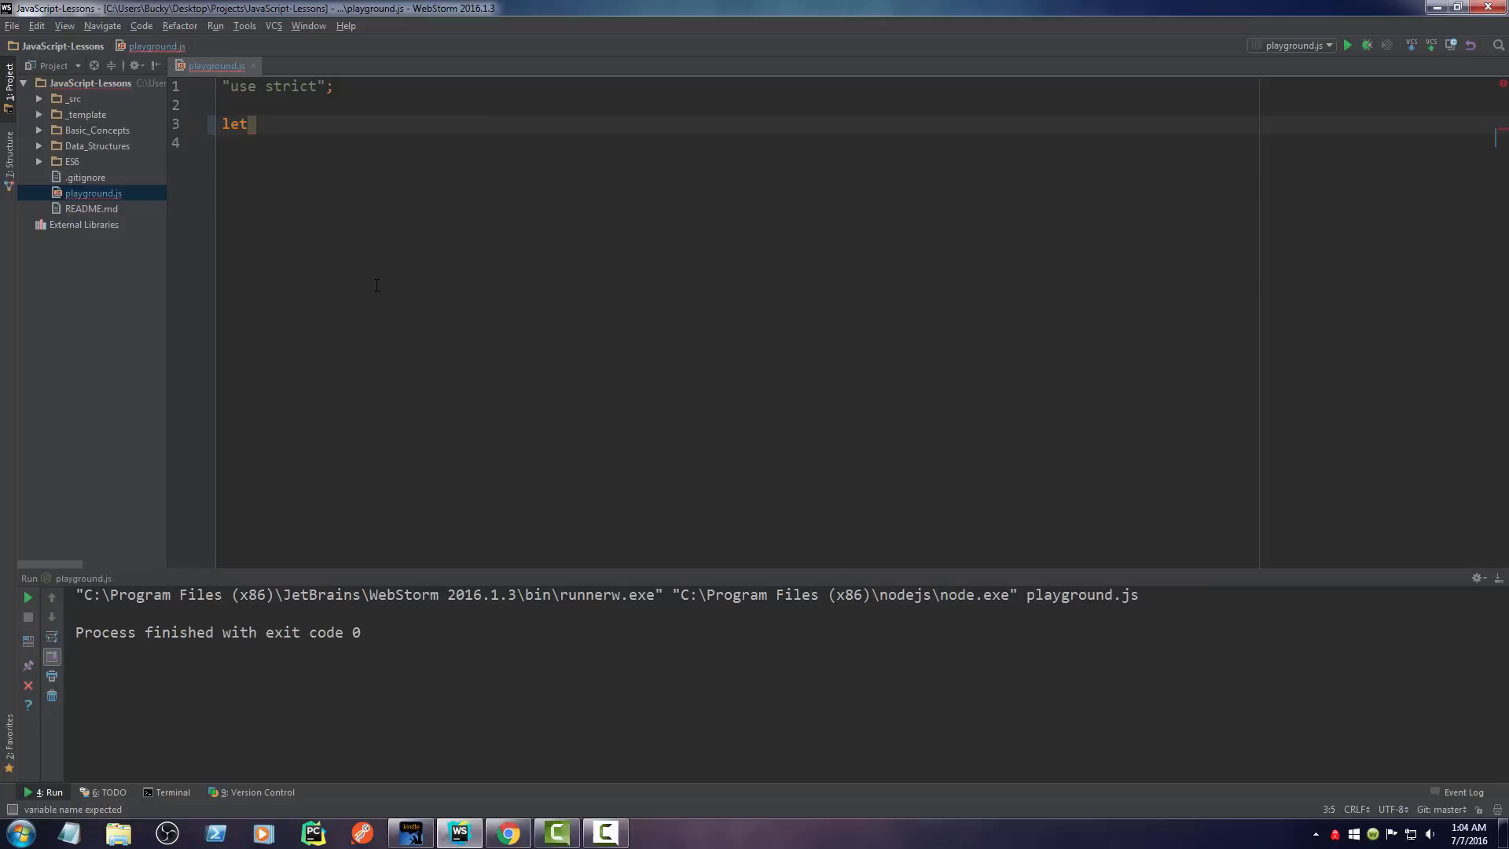
pyautogui.write('movie')
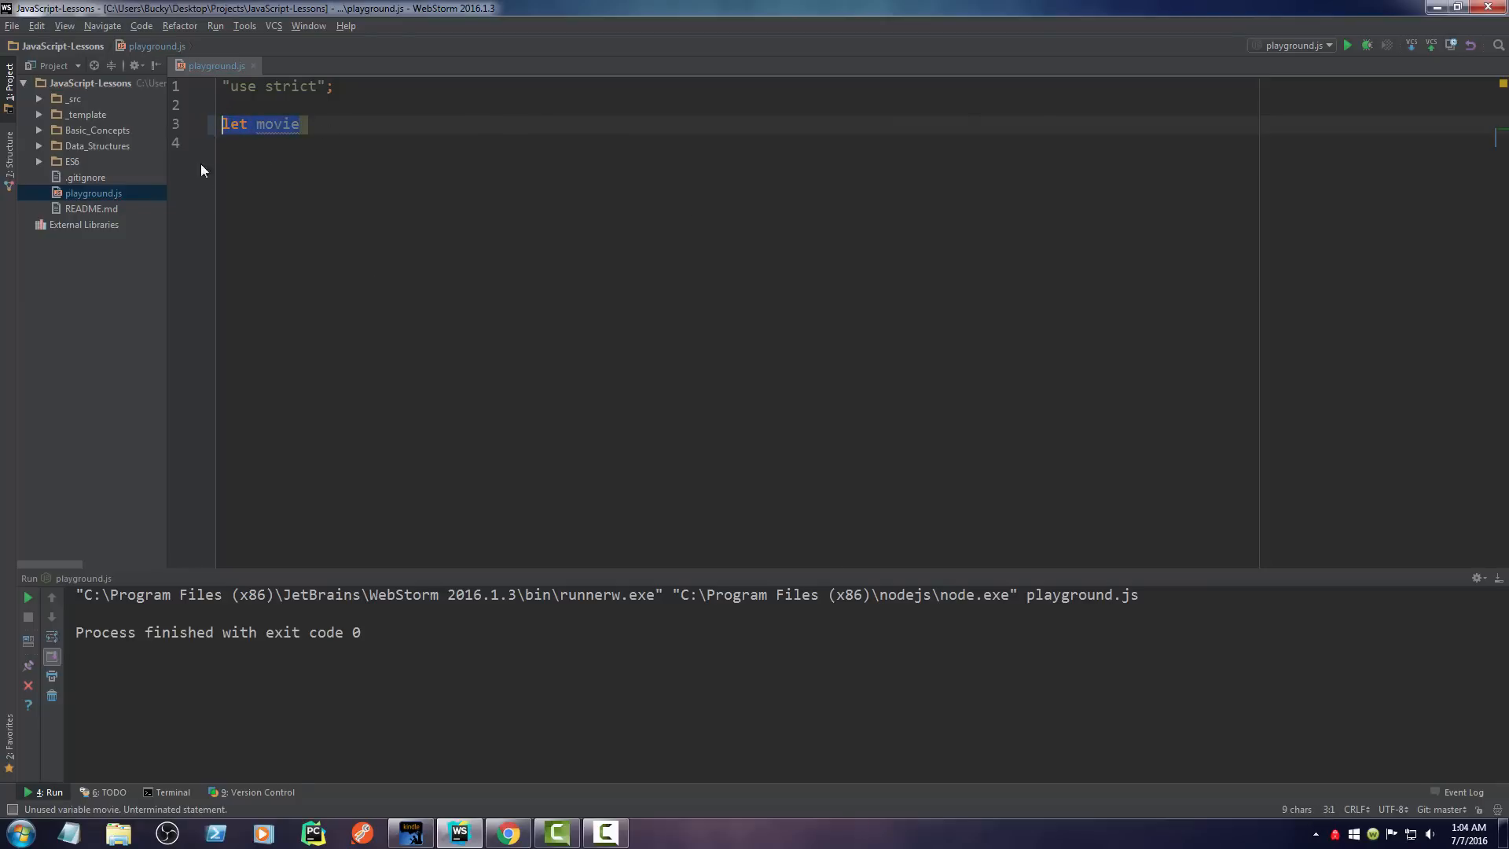
# Step: Write function theNotebook(){ let movie = 'The Notebook'; } on line 3
pyautogui.write('functon t')
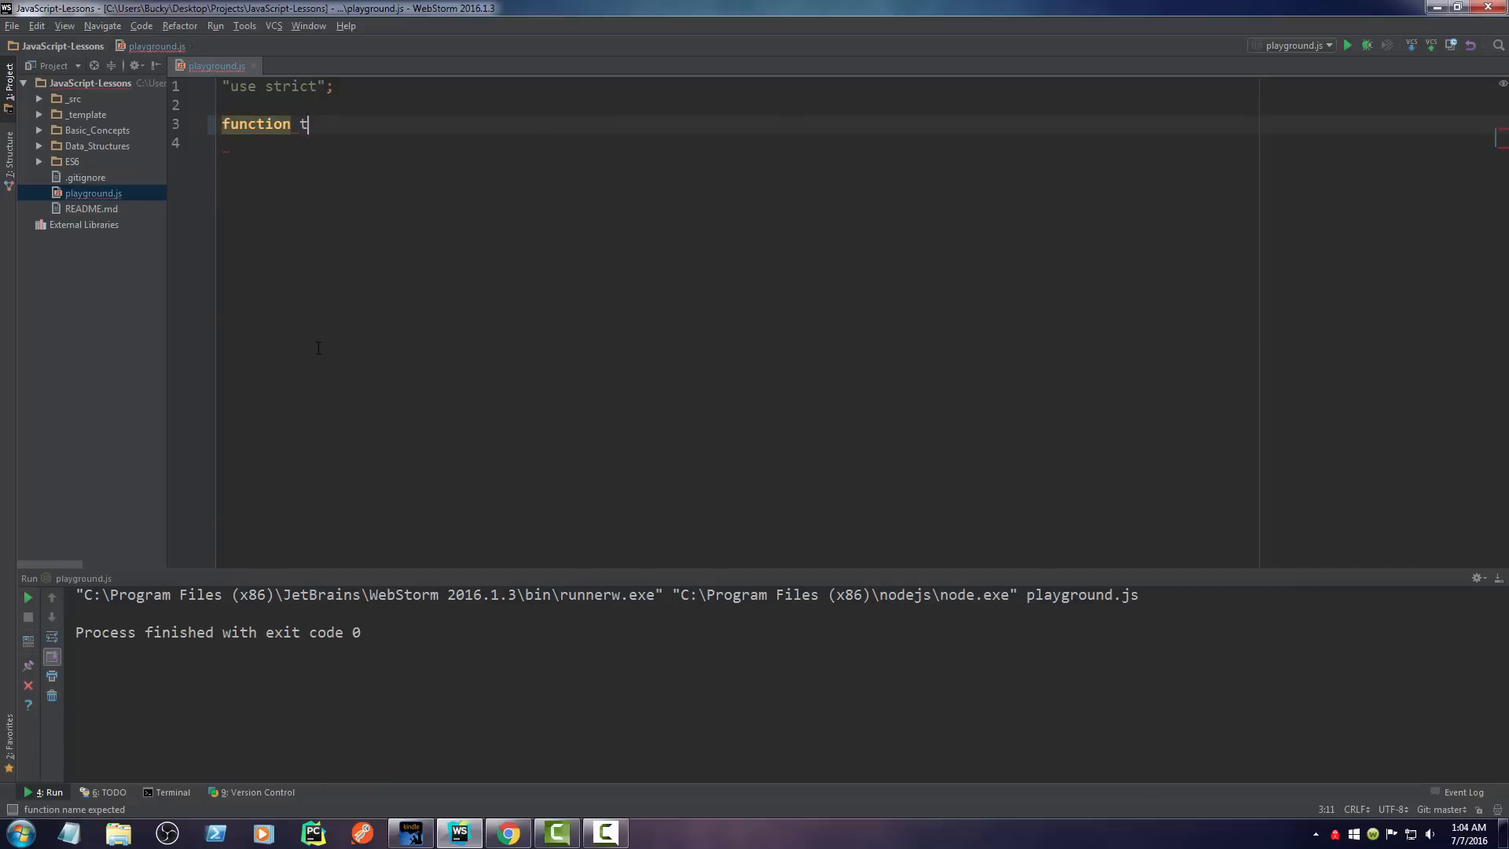
pyautogui.write('heNotebook')
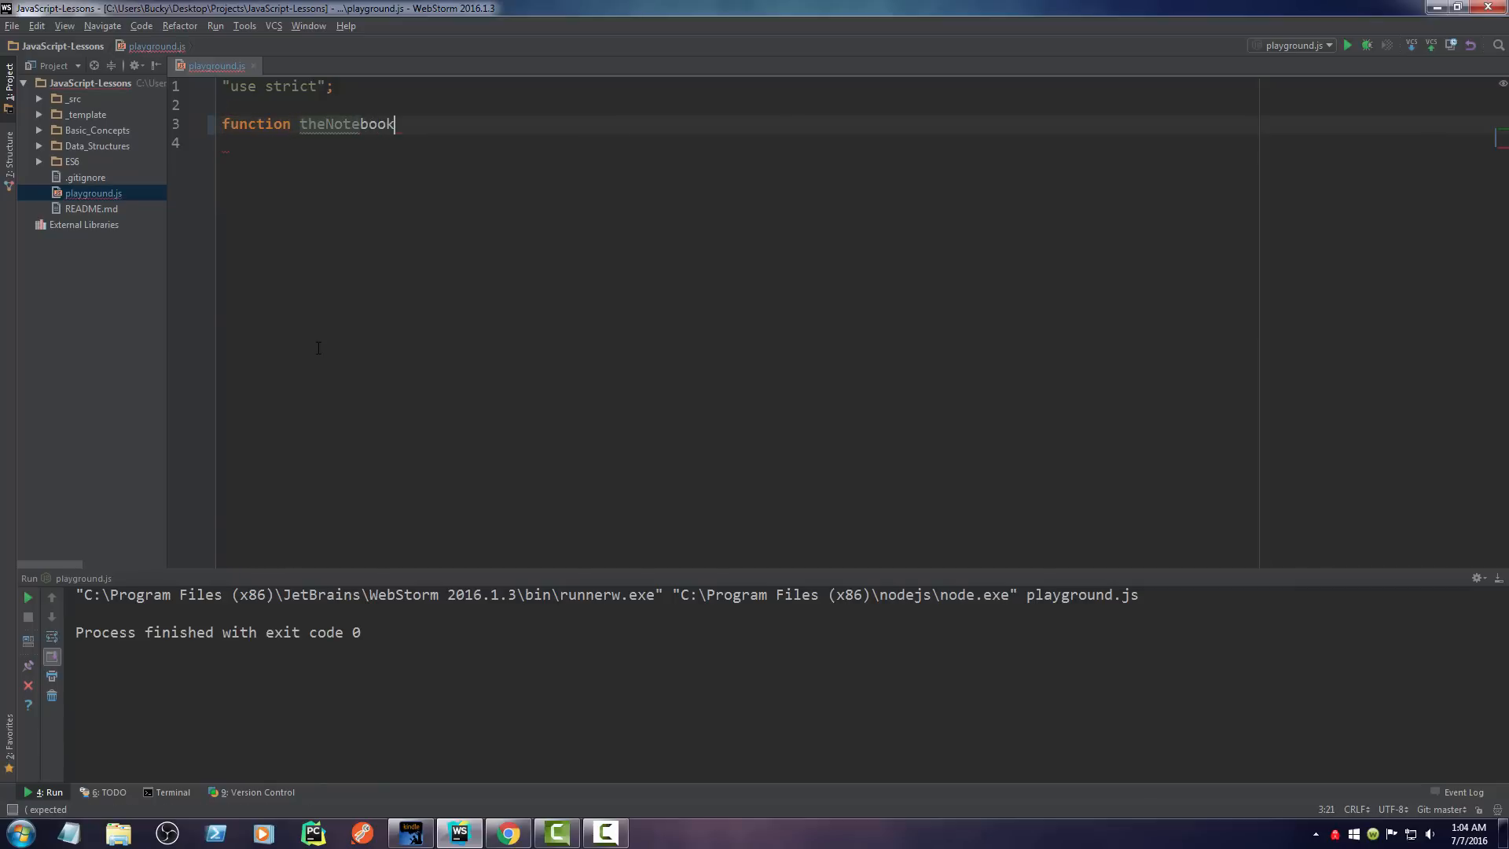
pyautogui.write('(){')
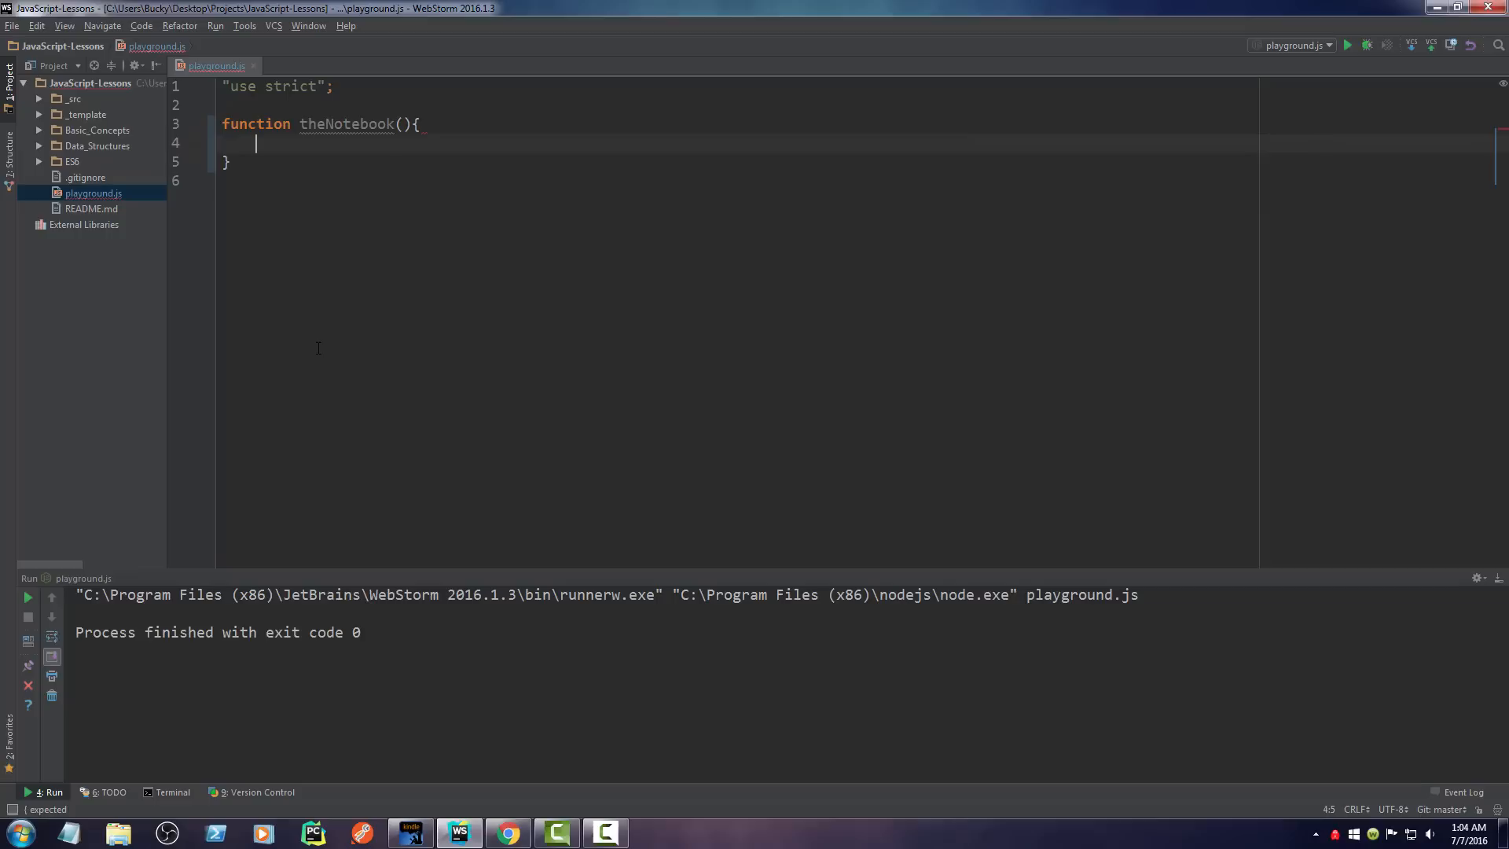
pyautogui.write('let')
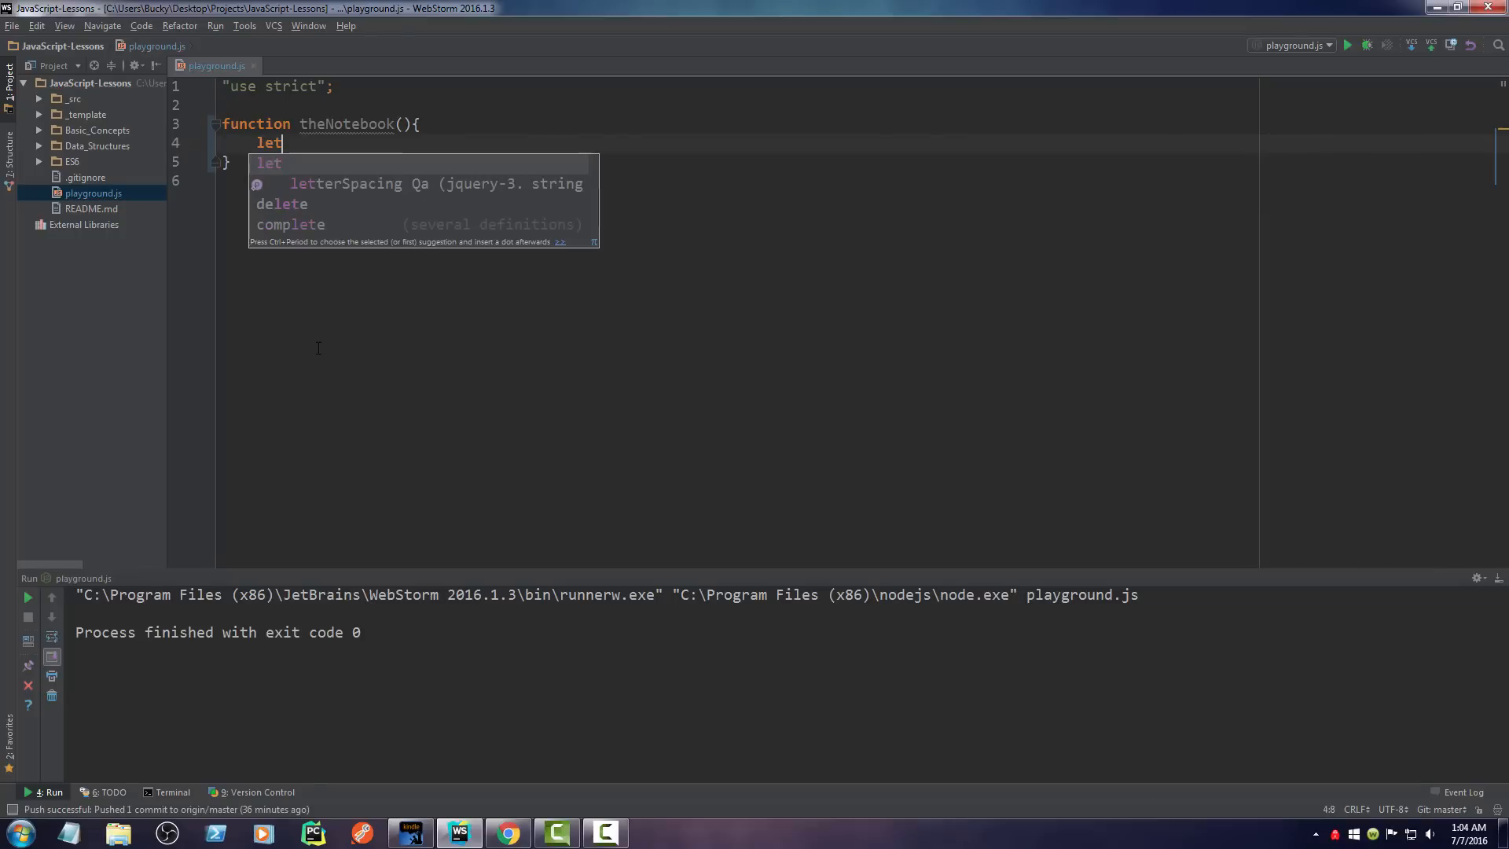
pyautogui.write('movie =')
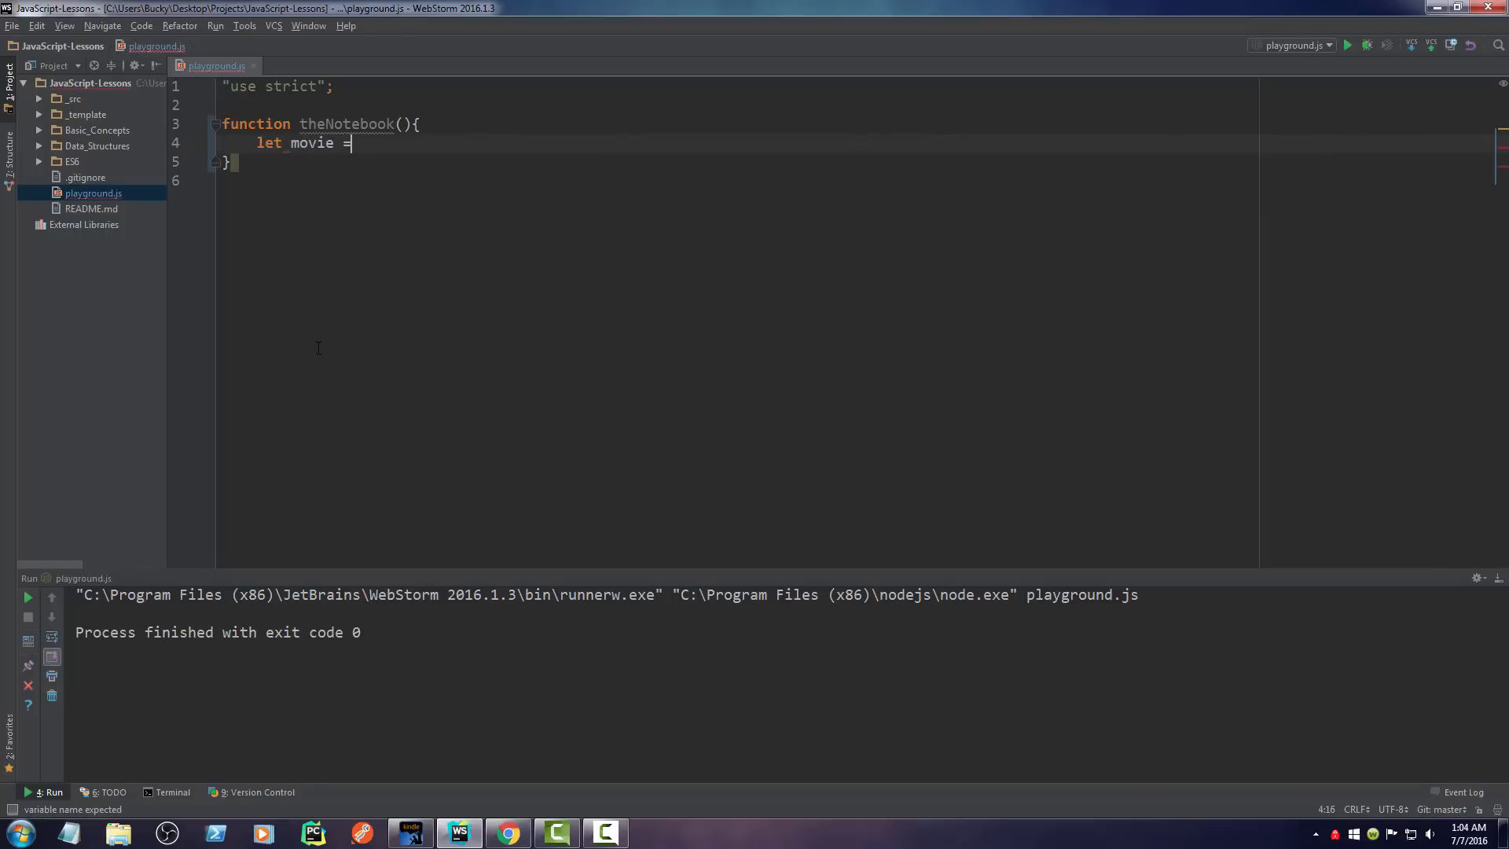
pyautogui.write("'th")
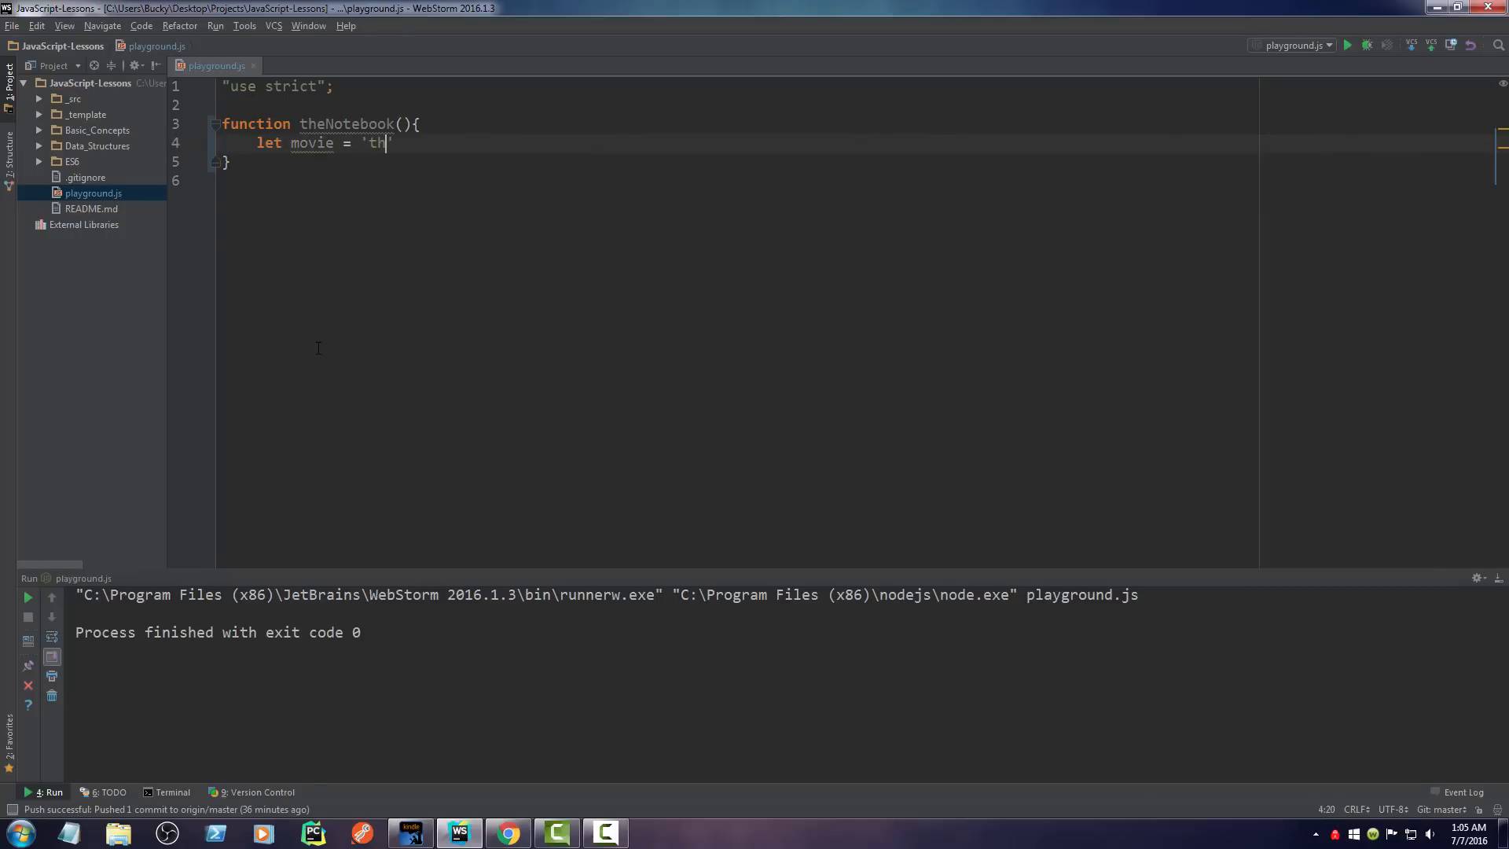
pyautogui.write('e Notebook')
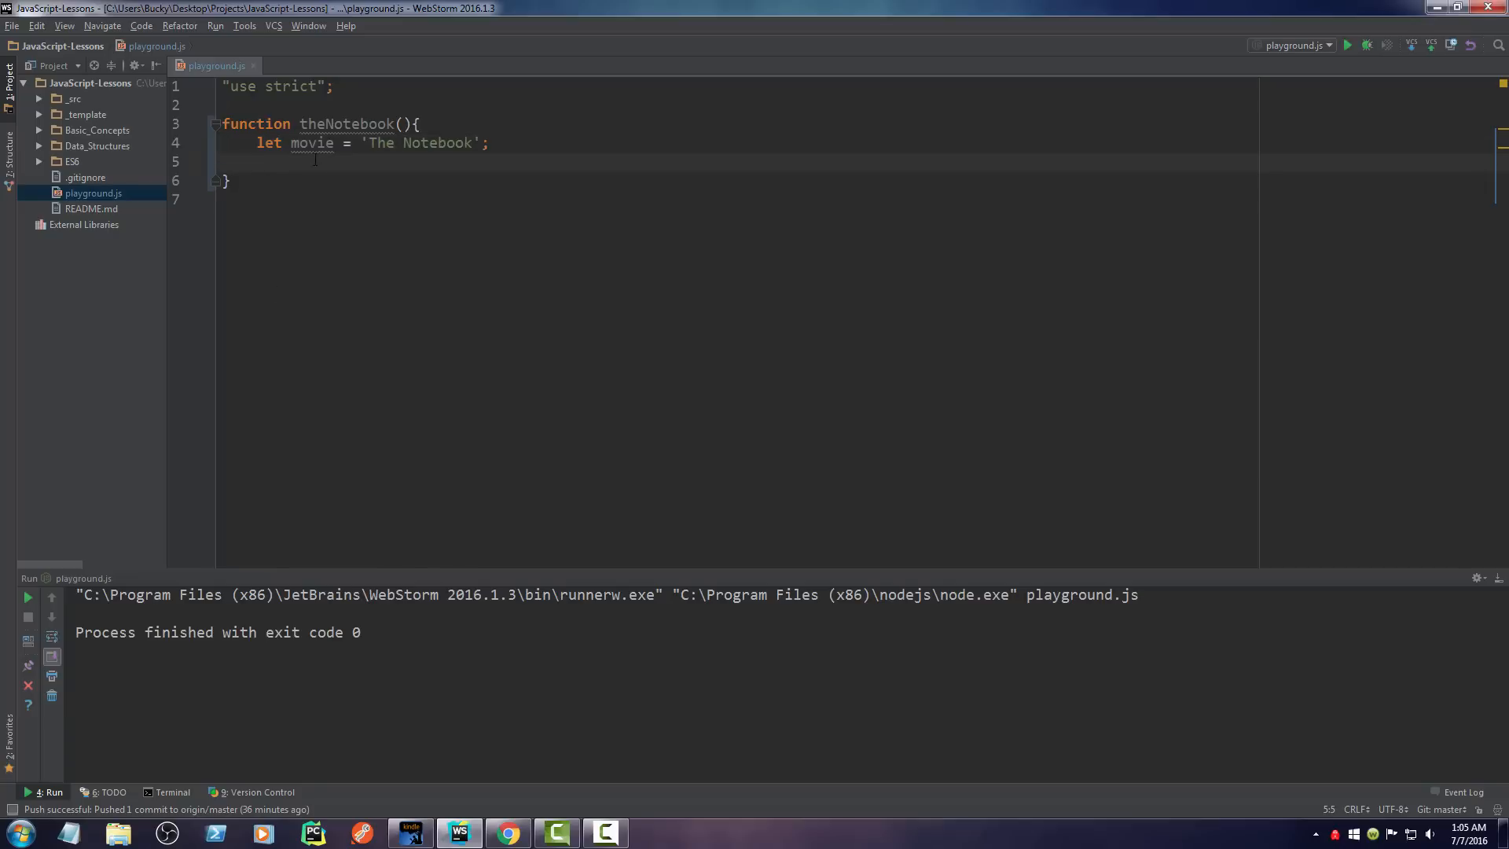
pyautogui.click(263, 143)
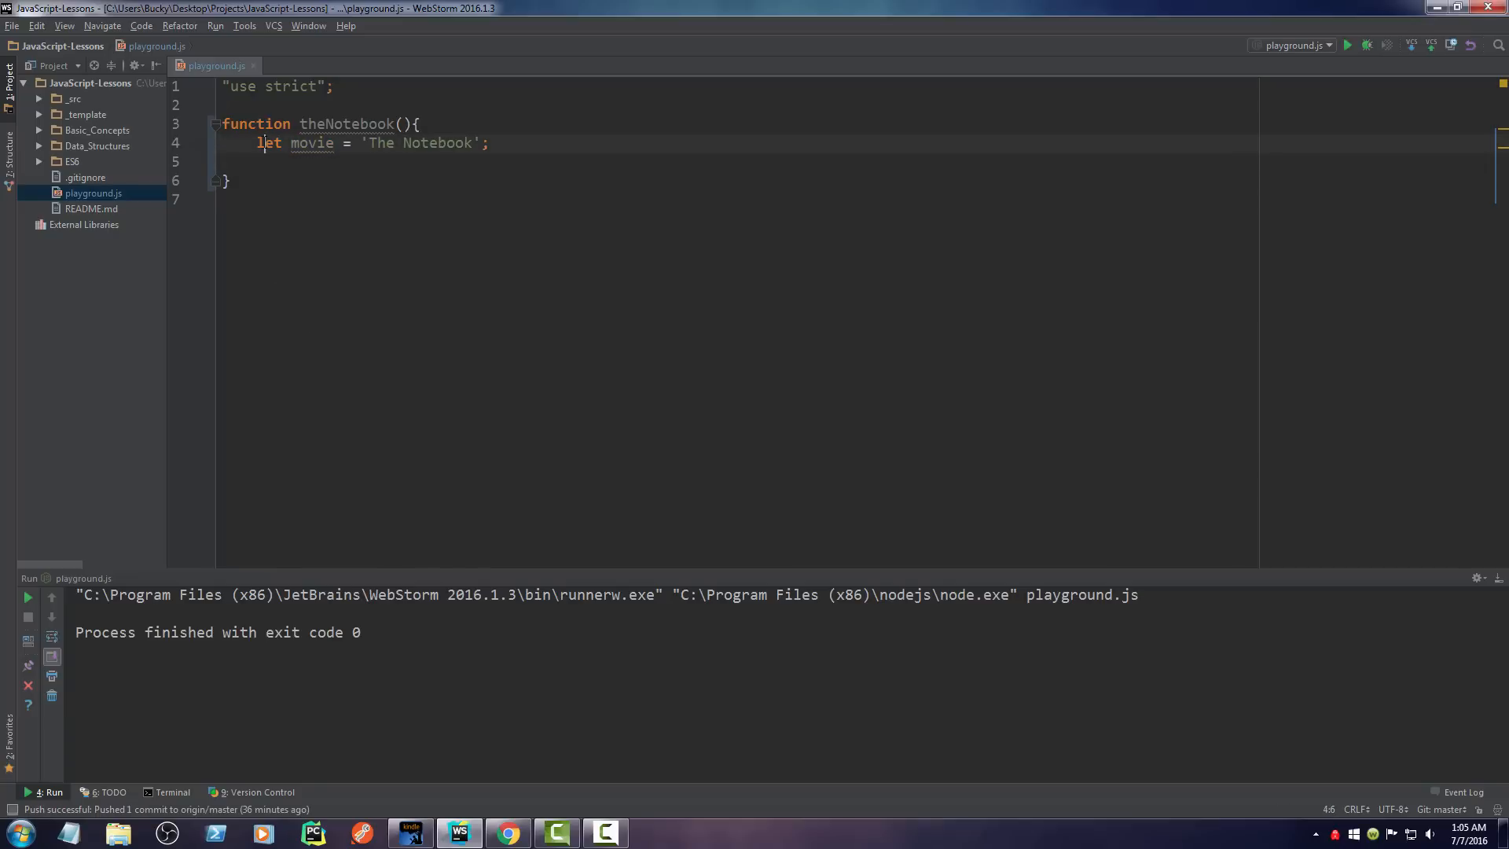
pyautogui.doubleClick(312, 143)
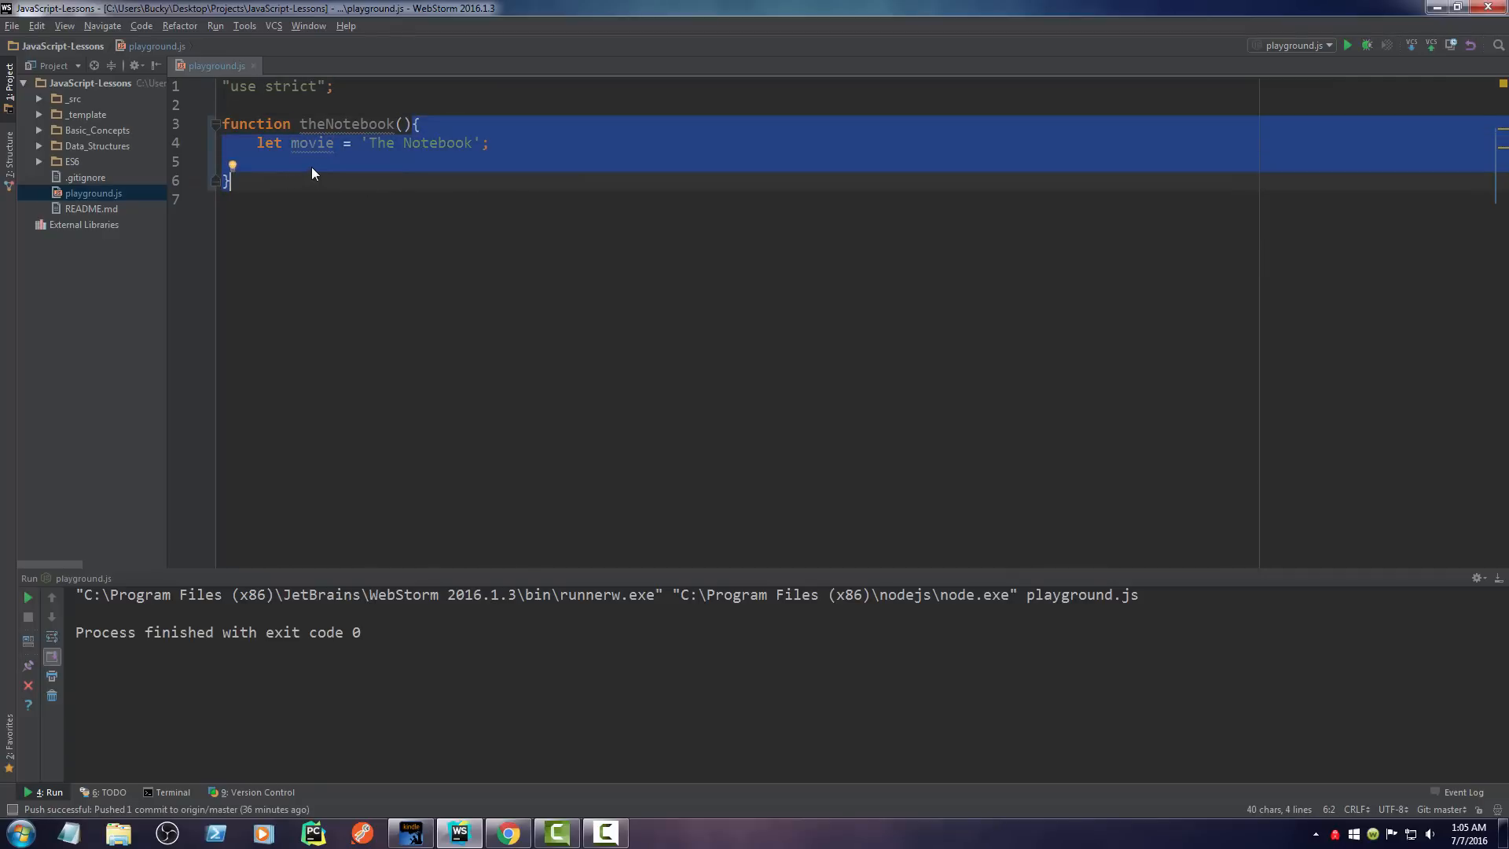
pyautogui.click(316, 161)
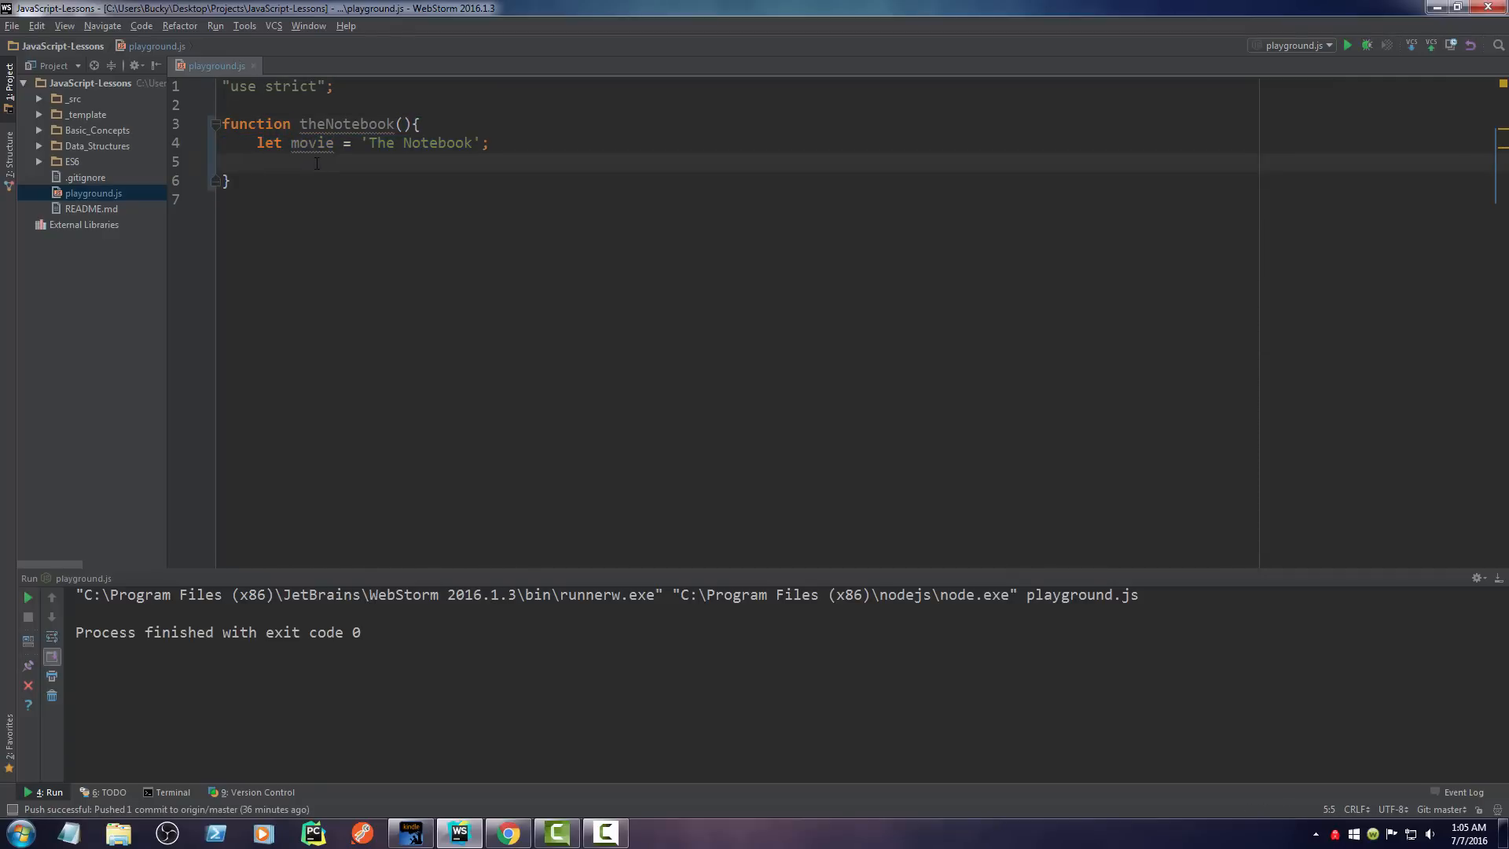
# Step: Add a temporary top-level let movie = 'trhewhrew' line, then select it for deletion
pyautogui.press('Enter')
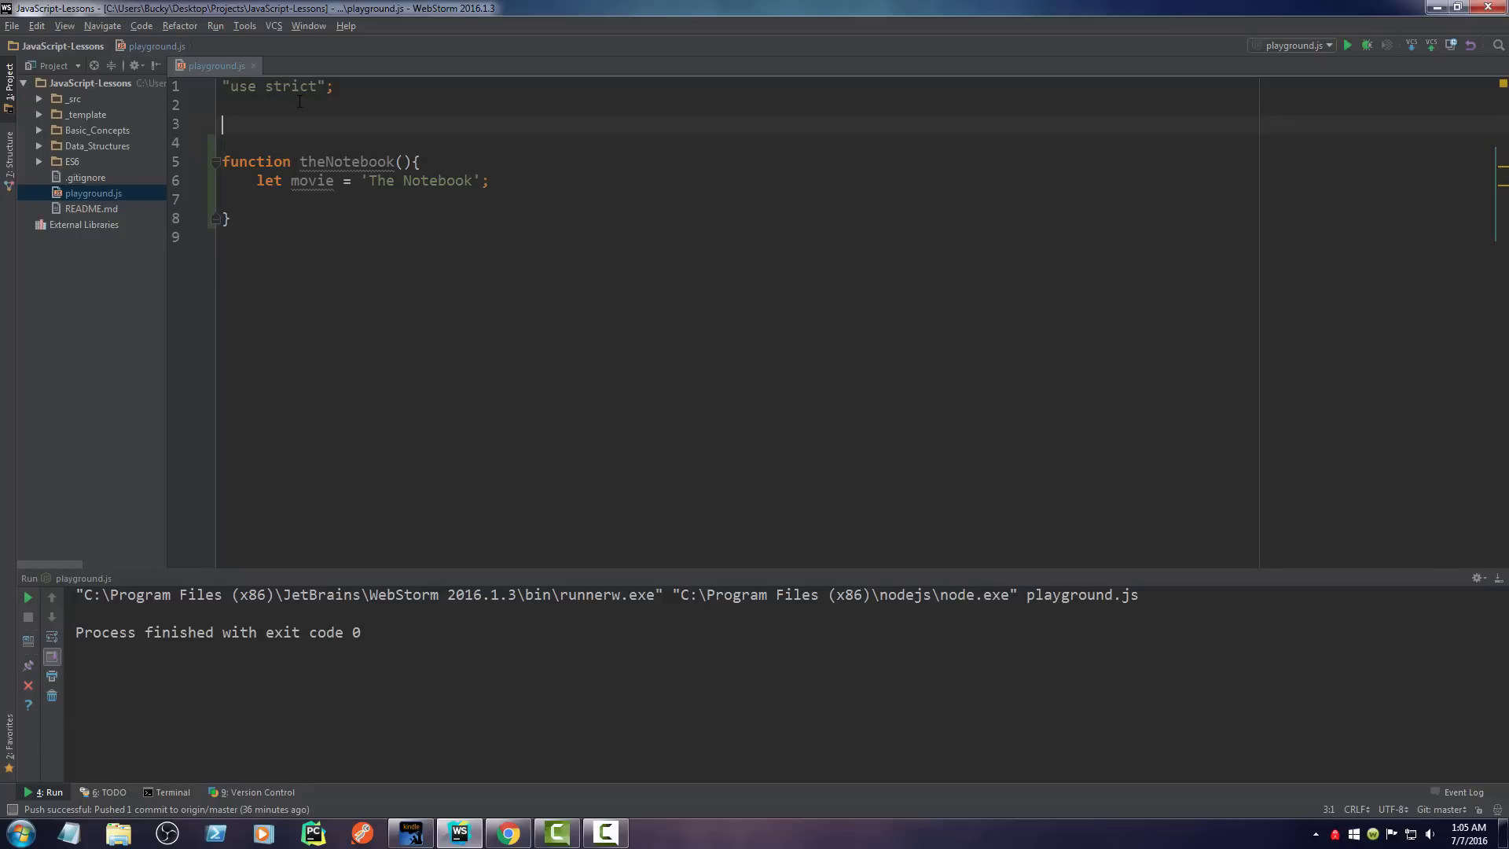
pyautogui.write('let movie;')
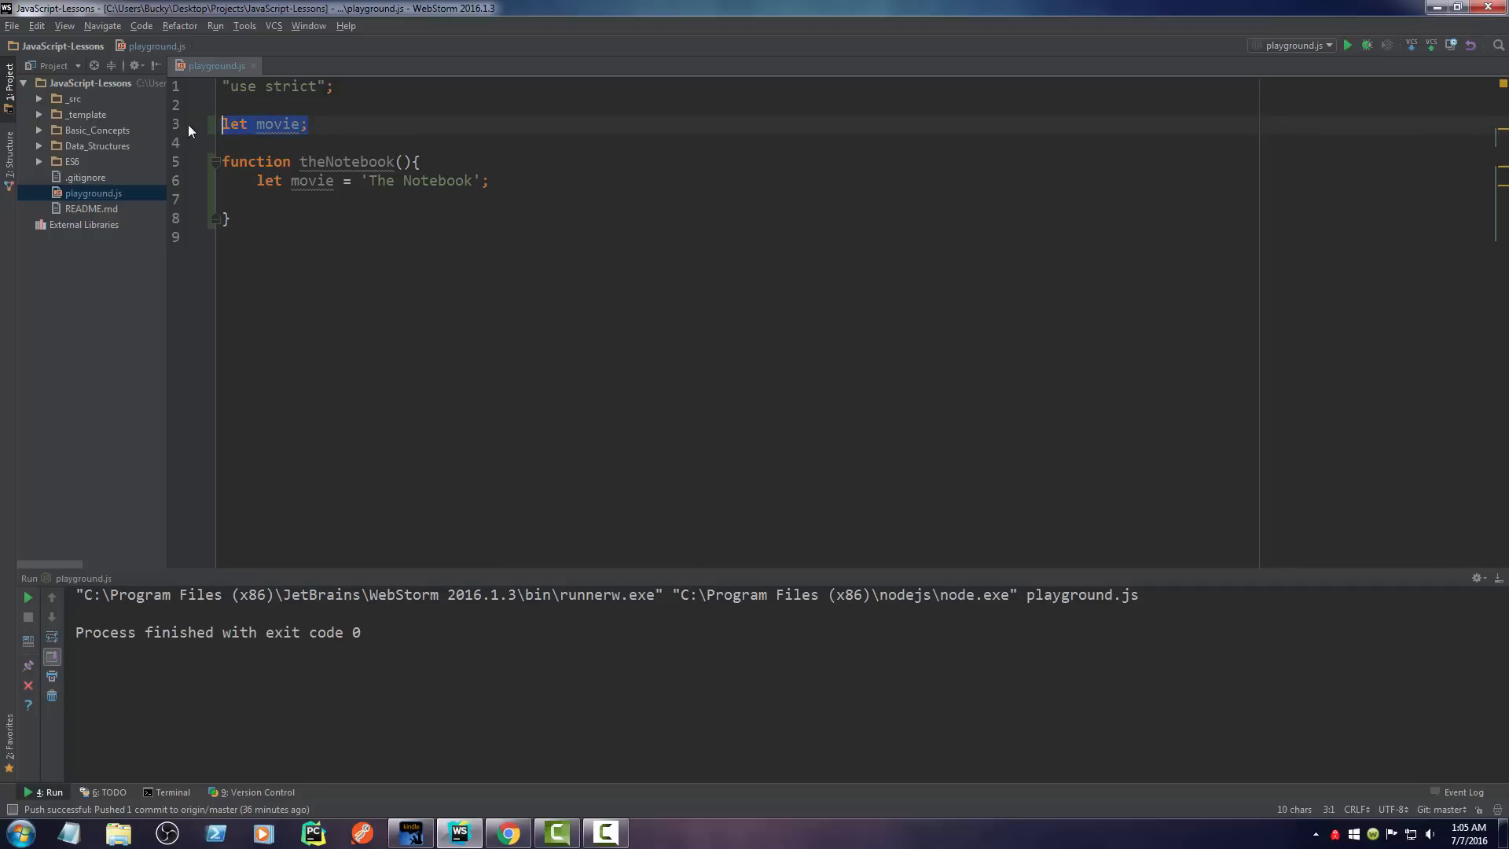
pyautogui.click(299, 124)
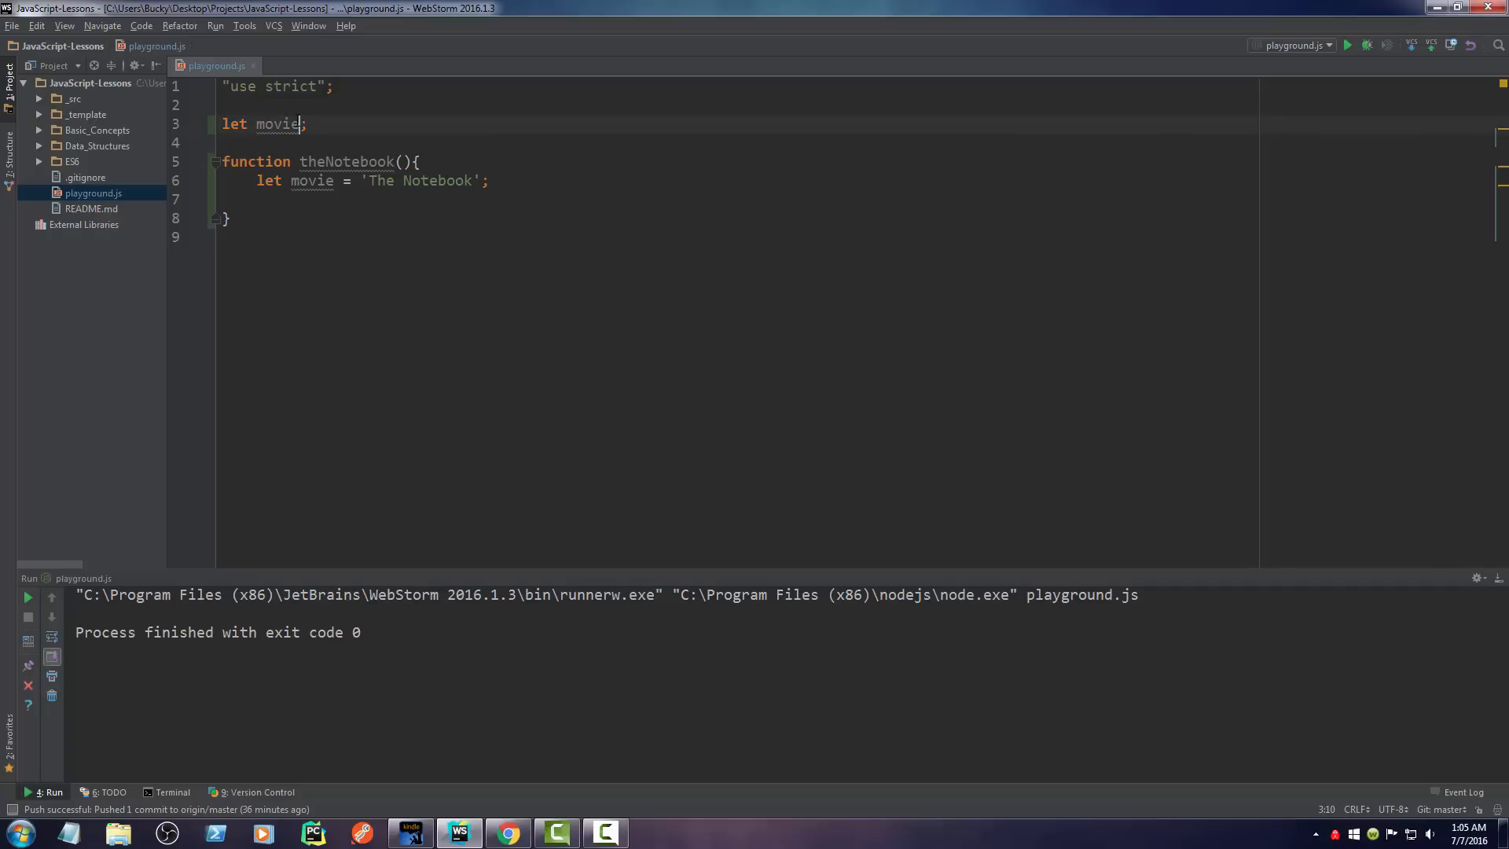
pyautogui.write("= ''")
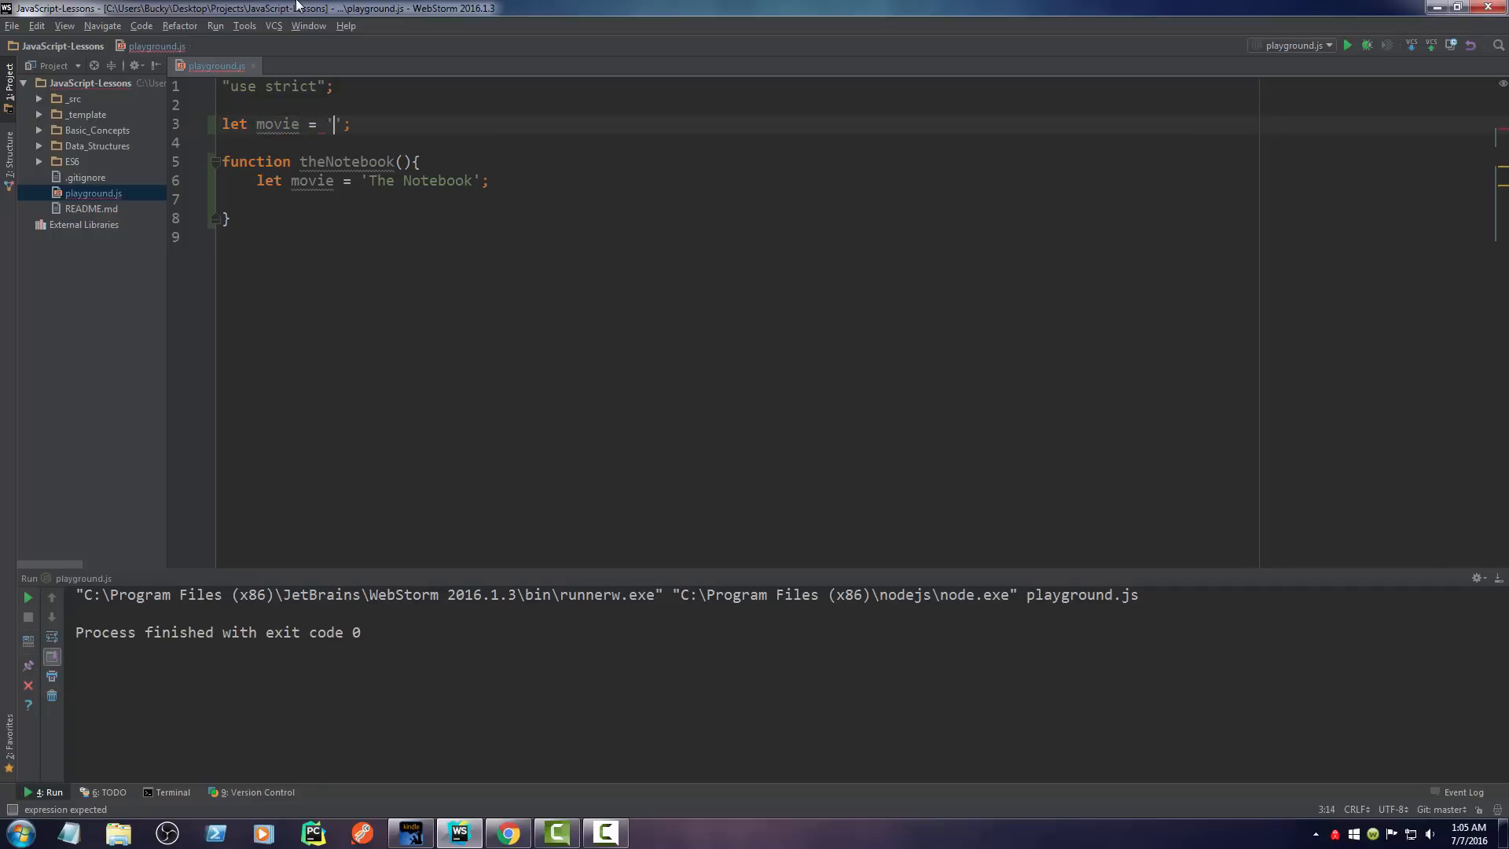
pyautogui.write('trhewhrew')
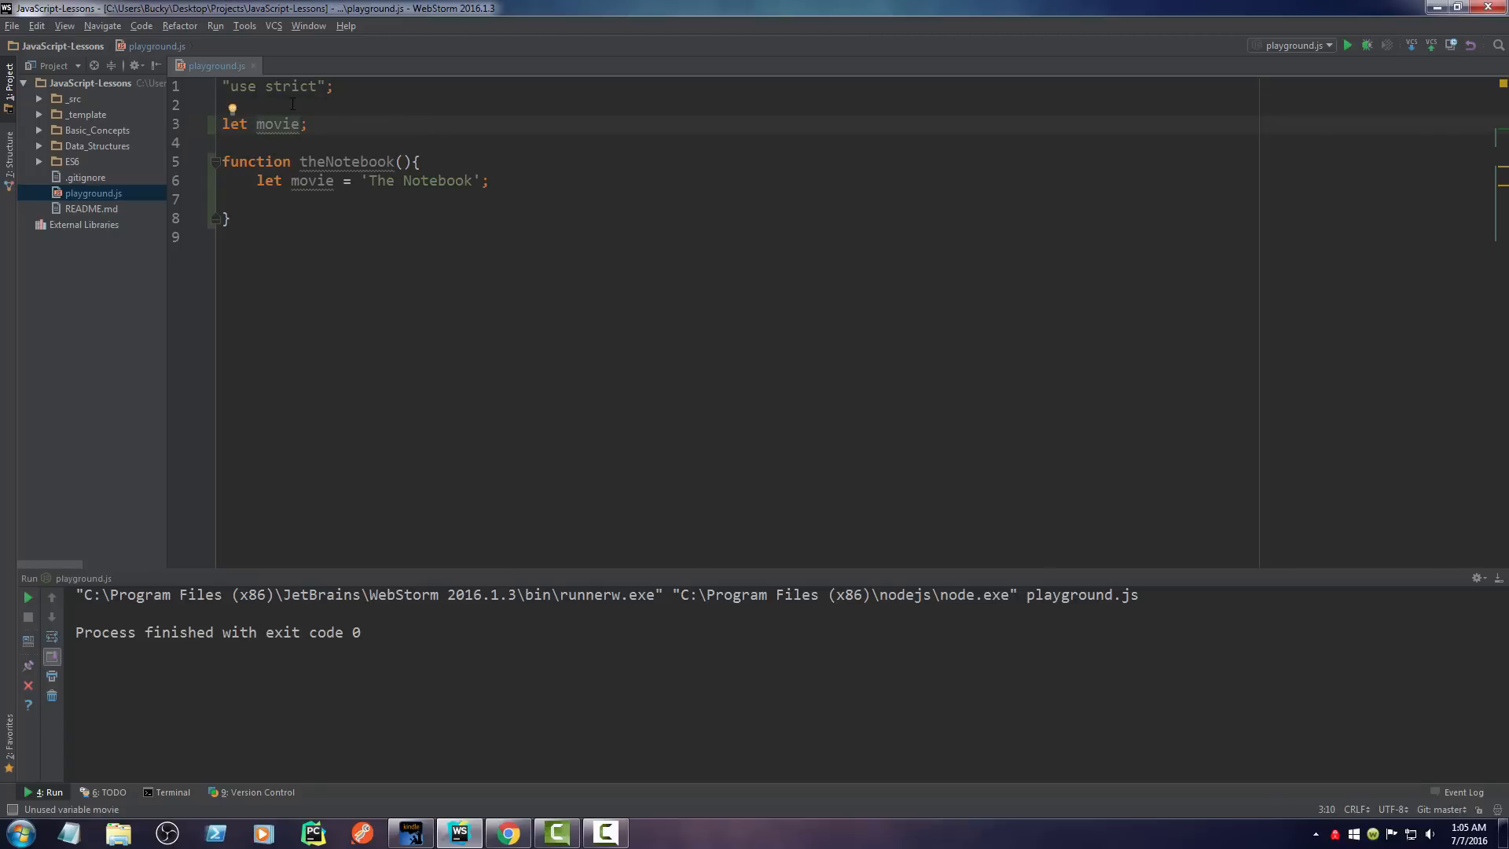
pyautogui.write("= 'trhewhrew'")
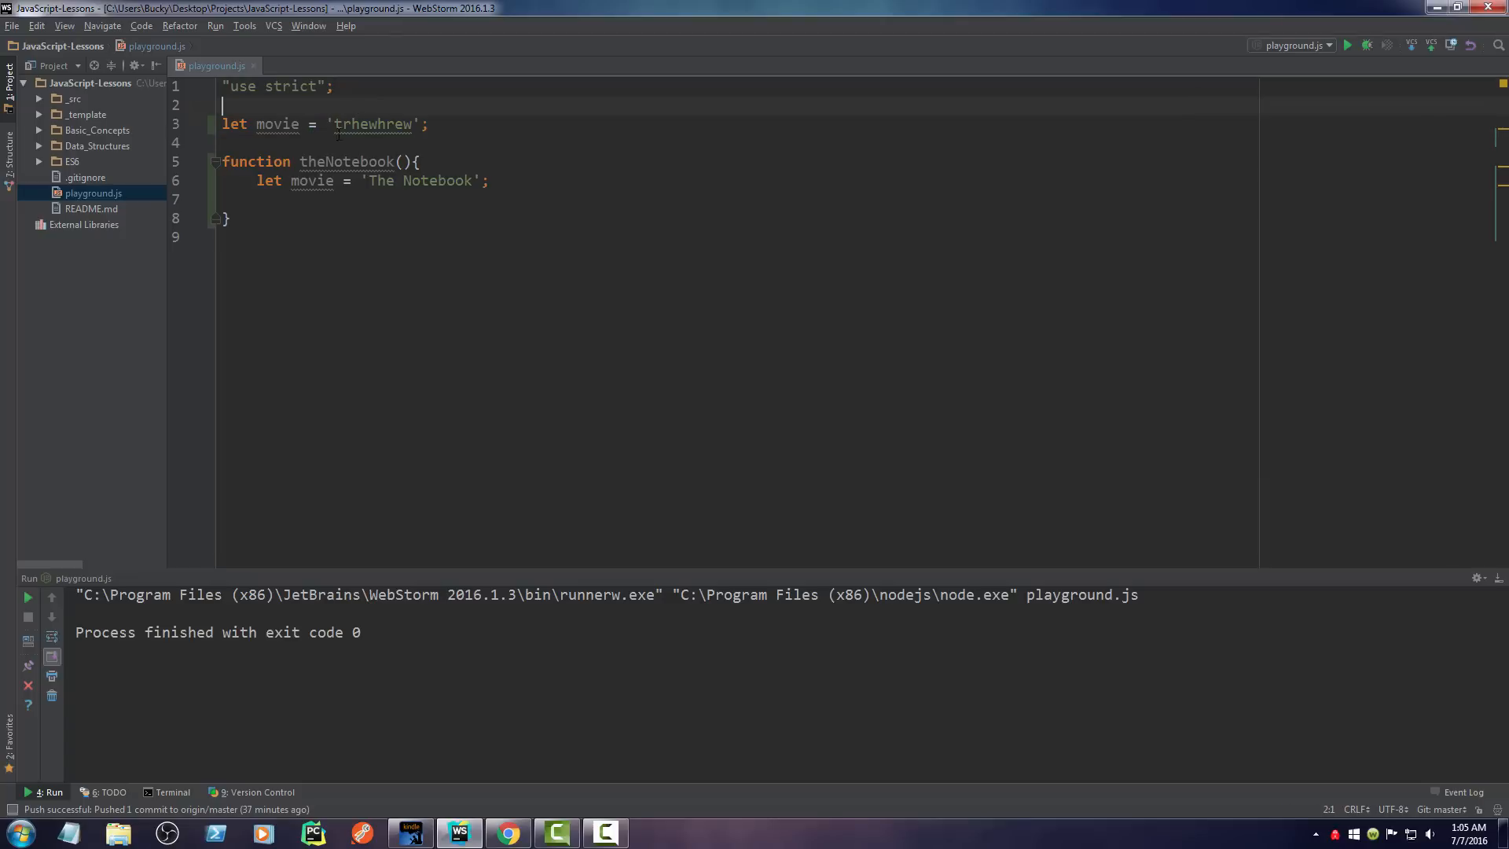
pyautogui.doubleClick(374, 124)
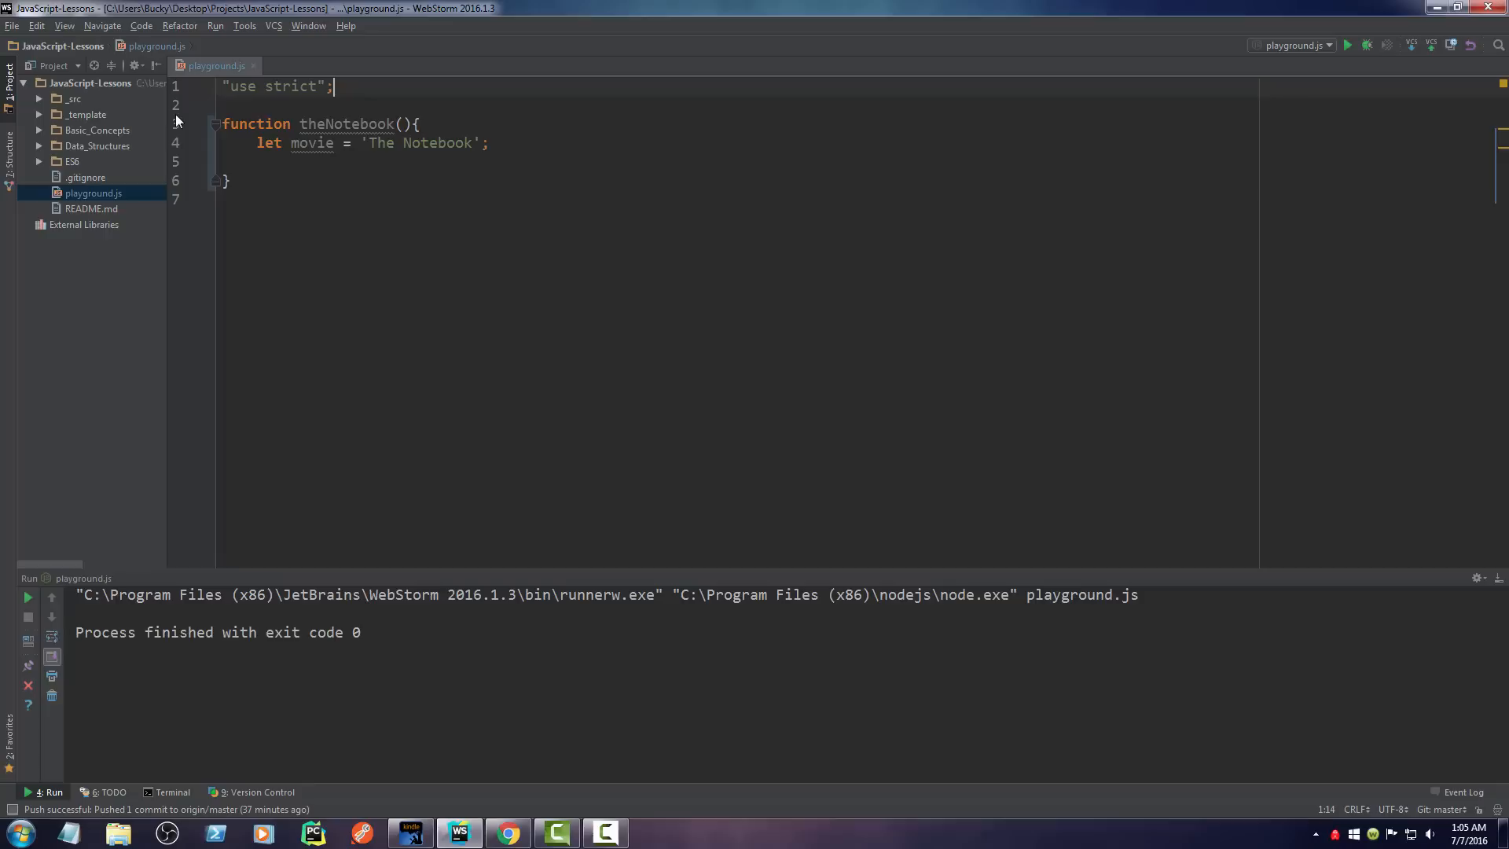
# Step: Add return movie inside the theNotebook function
pyautogui.click(286, 165)
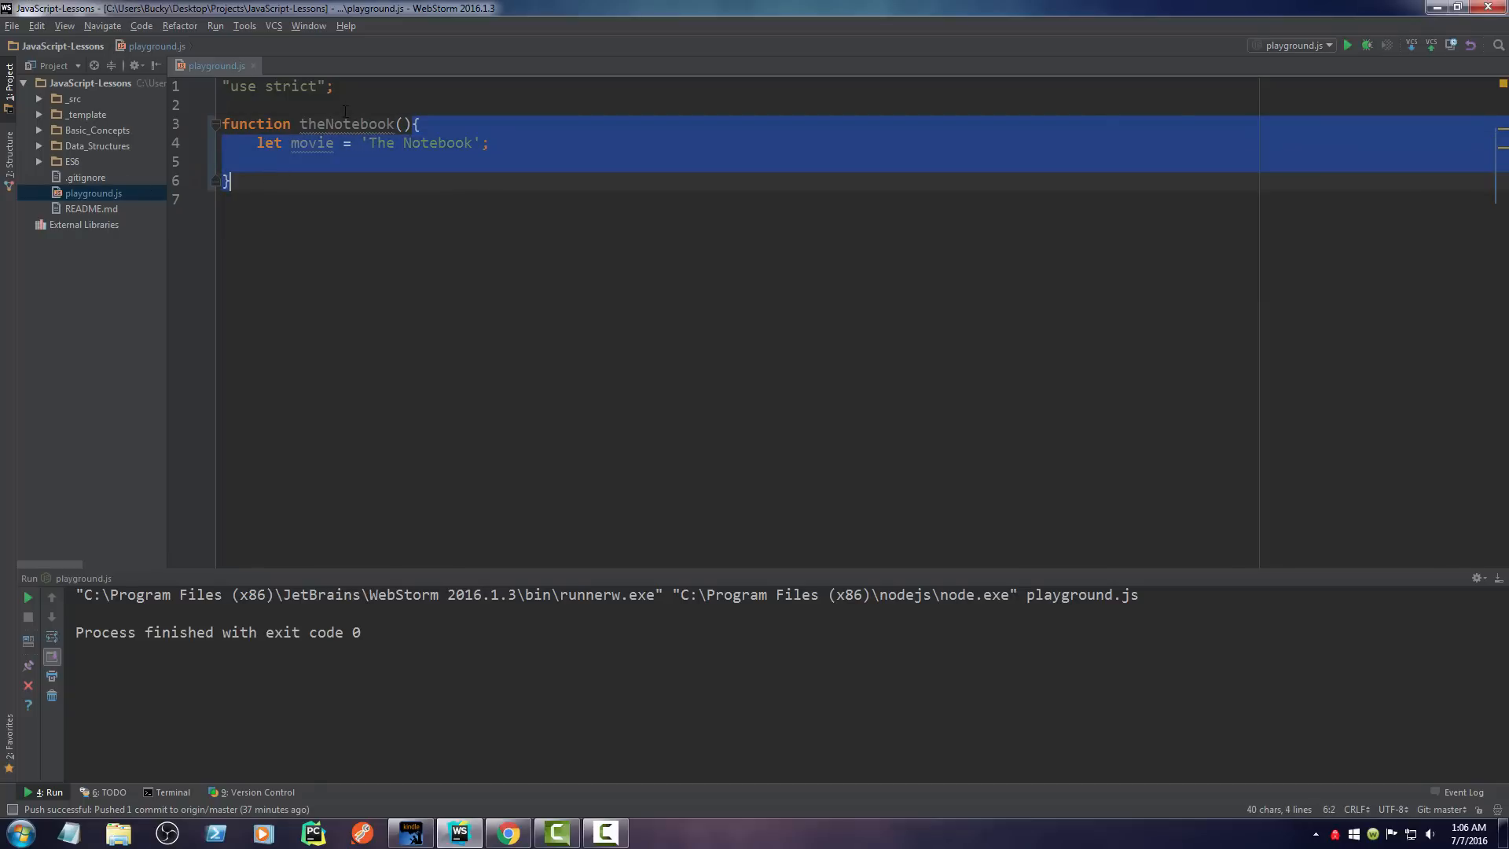
pyautogui.click(418, 123)
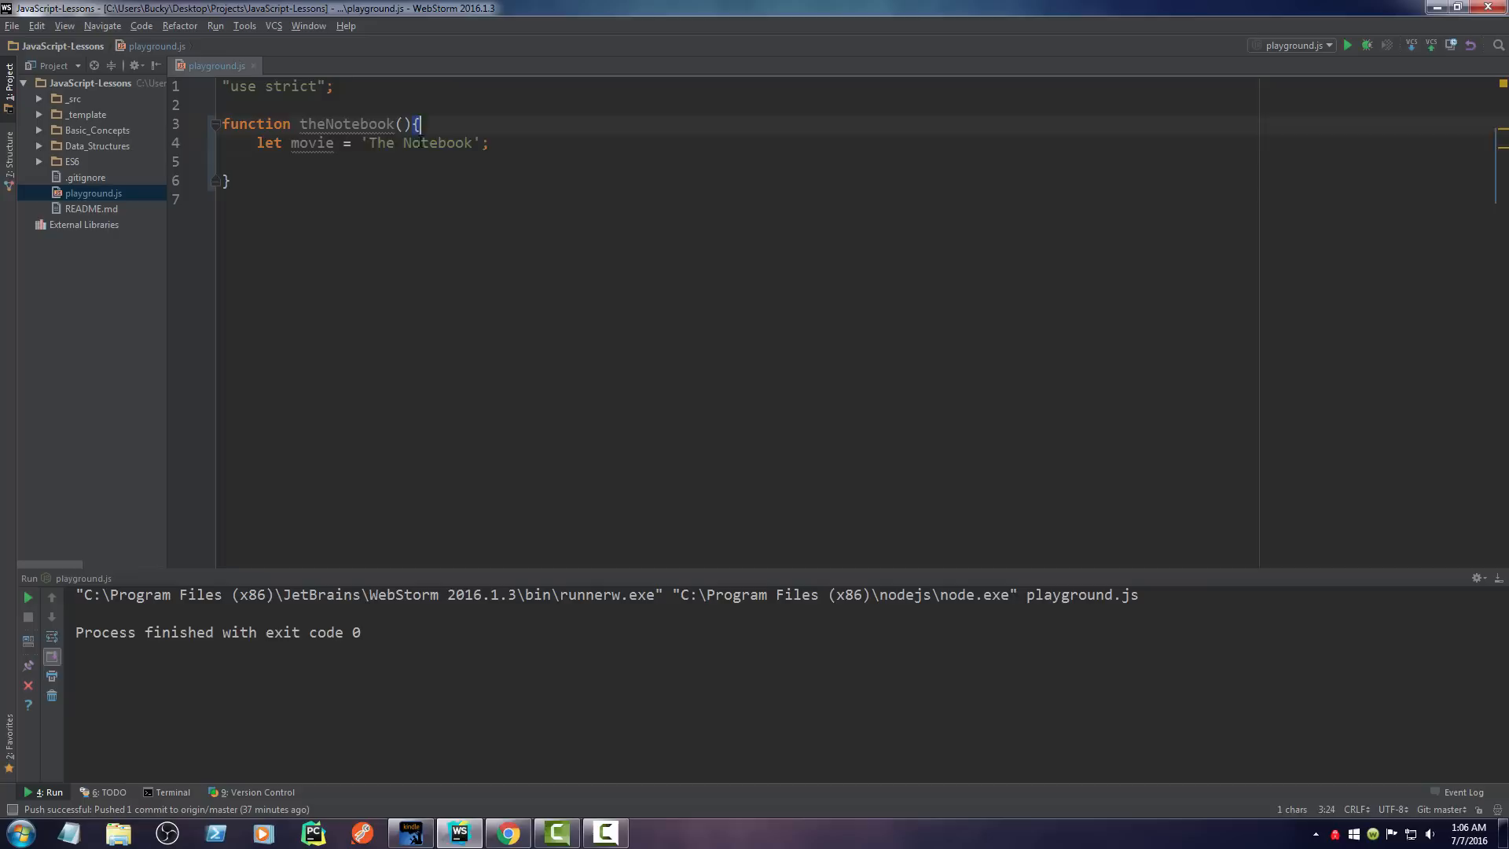
pyautogui.moveTo(419, 123); pyautogui.dragTo(231, 180)
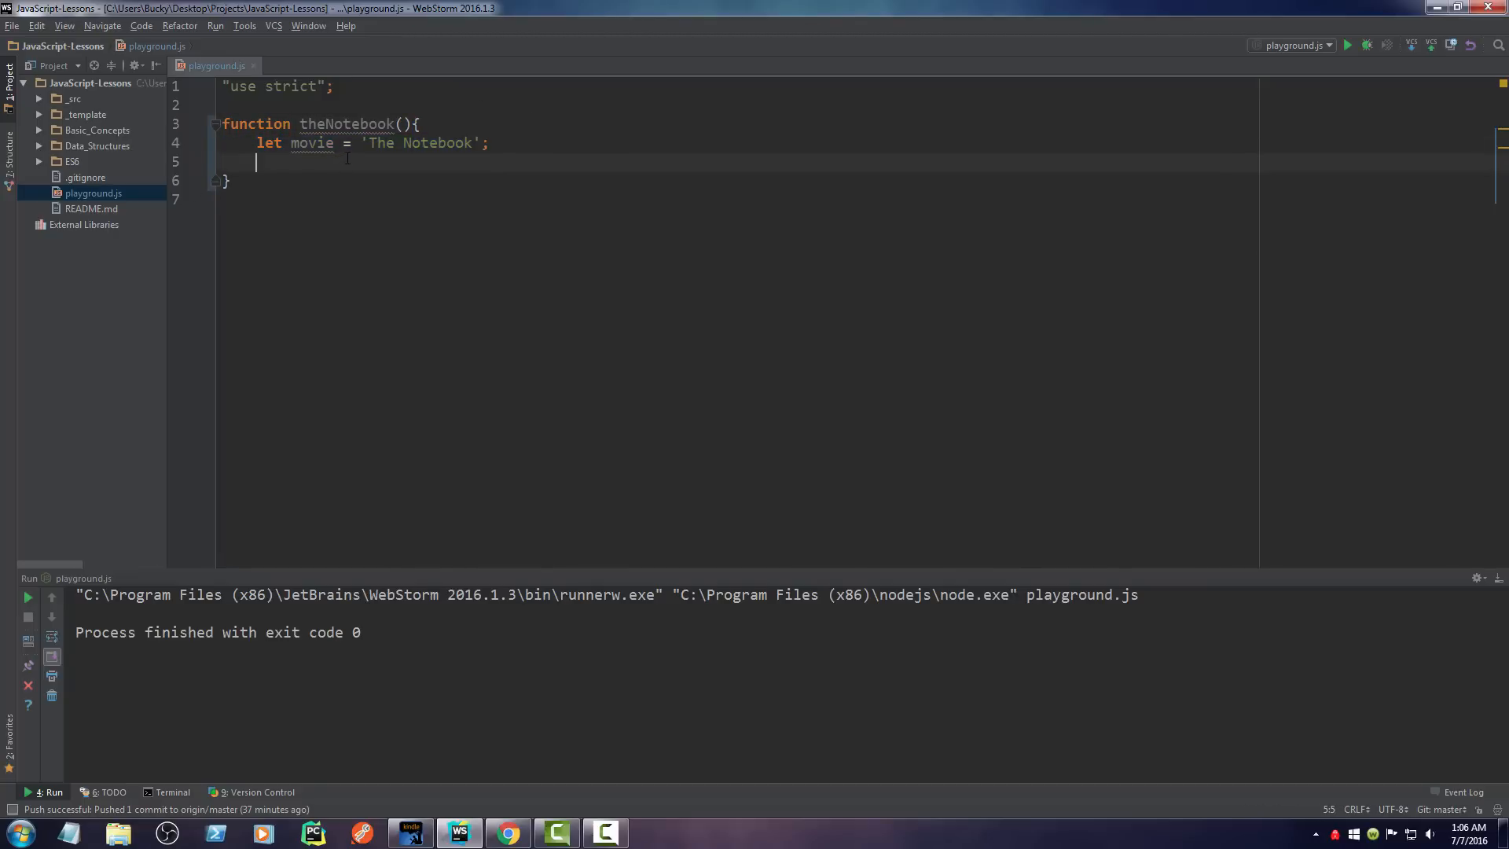
pyautogui.write('f')
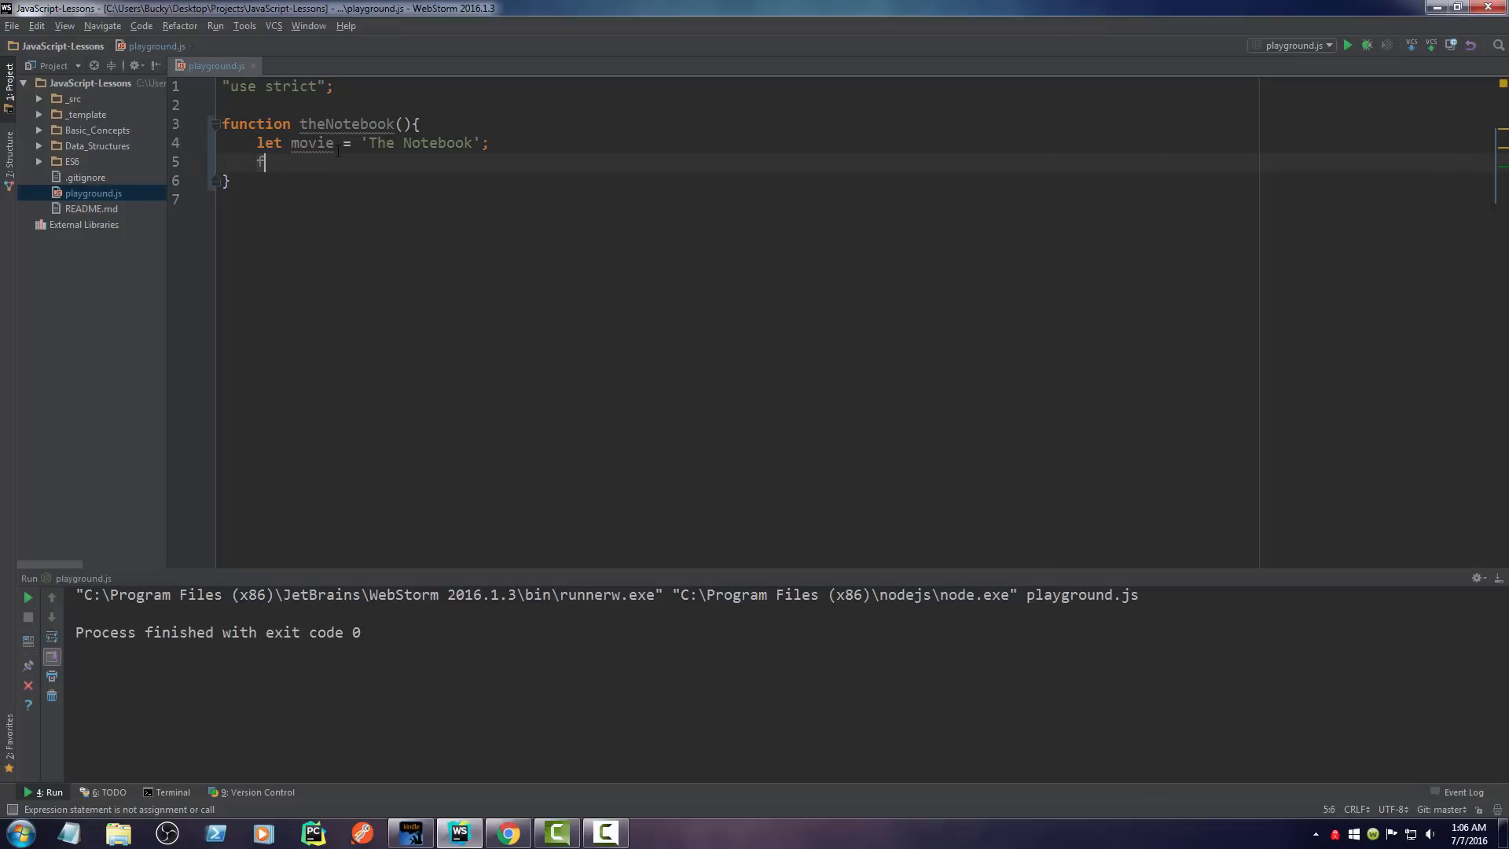
pyautogui.write('return movie;')
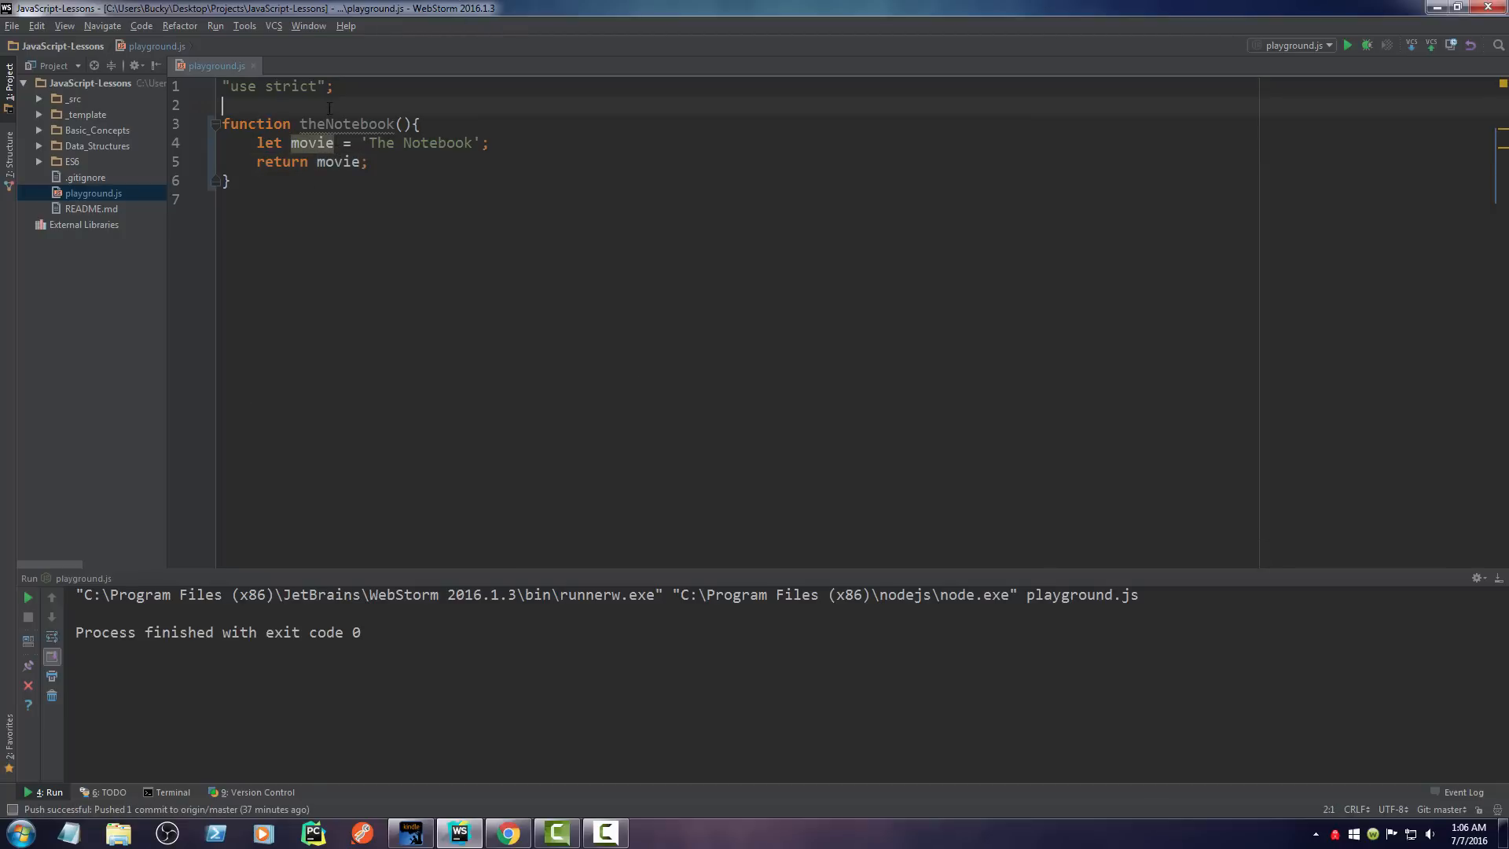
# Step: Below the function, start a console.log(theNotebook call
pyautogui.write('const')
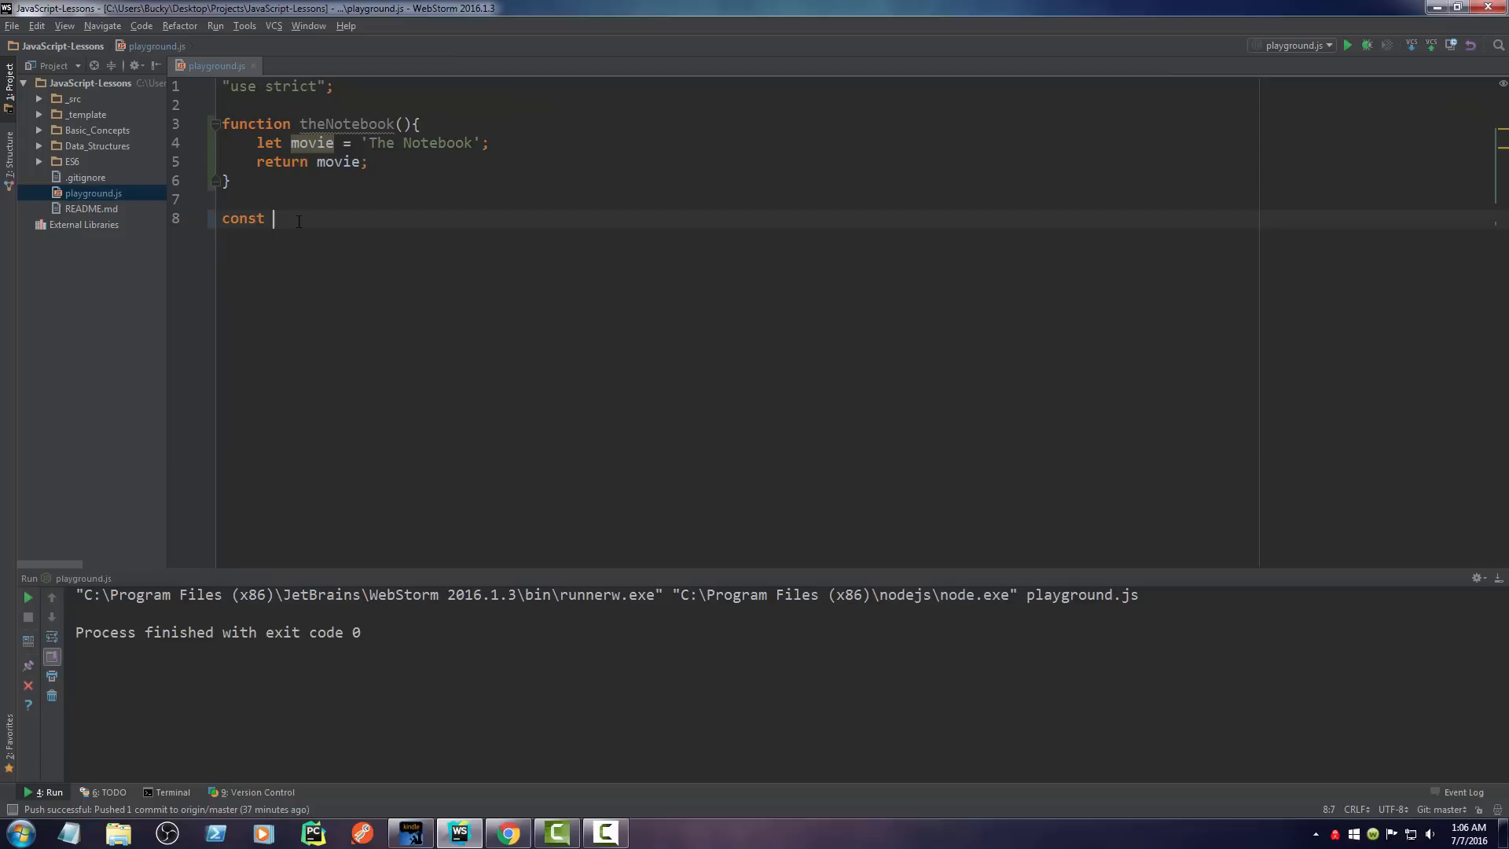
pyautogui.write('cond')
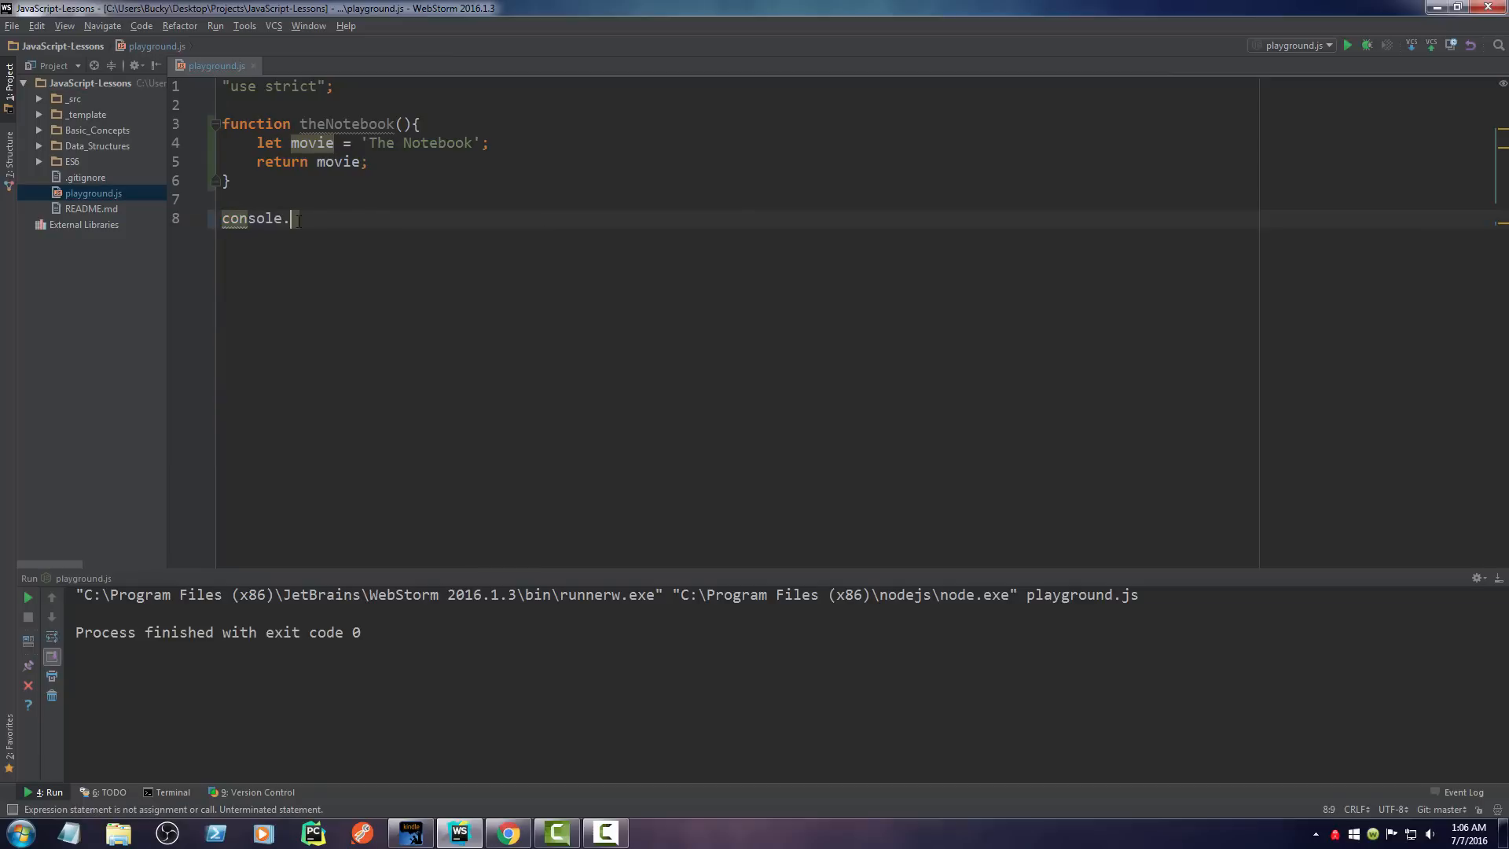
pyautogui.write('log(theNotebook());')
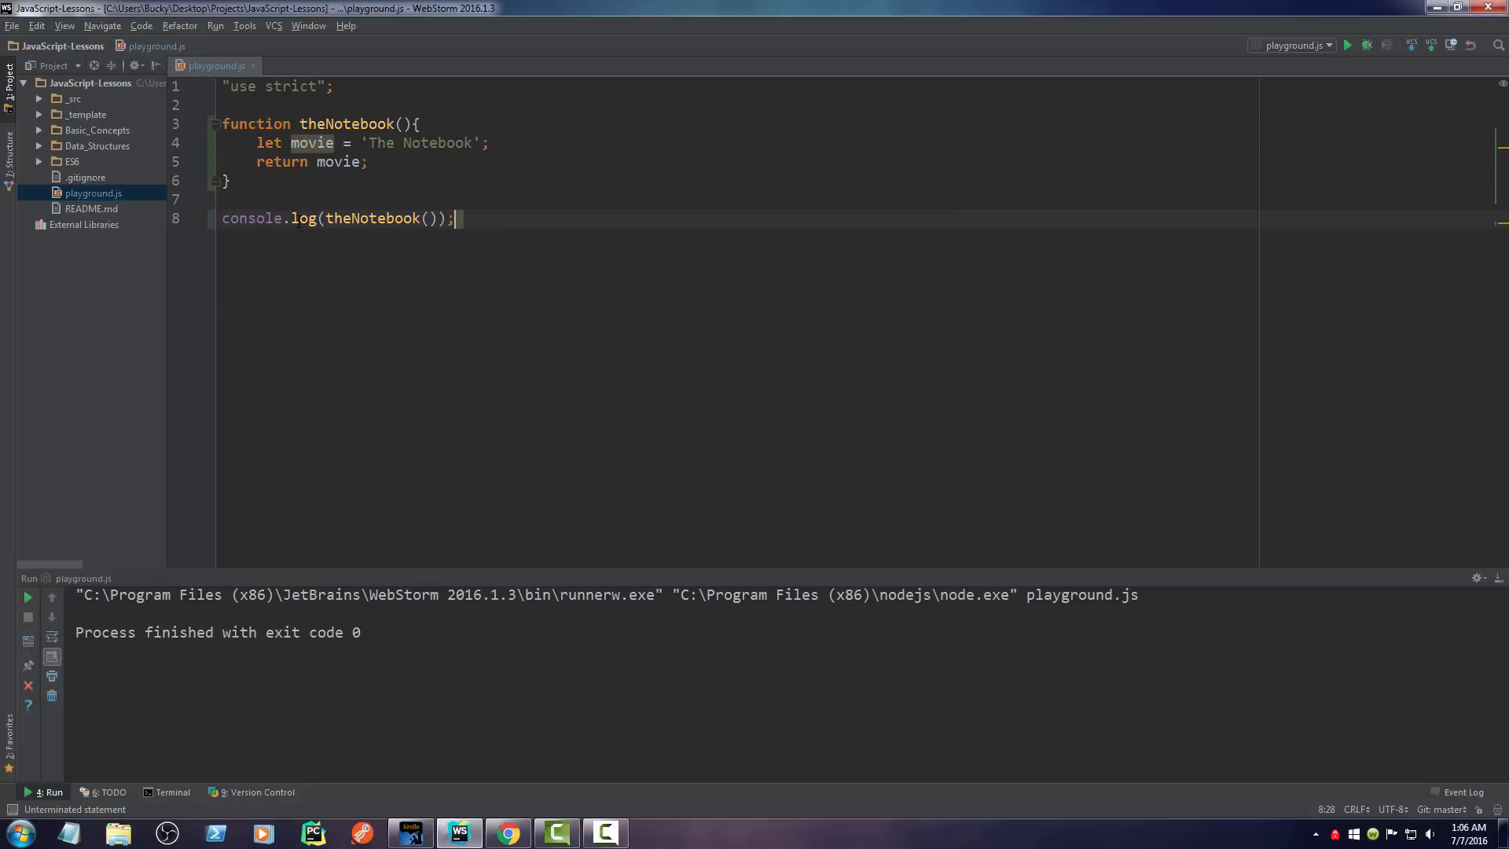
# Step: Run playground.js with the green Run button to print The Notebook
pyautogui.click(1347, 45)
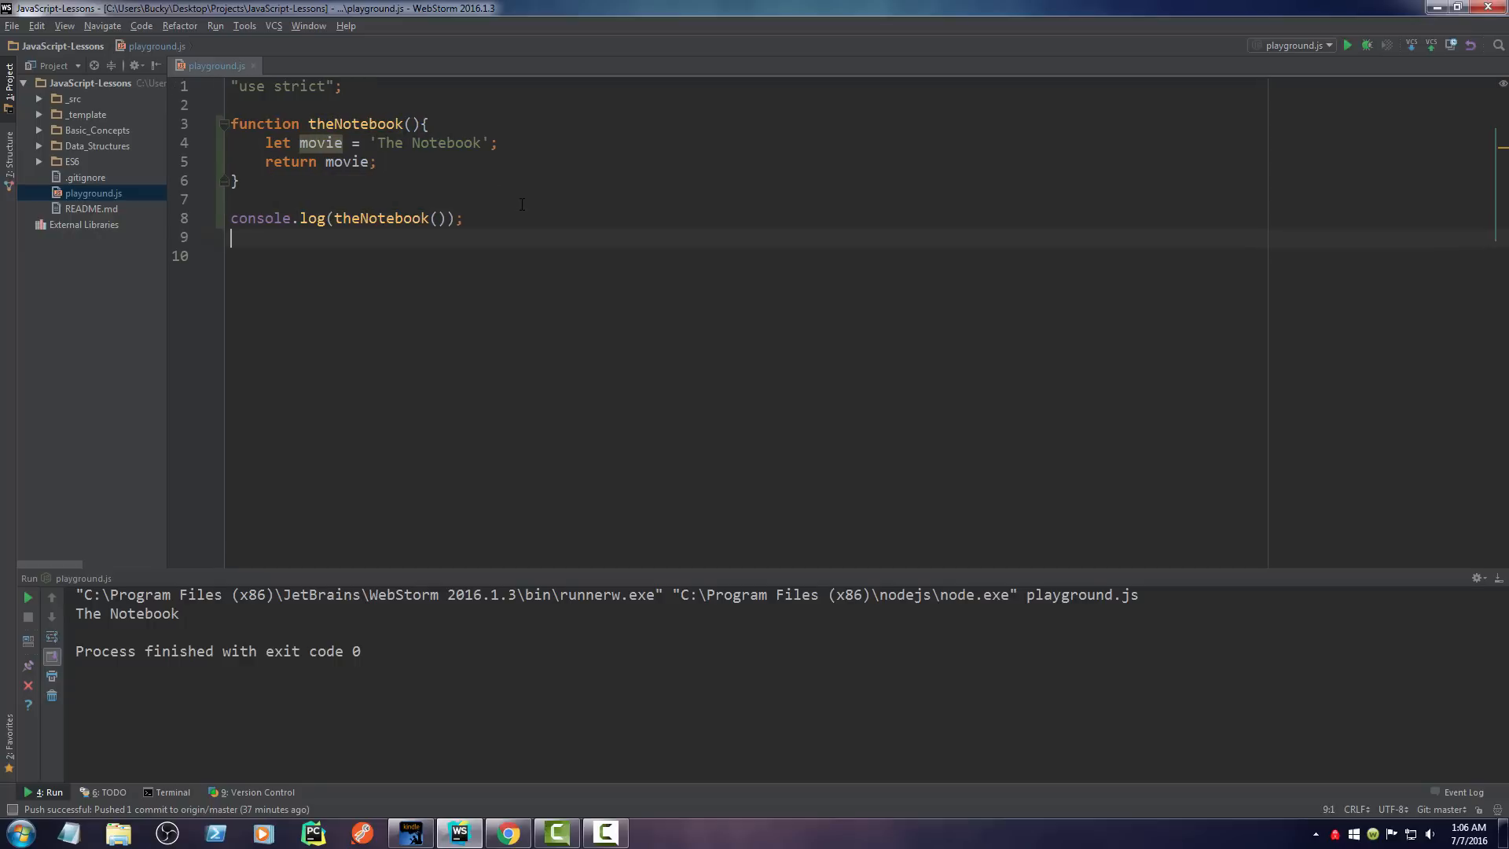
# Step: Add console.log(movie) on line 9, outside the function
pyautogui.write('console.')
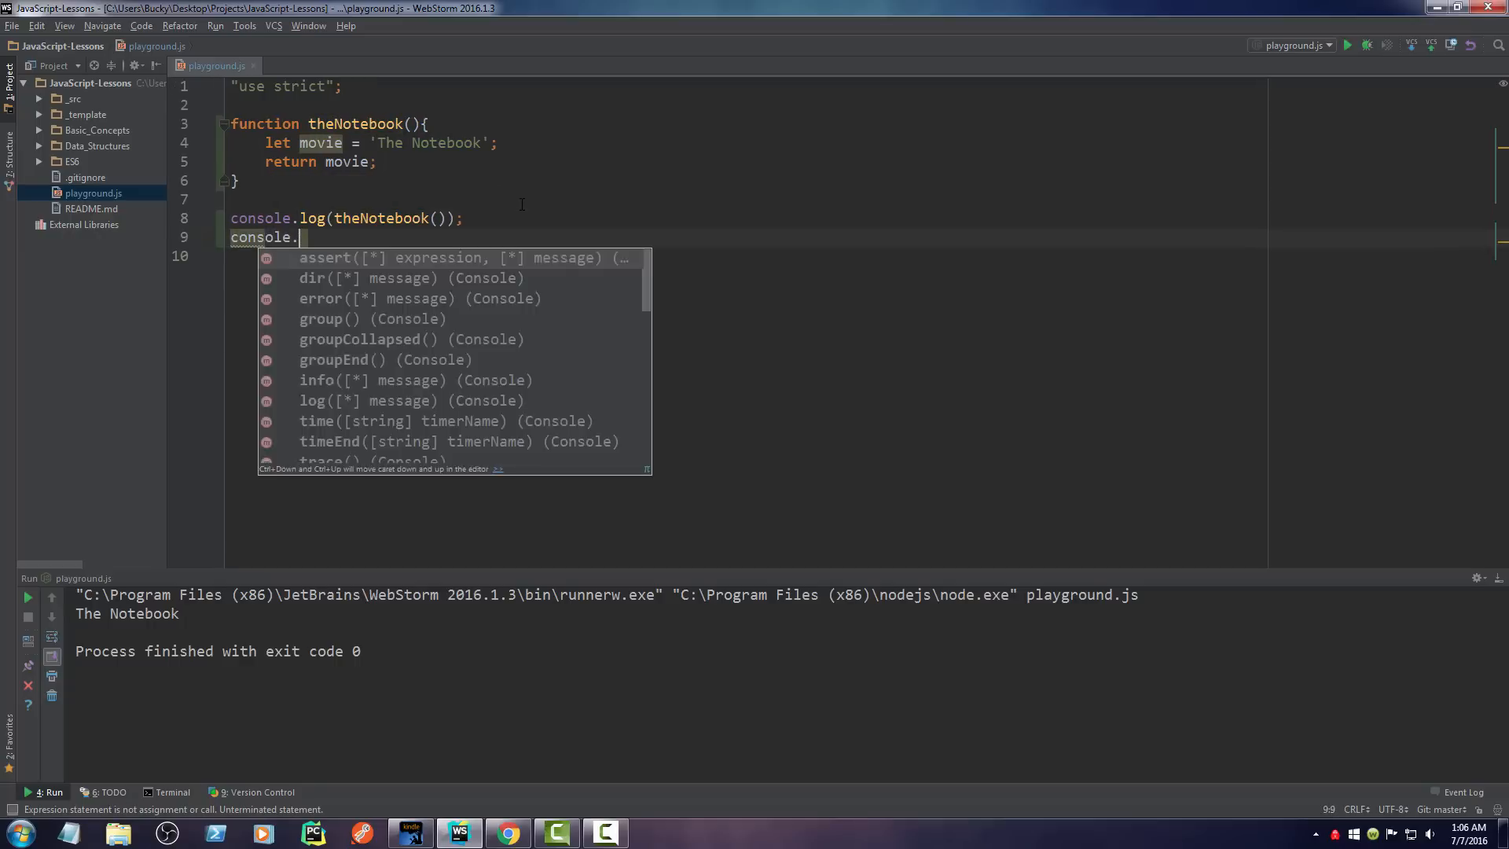
pyautogui.write('log(movie);')
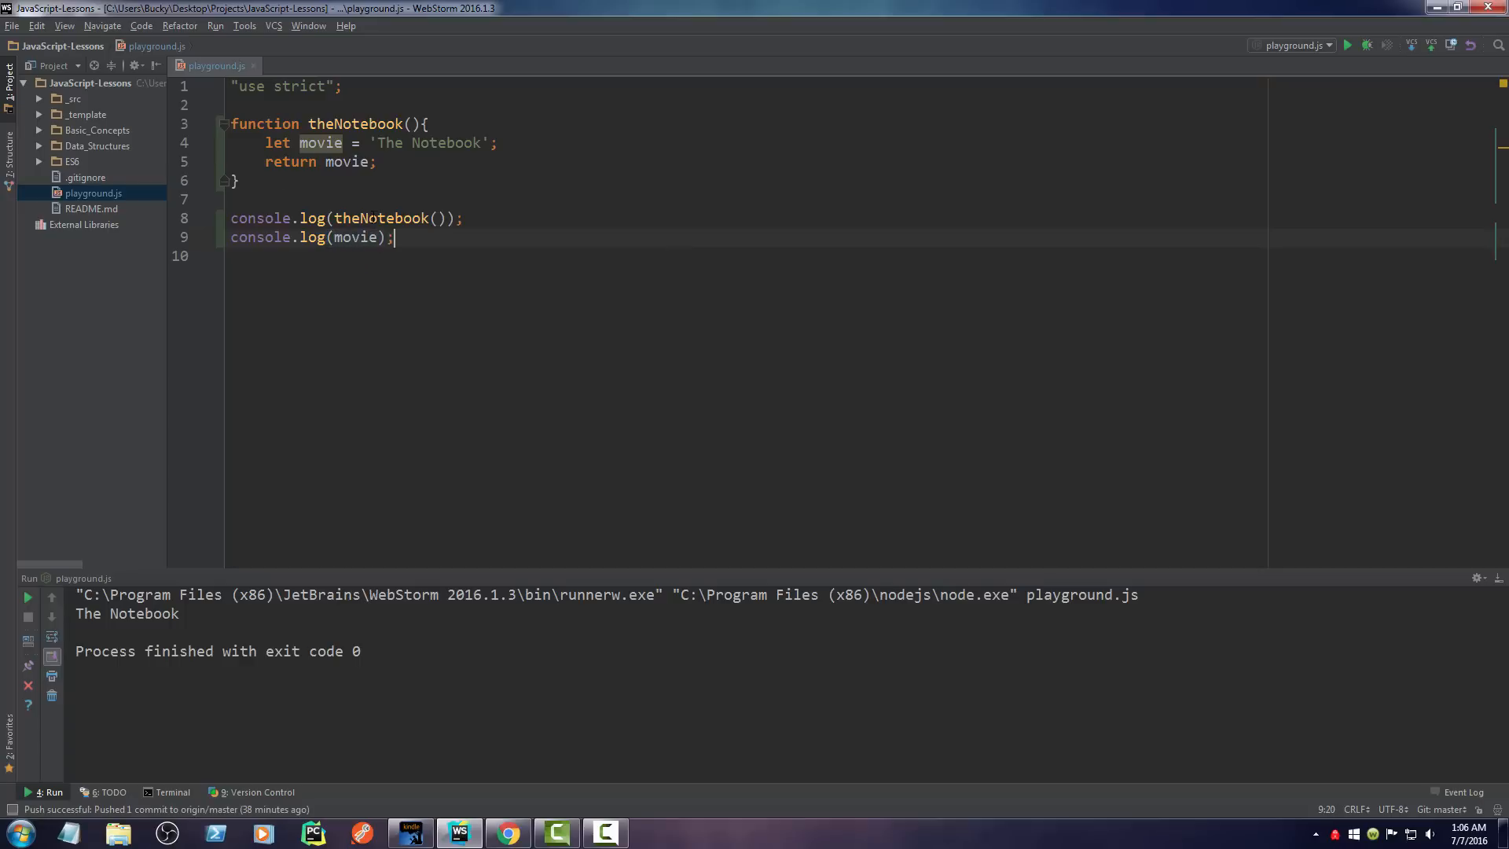
pyautogui.click(334, 186)
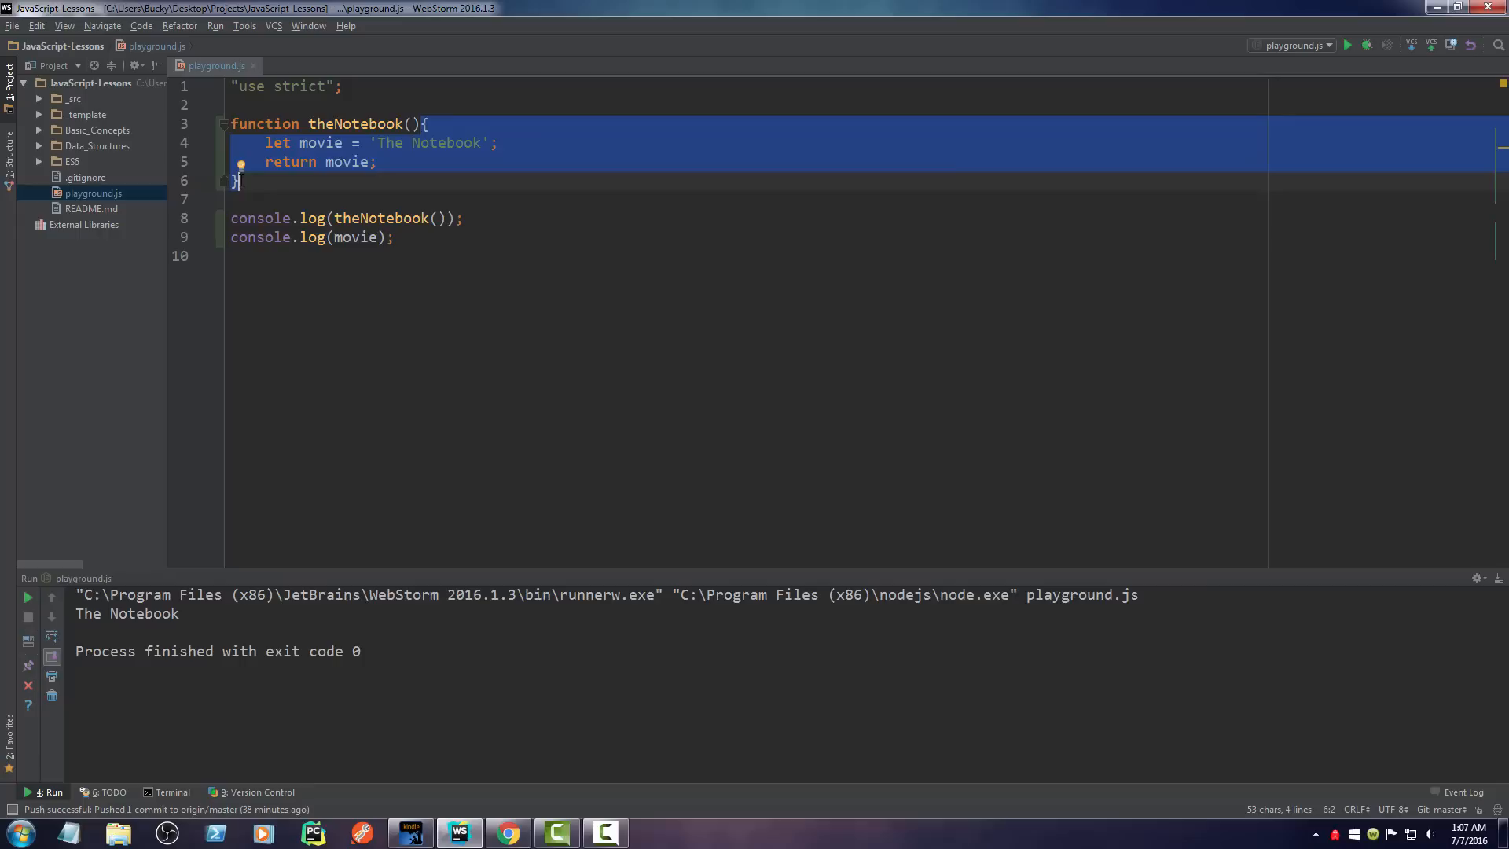
# Step: Run 'playground.js' from the editor context menu, getting exit code 1
pyautogui.click(354, 275)
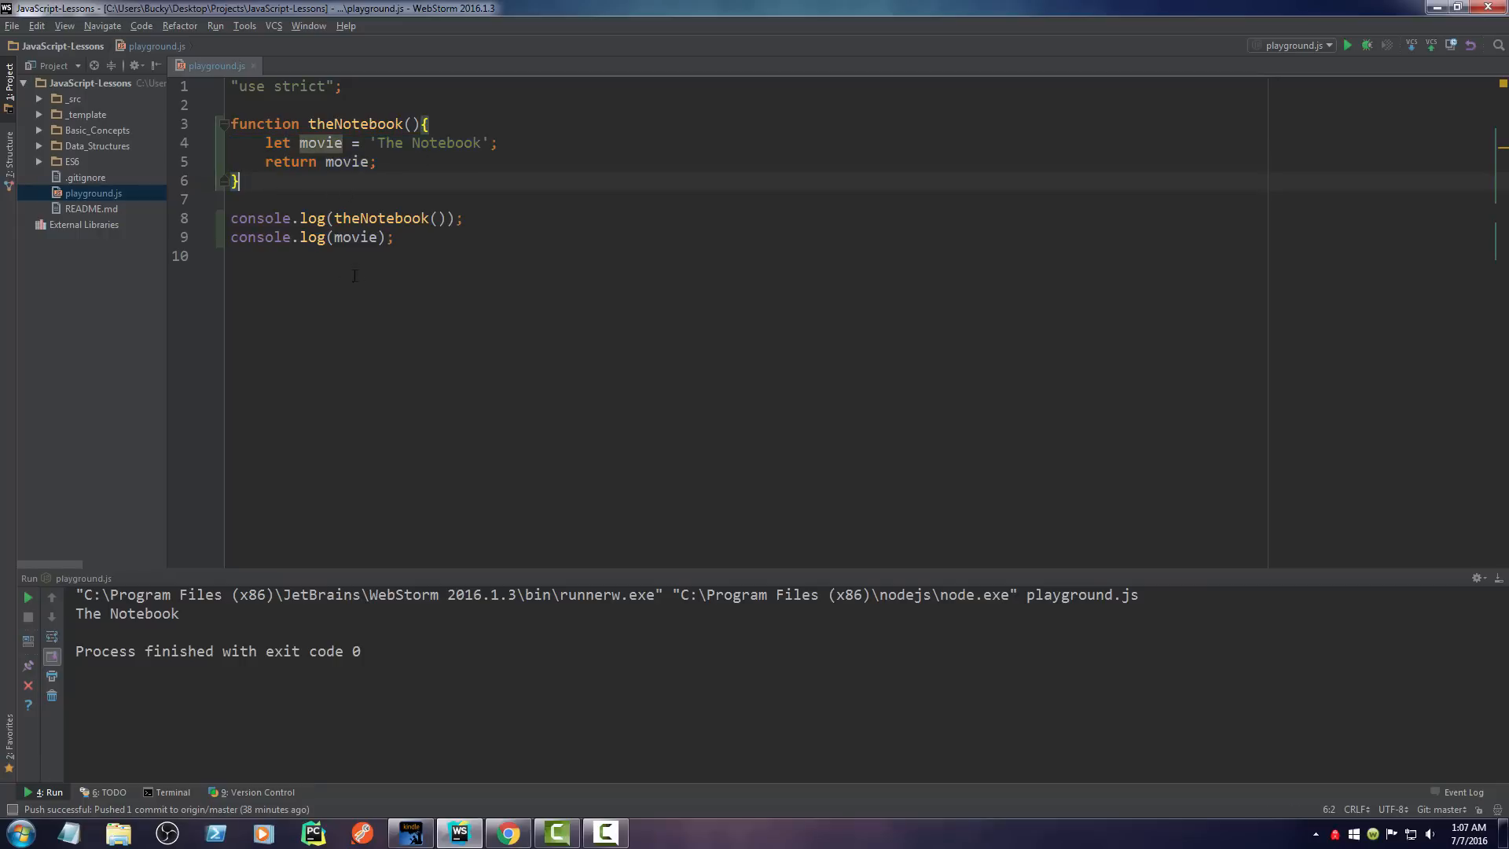
pyautogui.rightClick(334, 279)
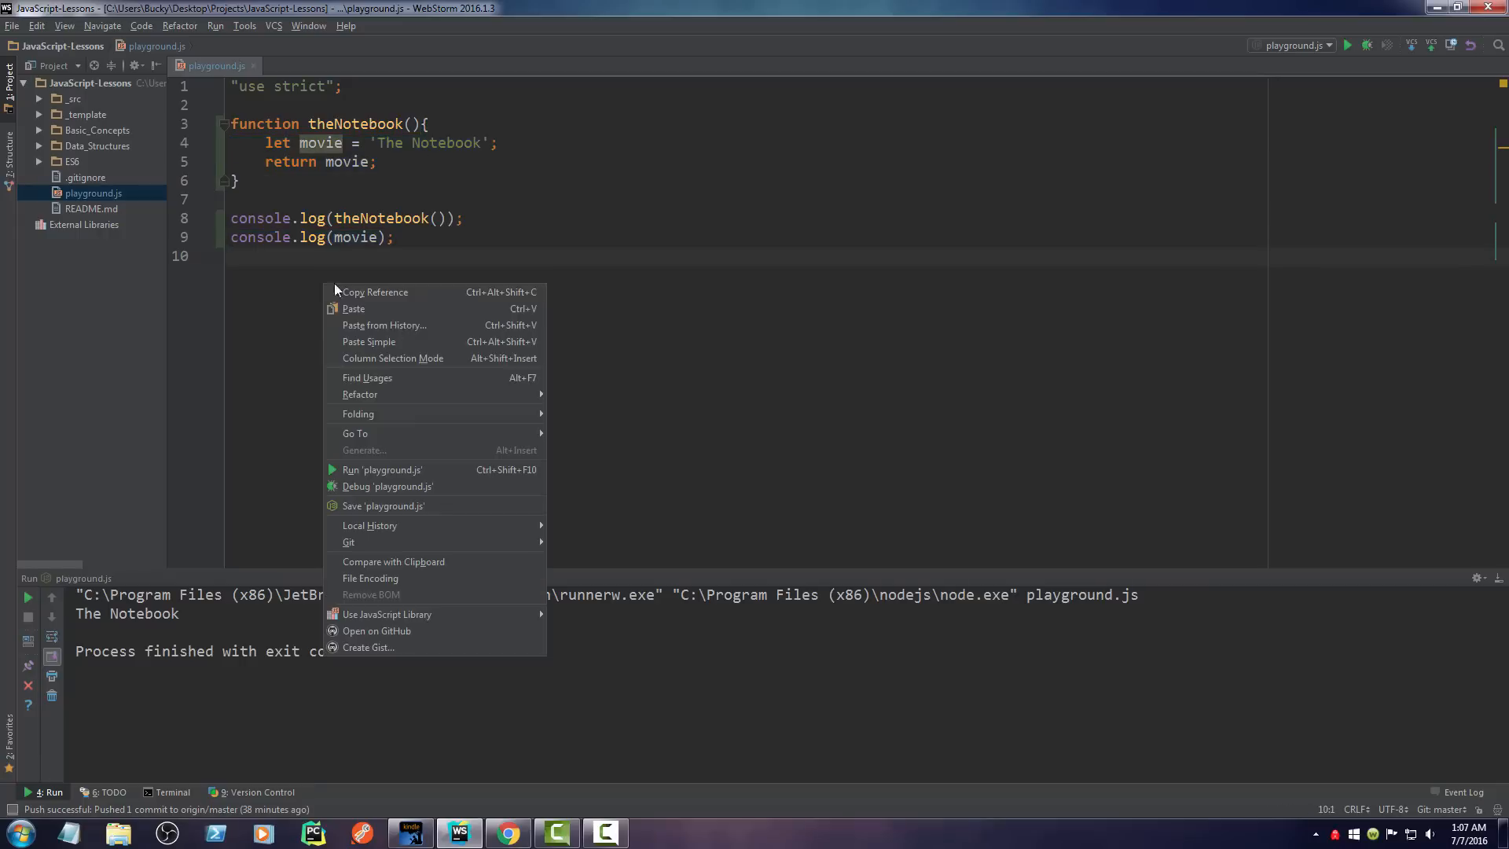
pyautogui.click(382, 469)
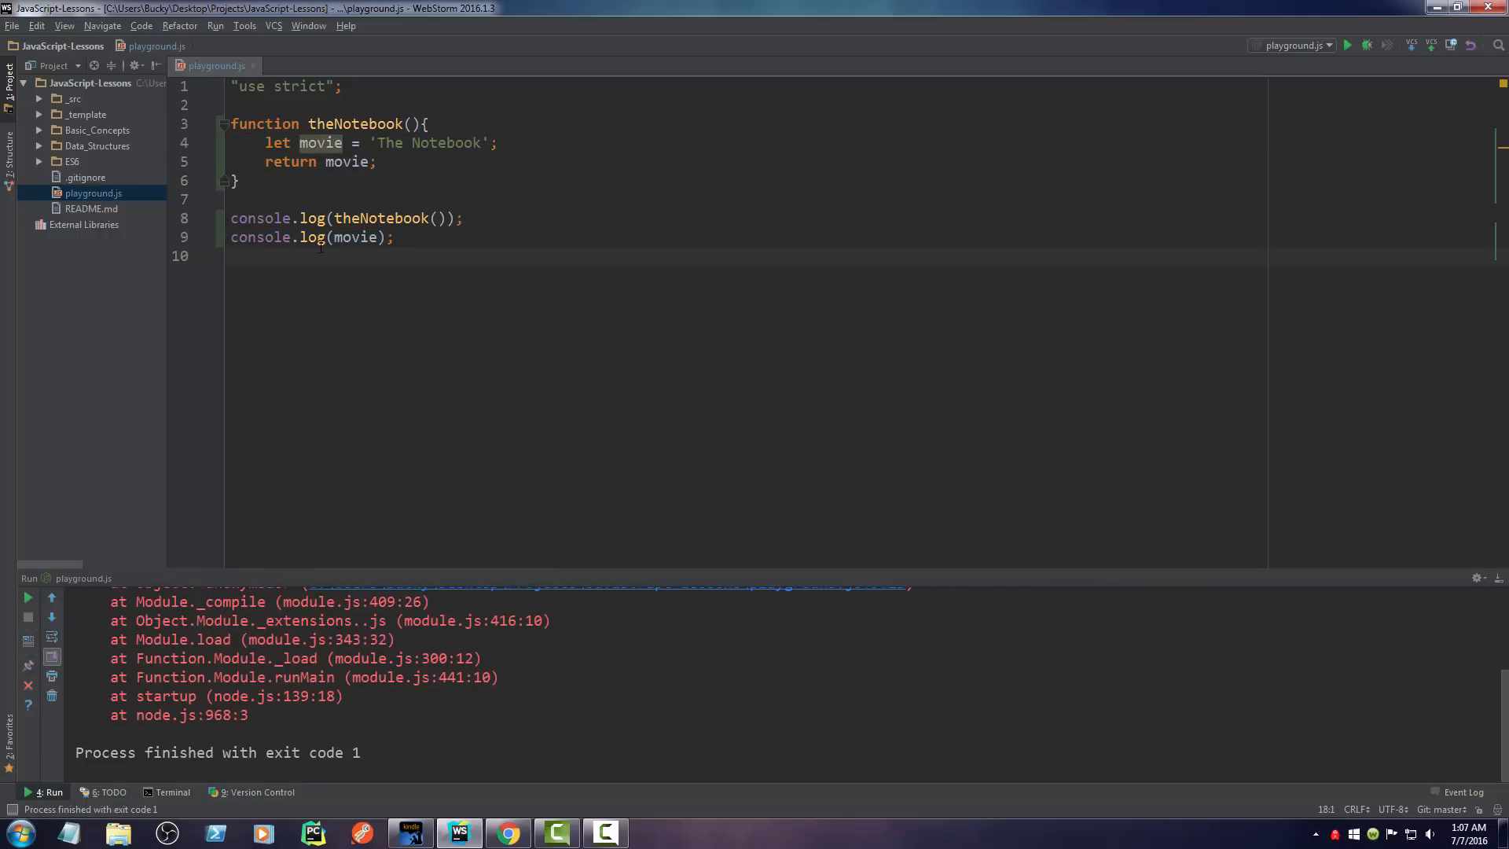
pyautogui.doubleClick(357, 238)
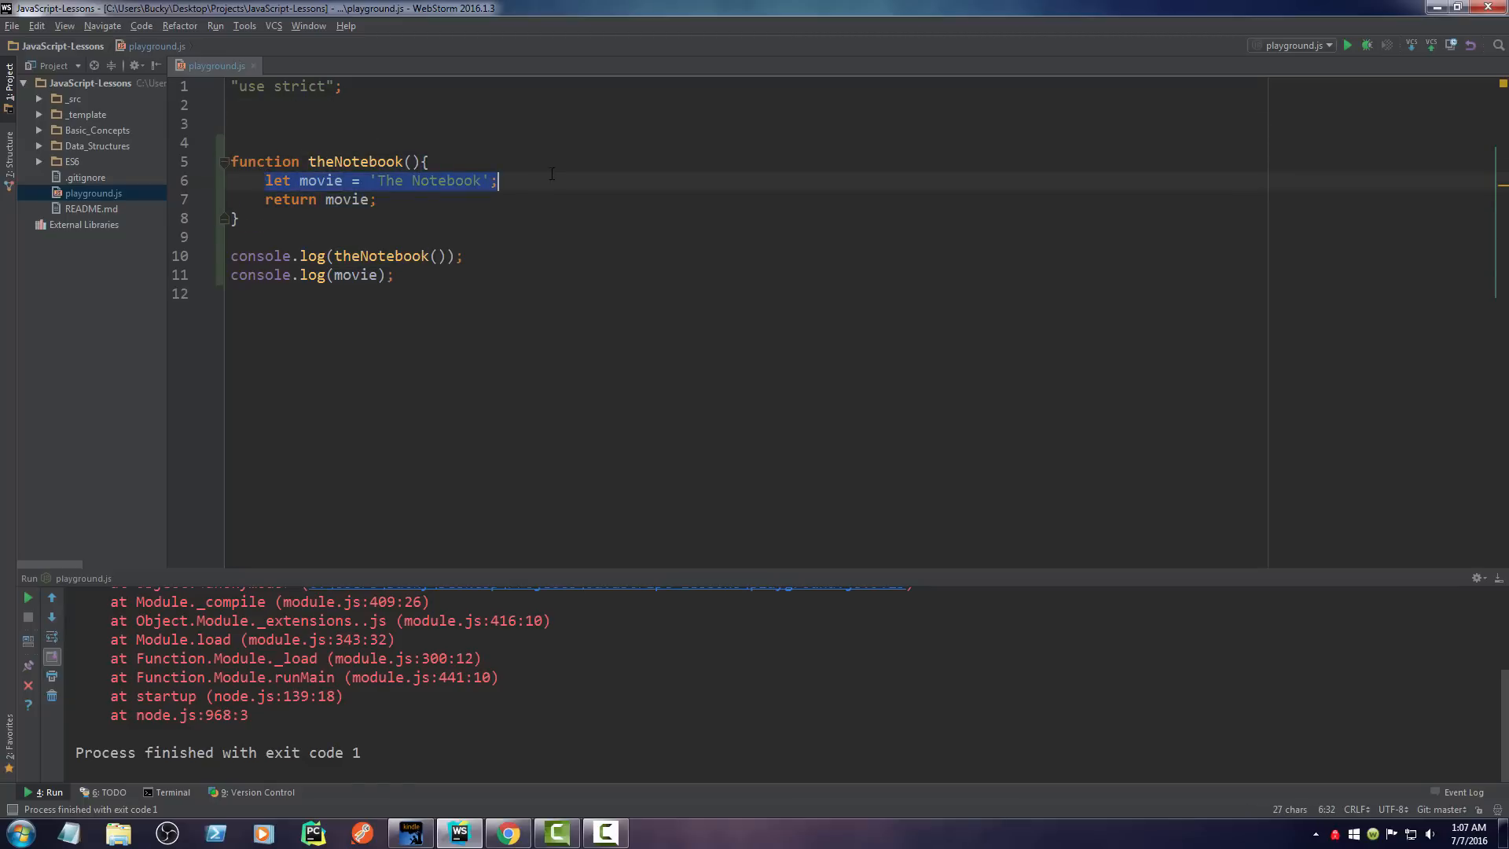
# Step: Add top-level let movie = 'Good Will Hunting' and console.log(movie) before the theNotebook log
pyautogui.write("let movie = 'The Notebook';")
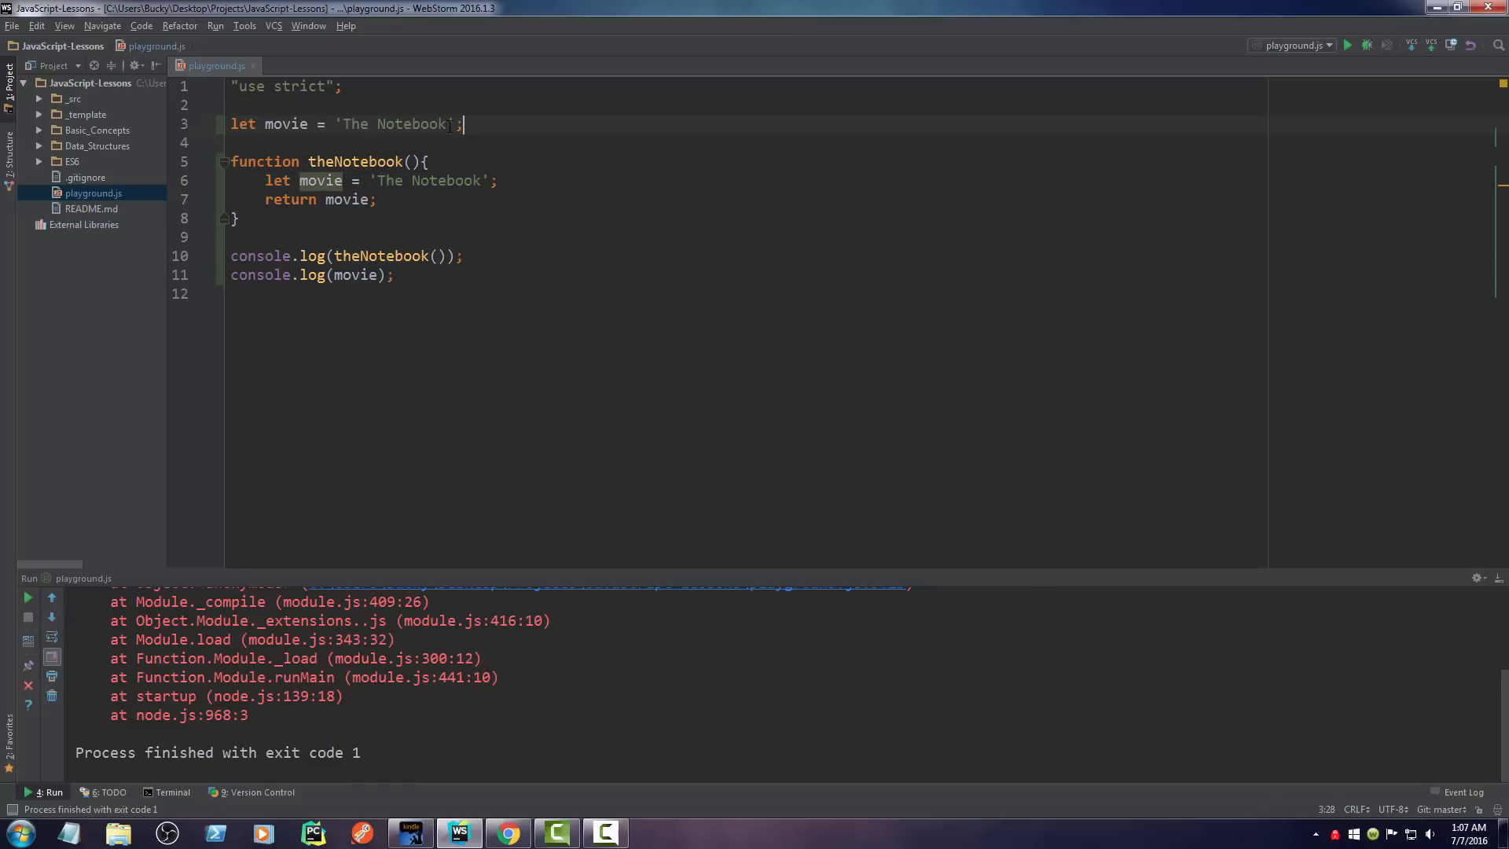
pyautogui.write('Good')
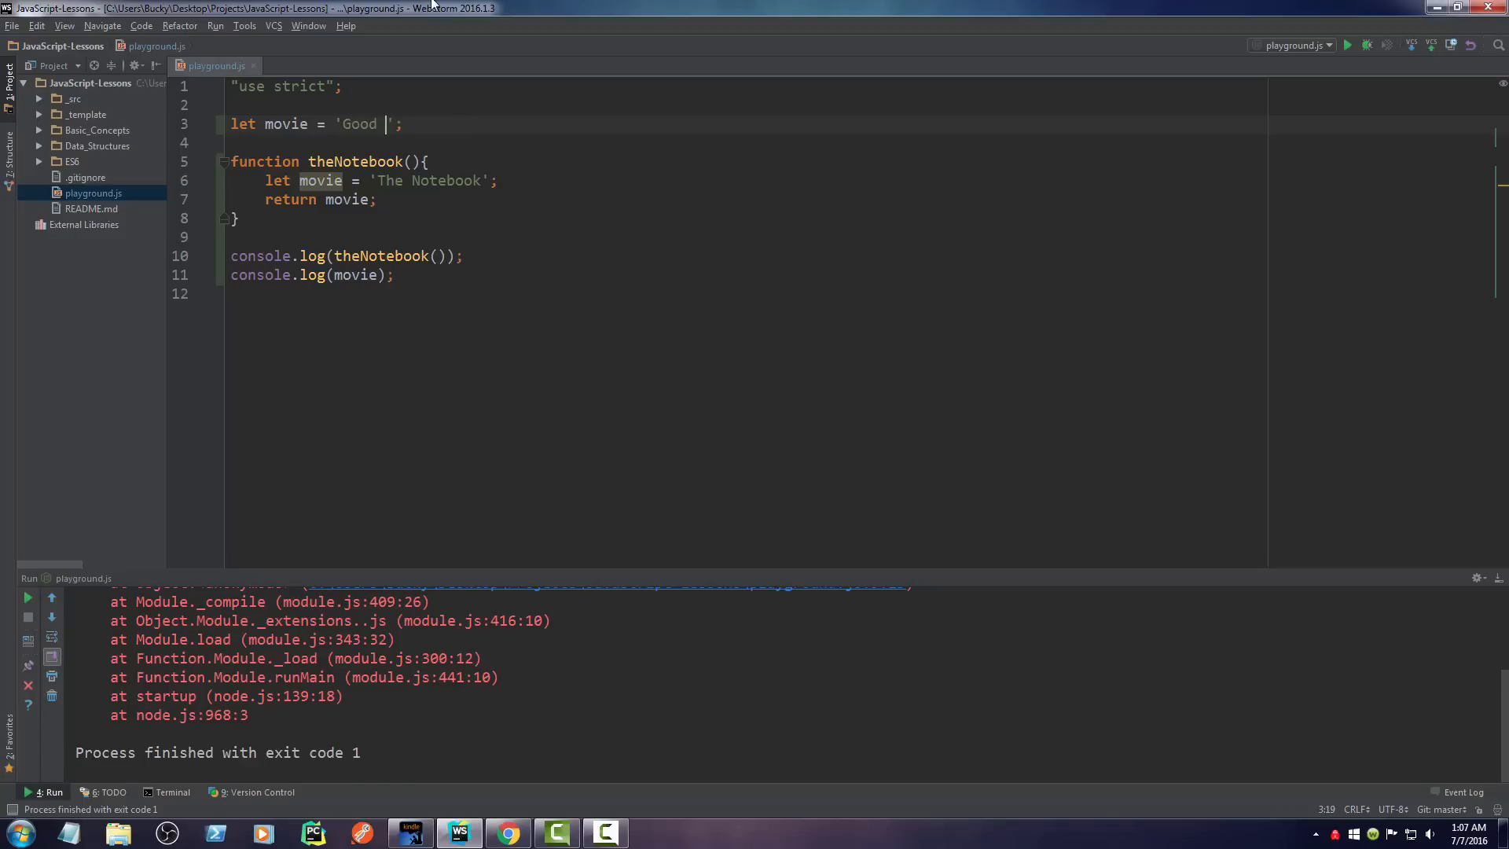
pyautogui.write('Will Hunting')
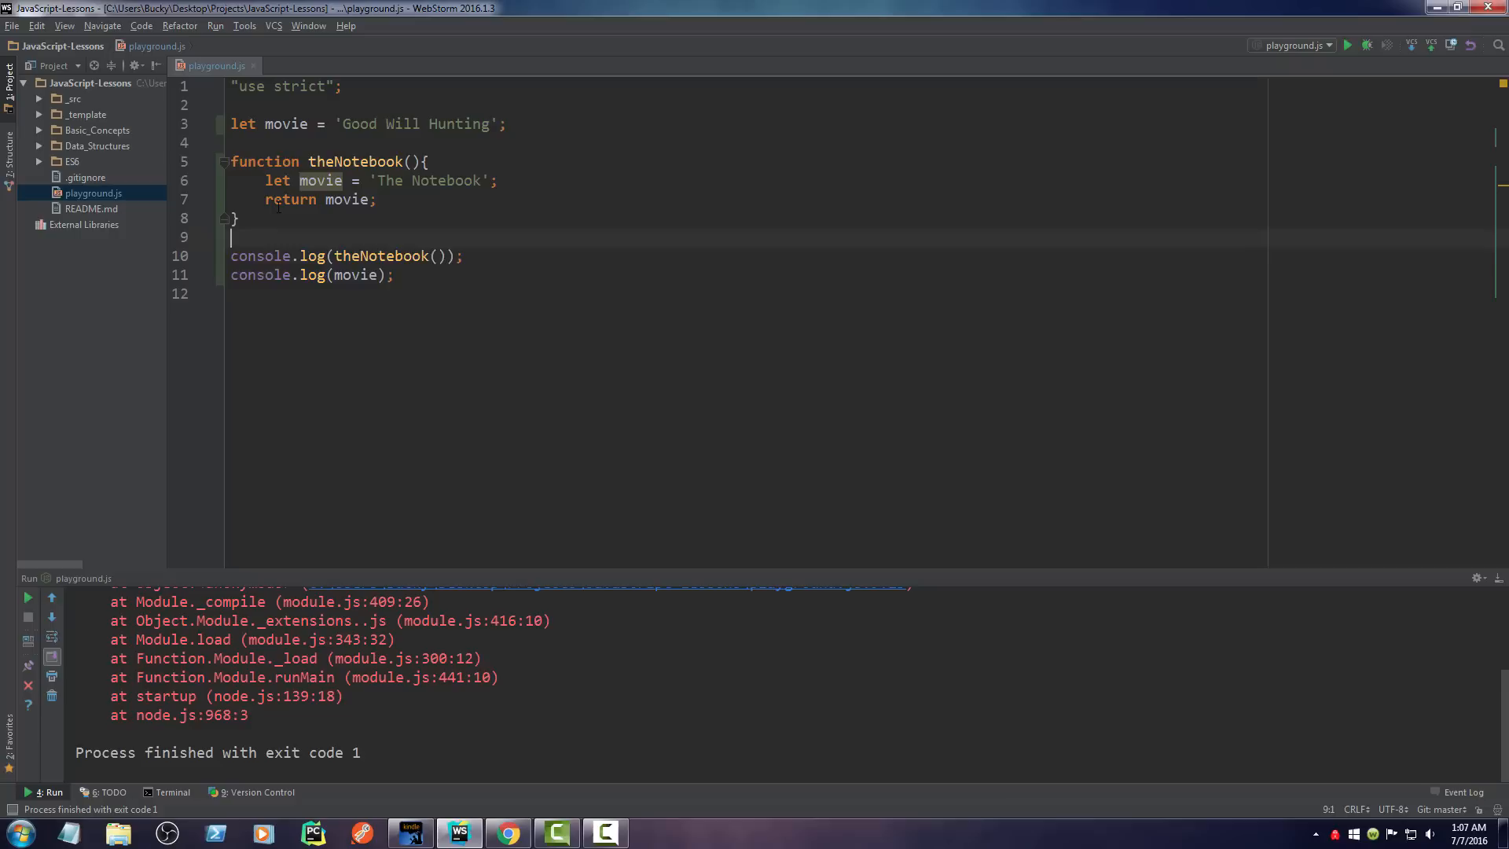
pyautogui.write('console.log(movie);')
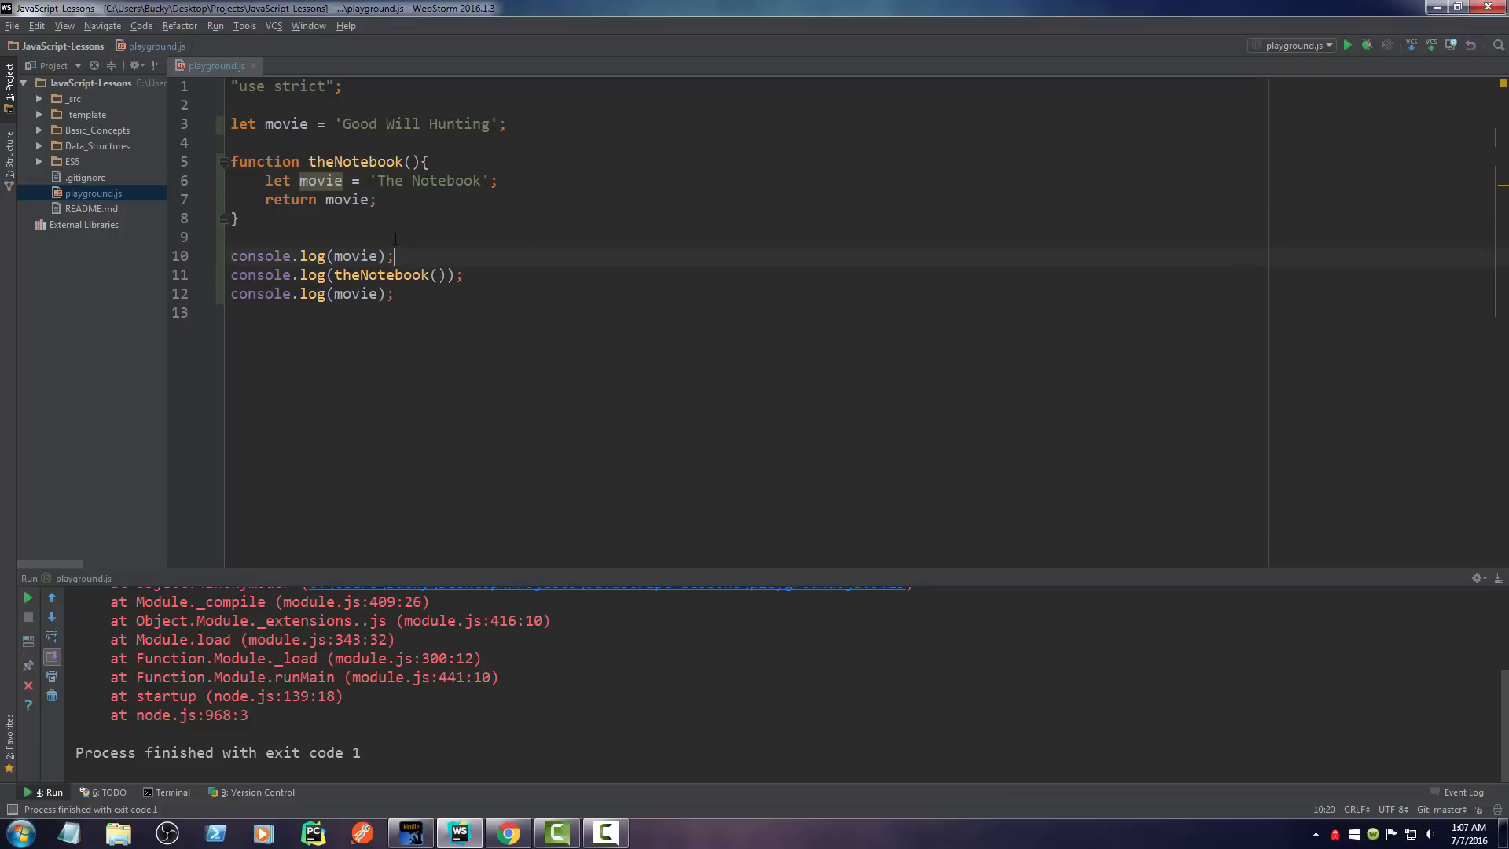
pyautogui.rightClick(395, 256)
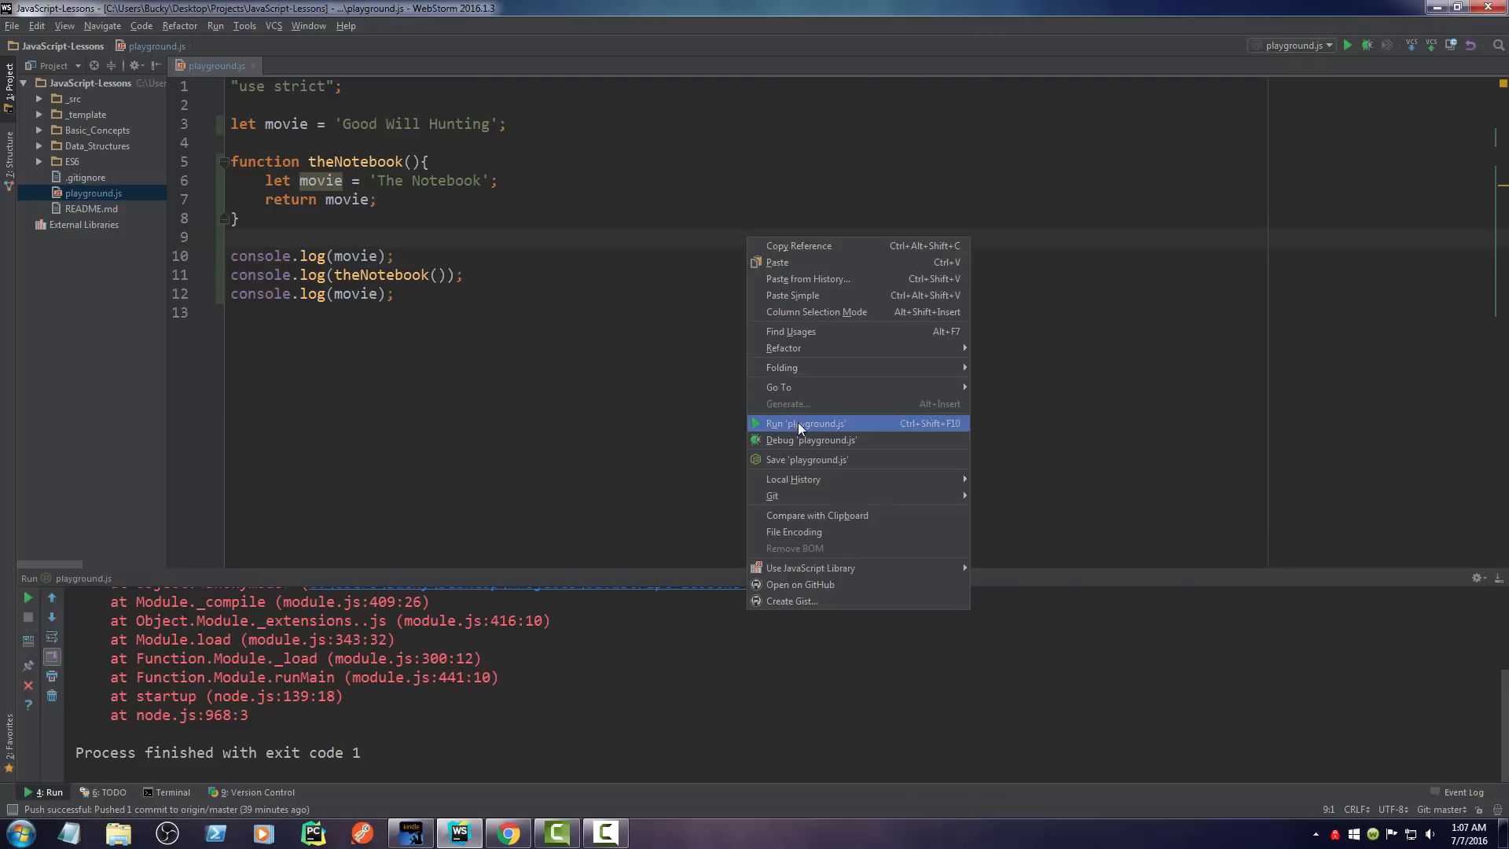
pyautogui.click(803, 422)
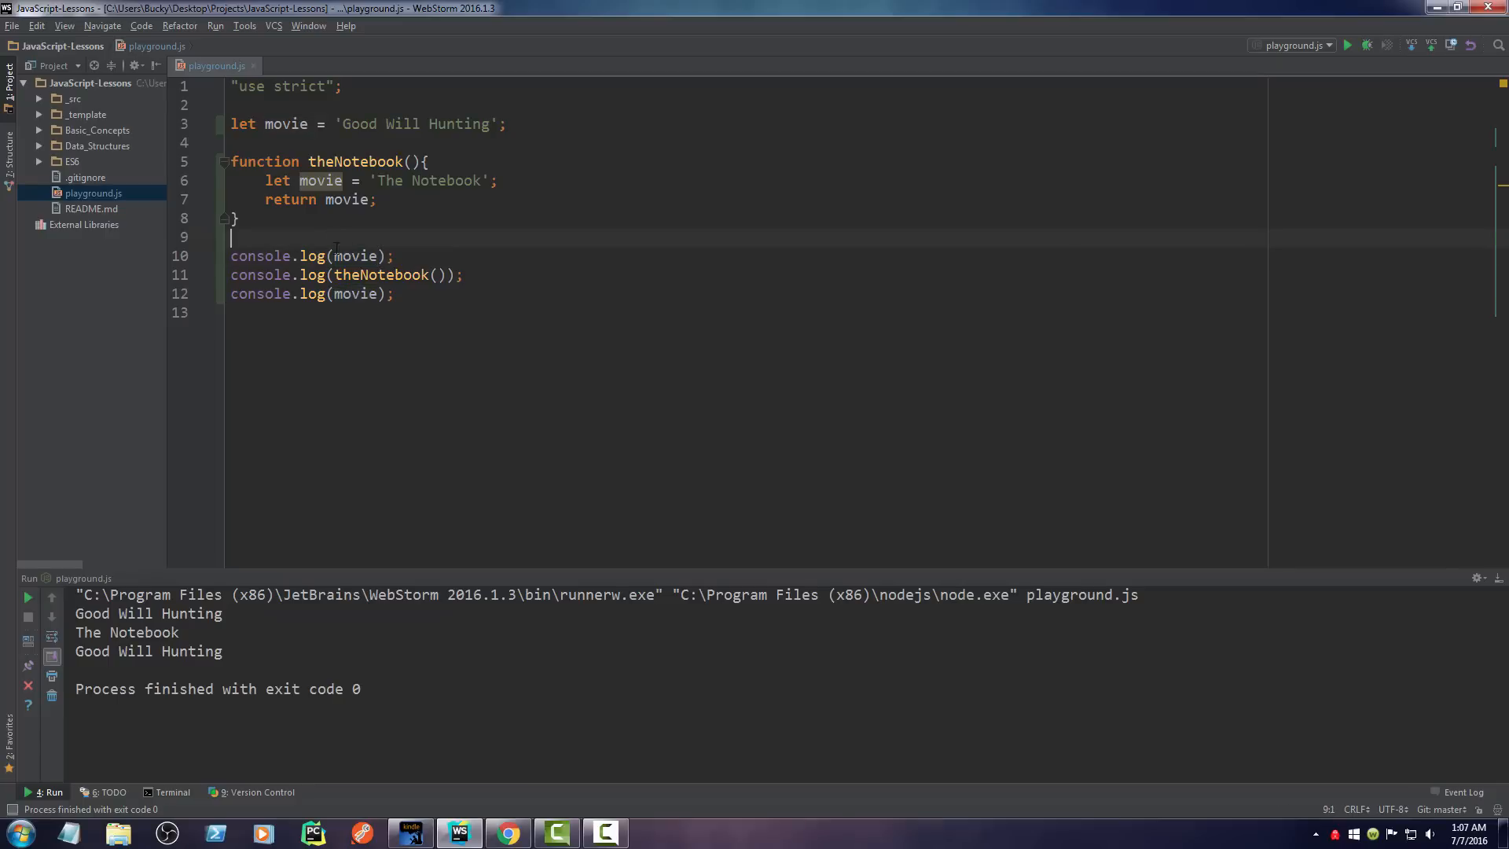
pyautogui.doubleClick(357, 256)
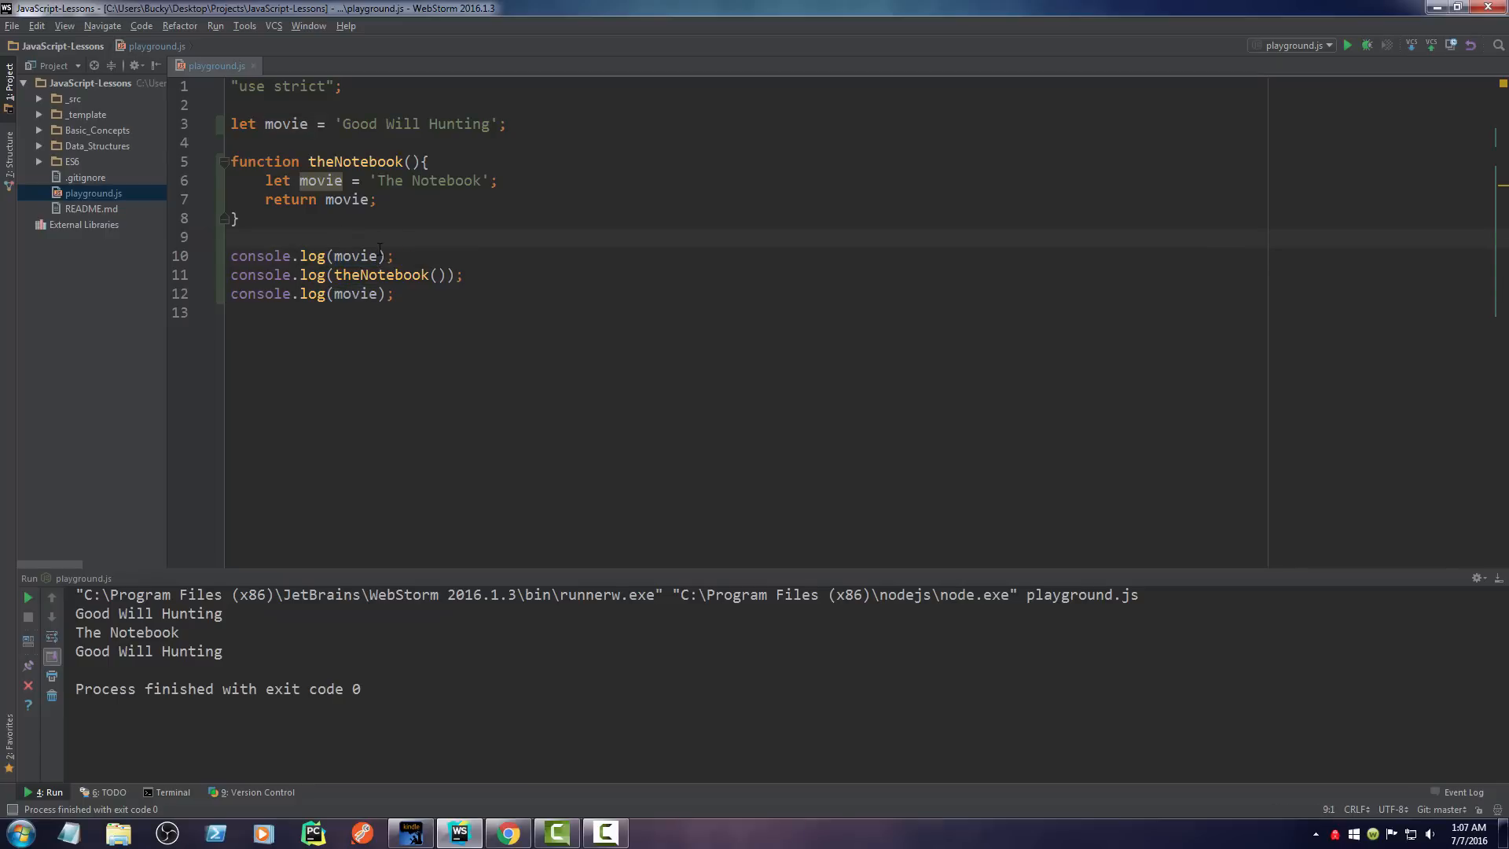
pyautogui.click(287, 224)
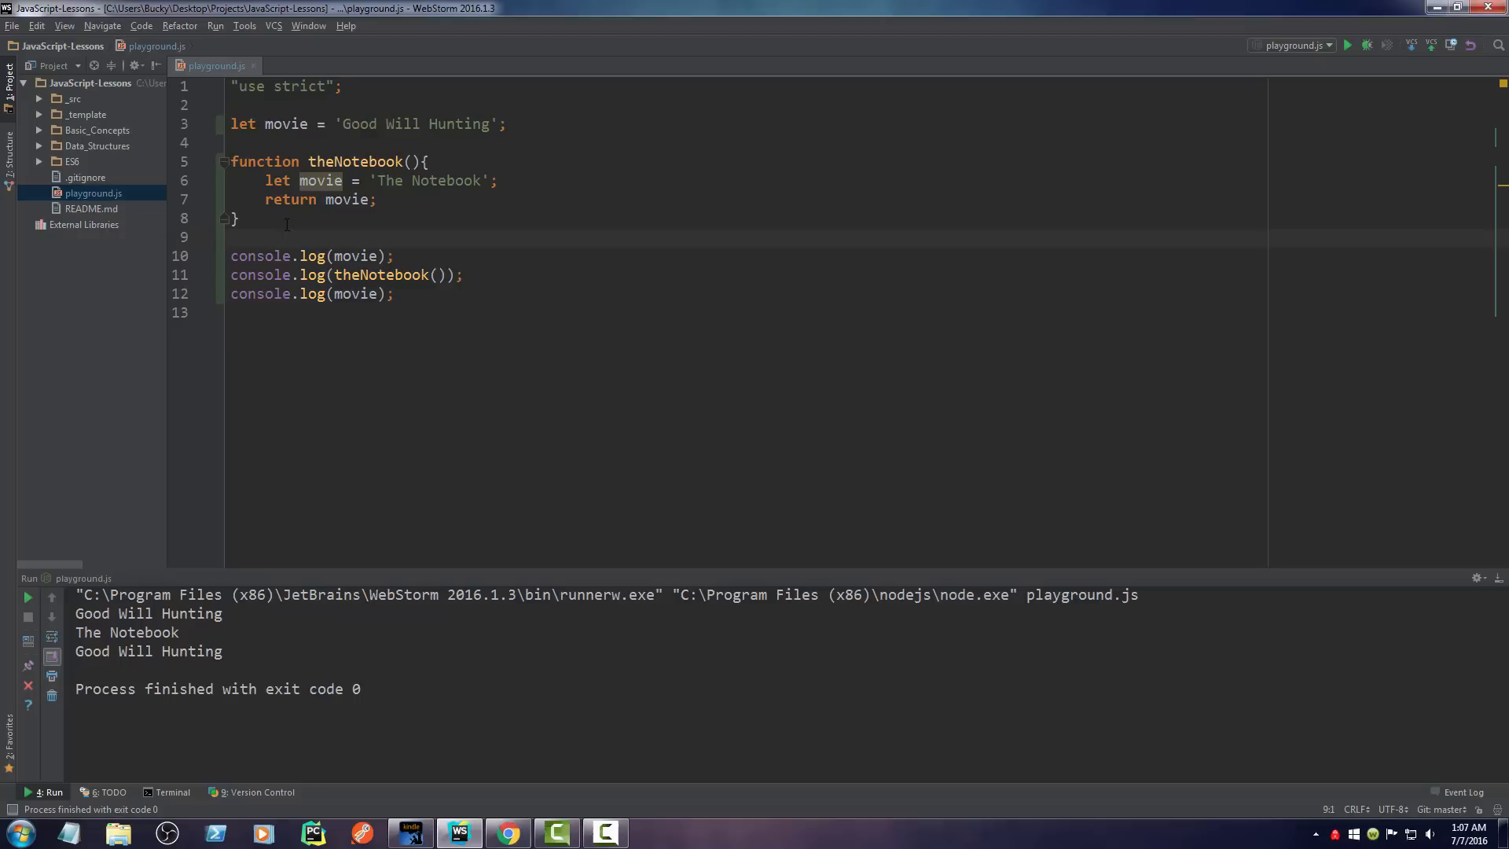
pyautogui.moveTo(273, 222)
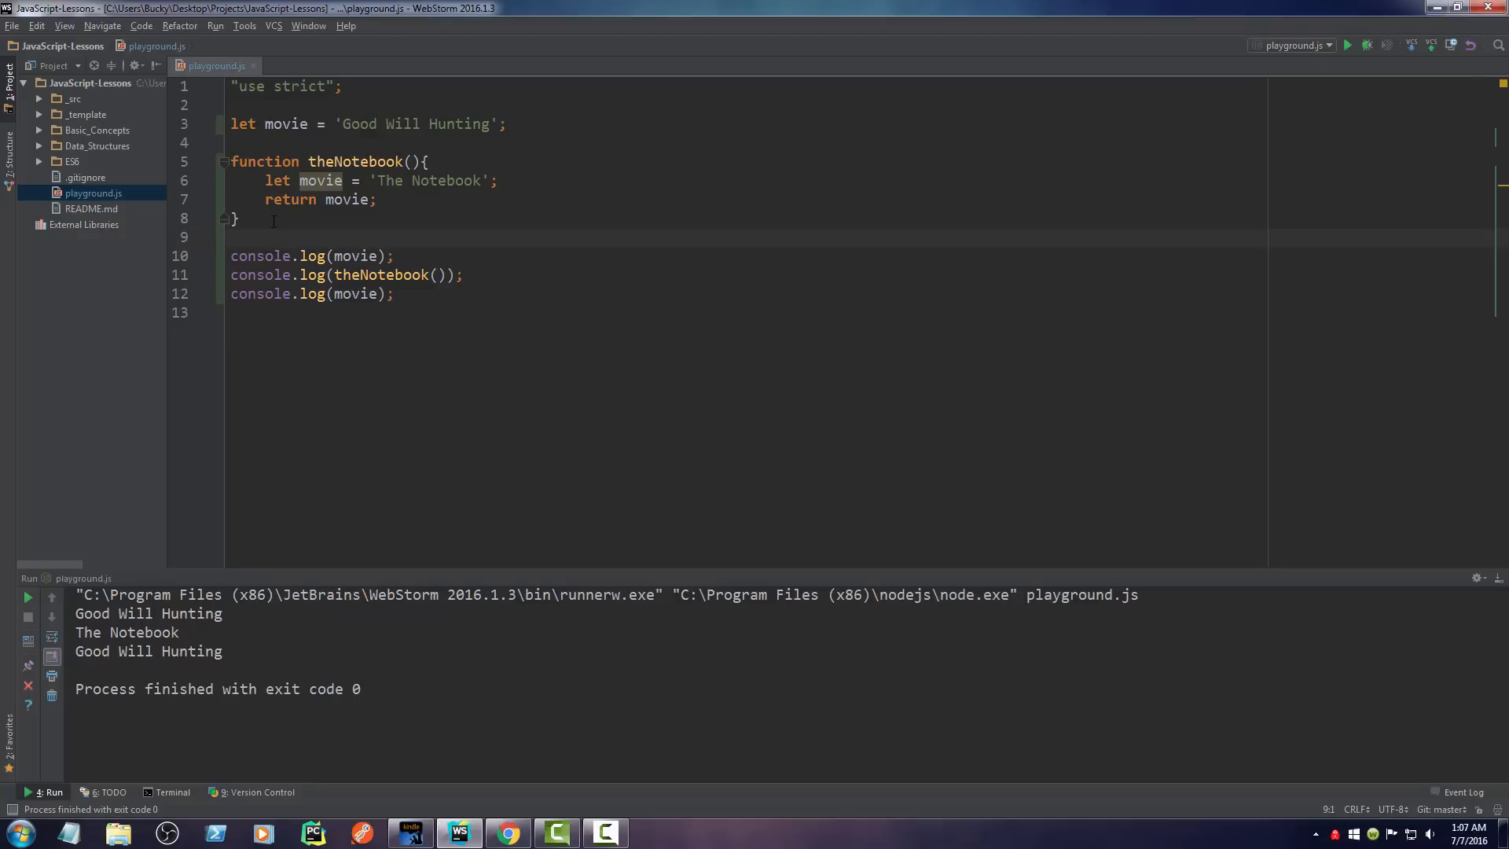
pyautogui.moveTo(231, 161); pyautogui.dragTo(239, 218)
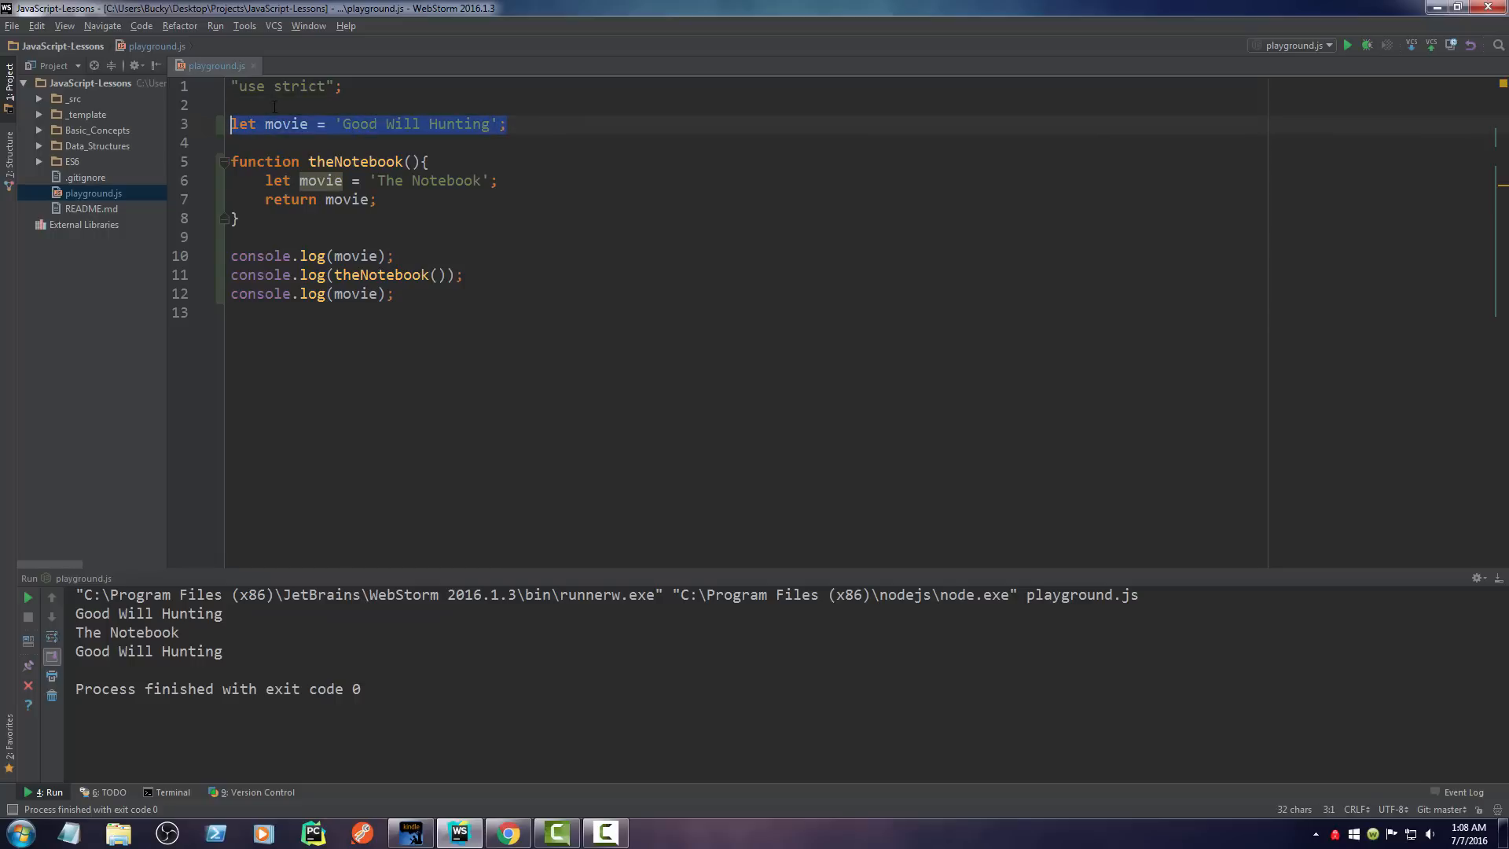
pyautogui.click(232, 105)
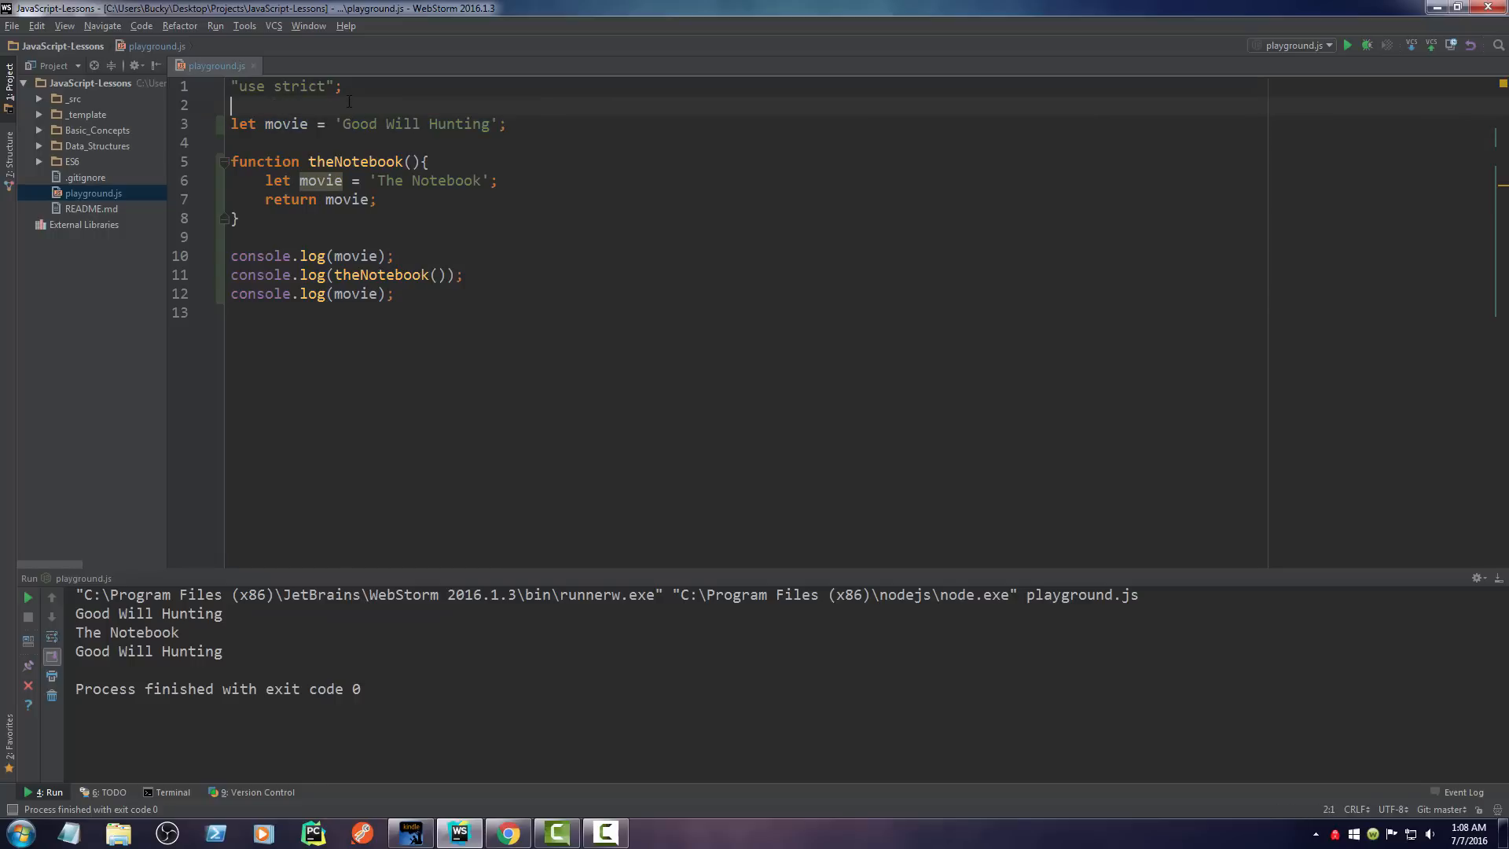
pyautogui.write('{')
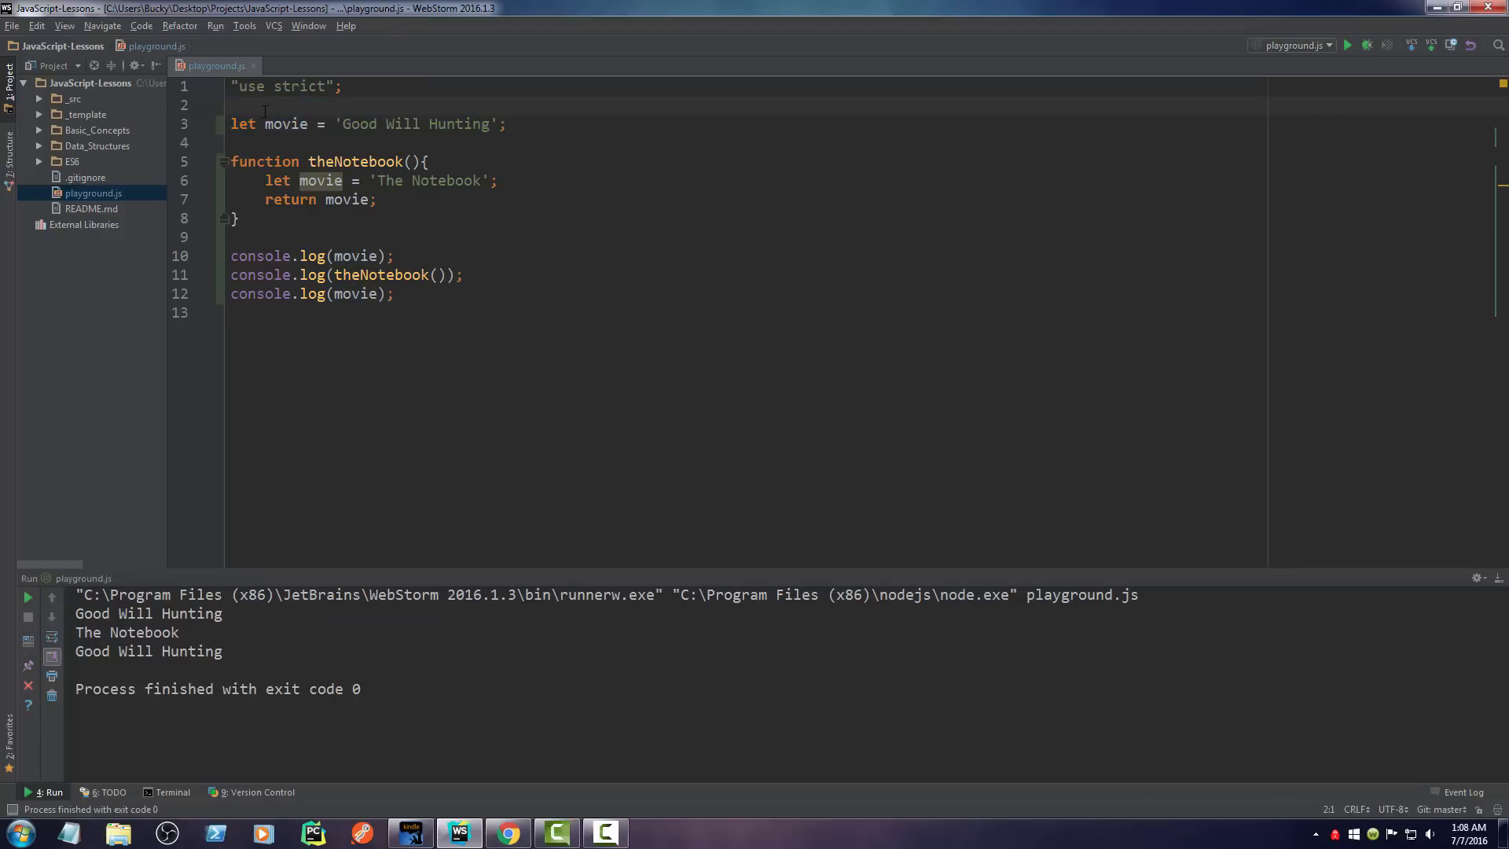
pyautogui.press('ctrl+a')
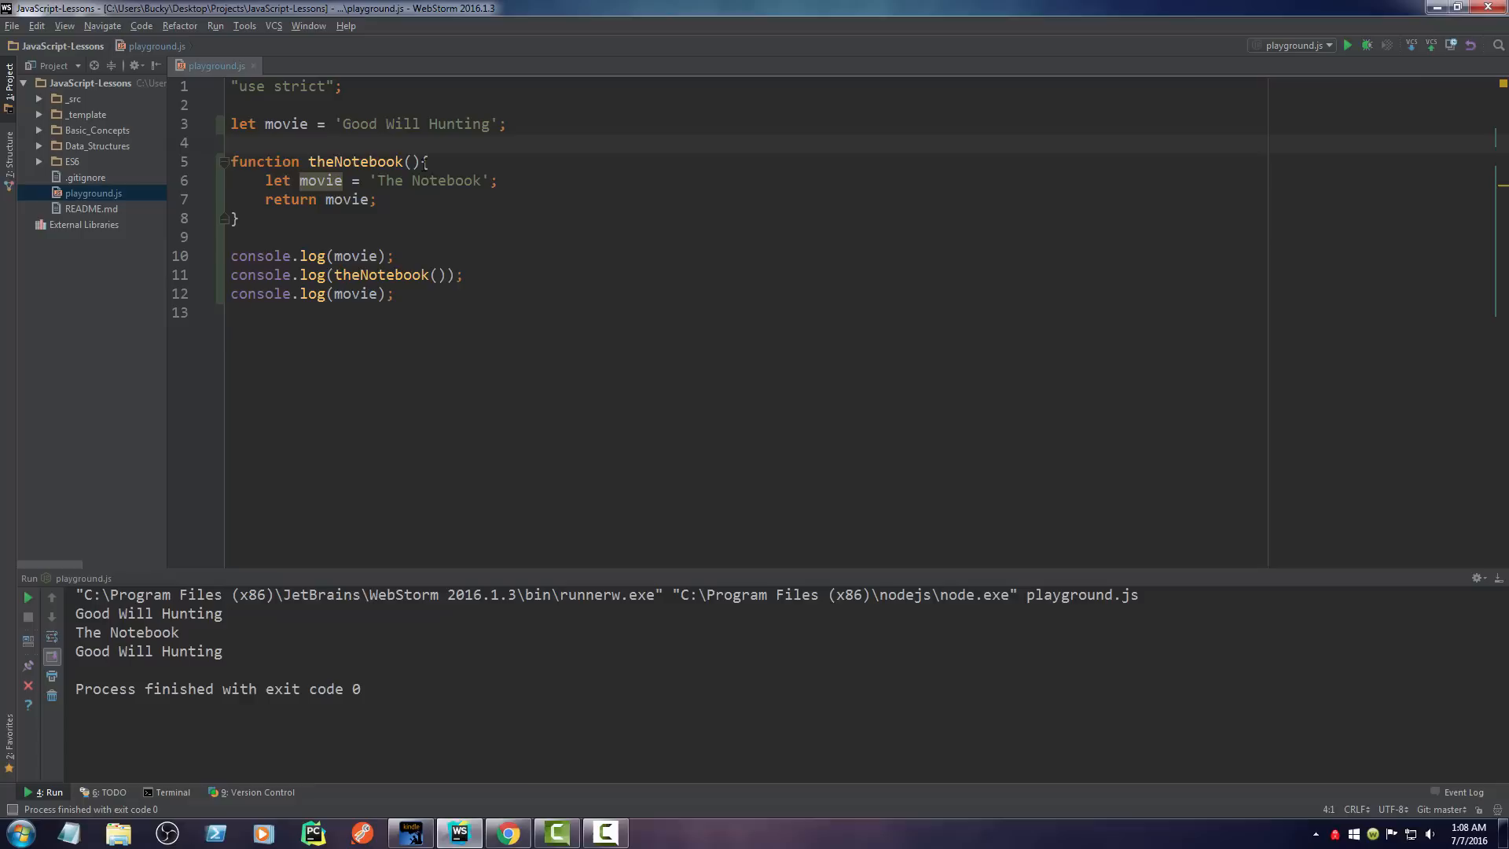
pyautogui.click(232, 142)
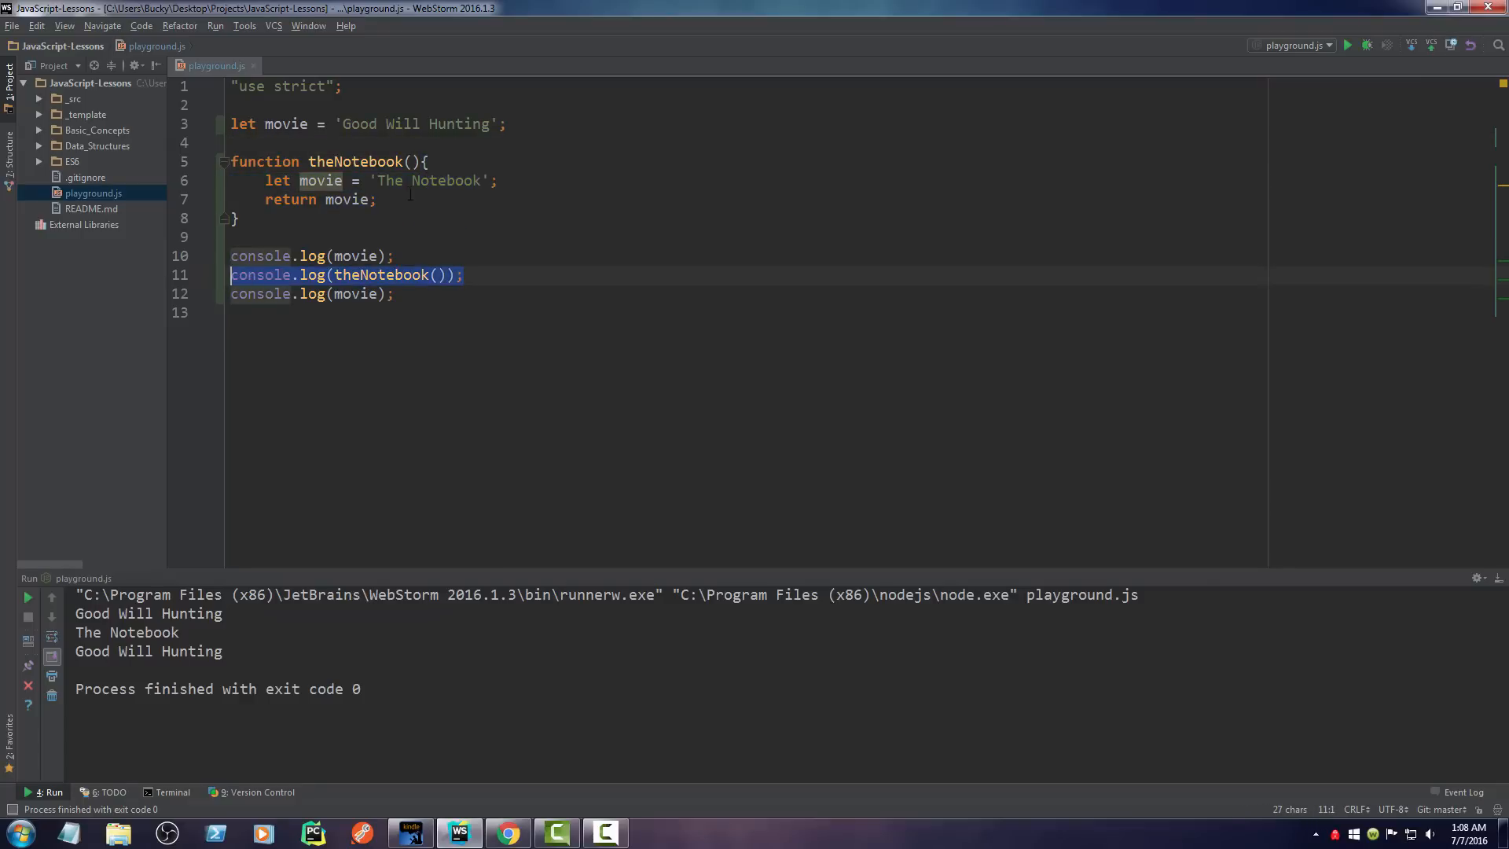
pyautogui.click(373, 124)
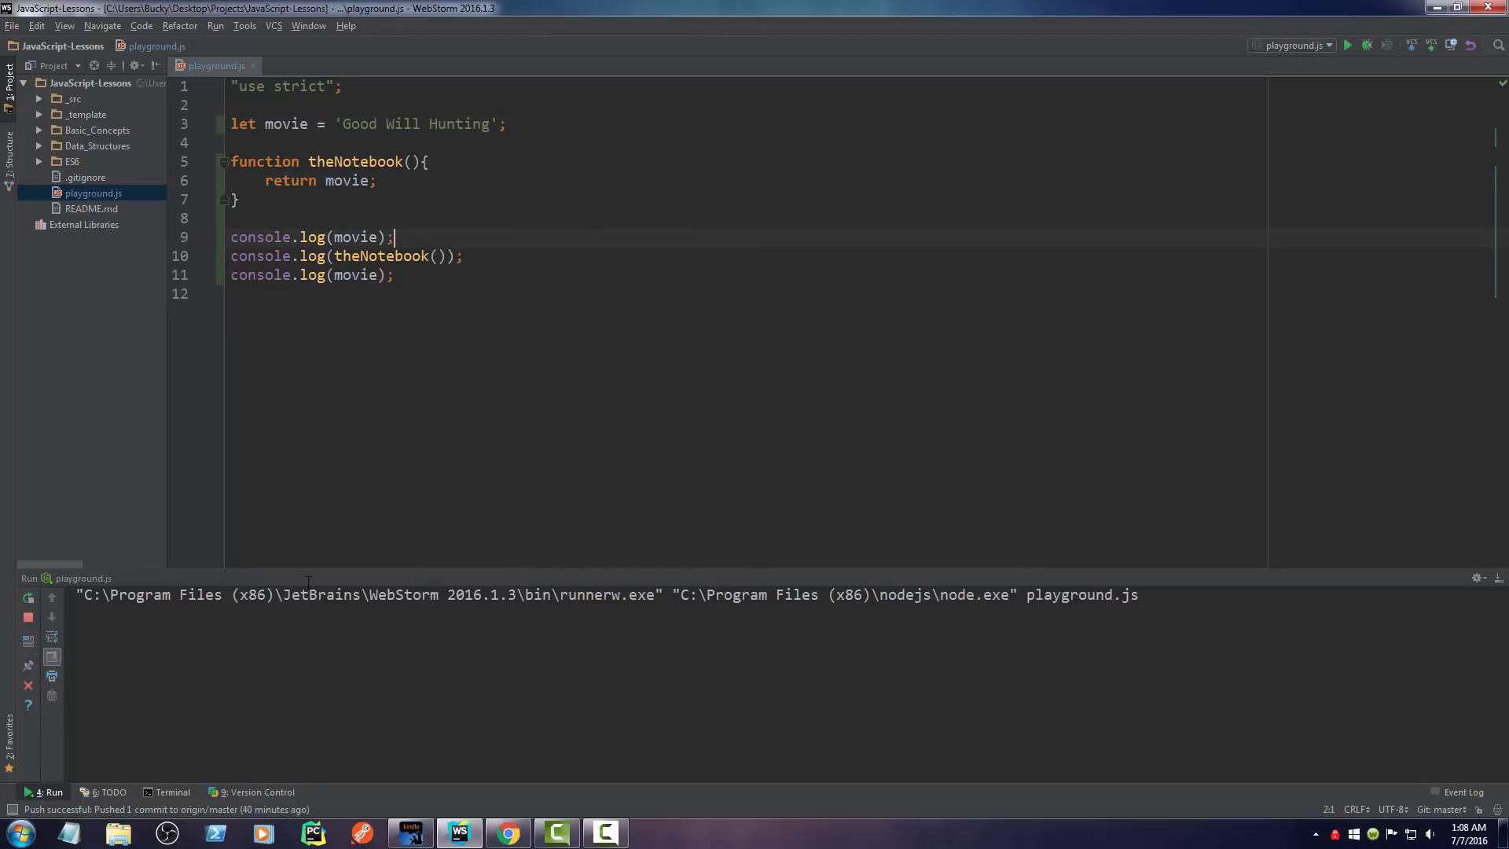
# Step: Rerun the file, type stray test text inside theNotebook, and select the inner declaration
pyautogui.click(1346, 45)
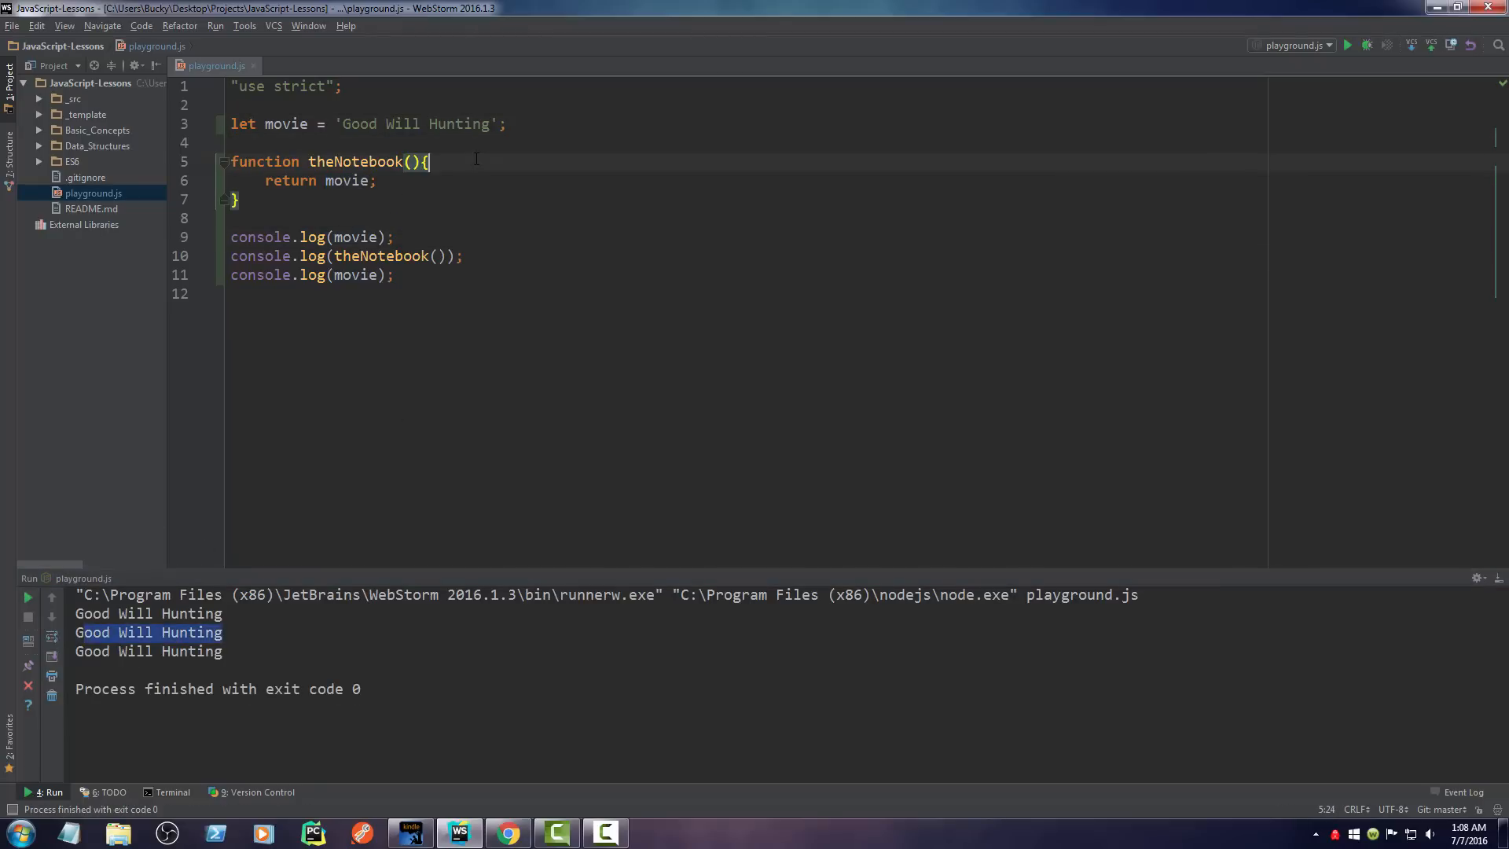
pyautogui.press('Enter')
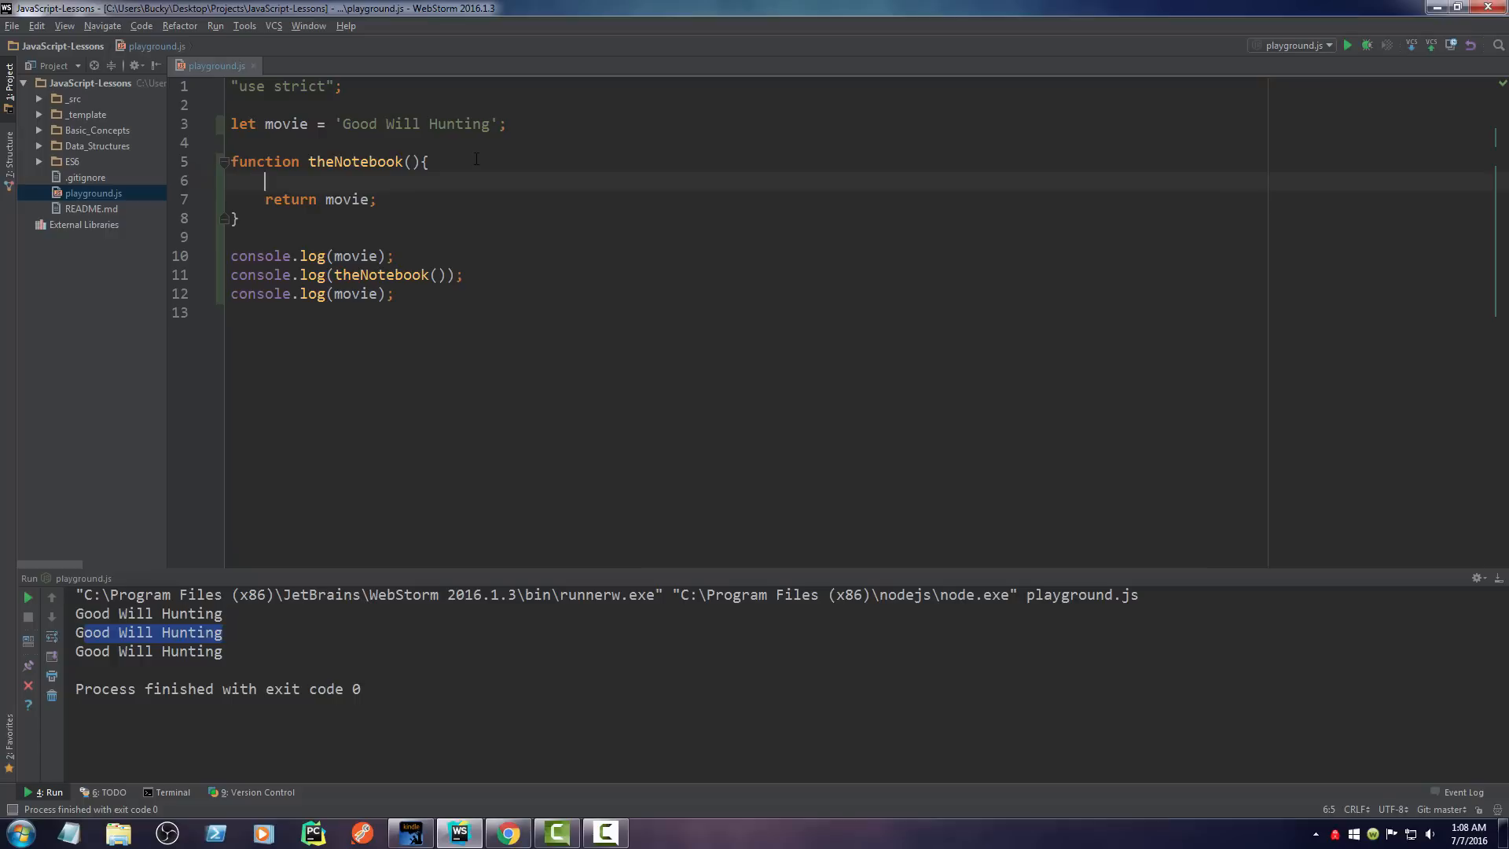
pyautogui.write('dfdsfdsf')
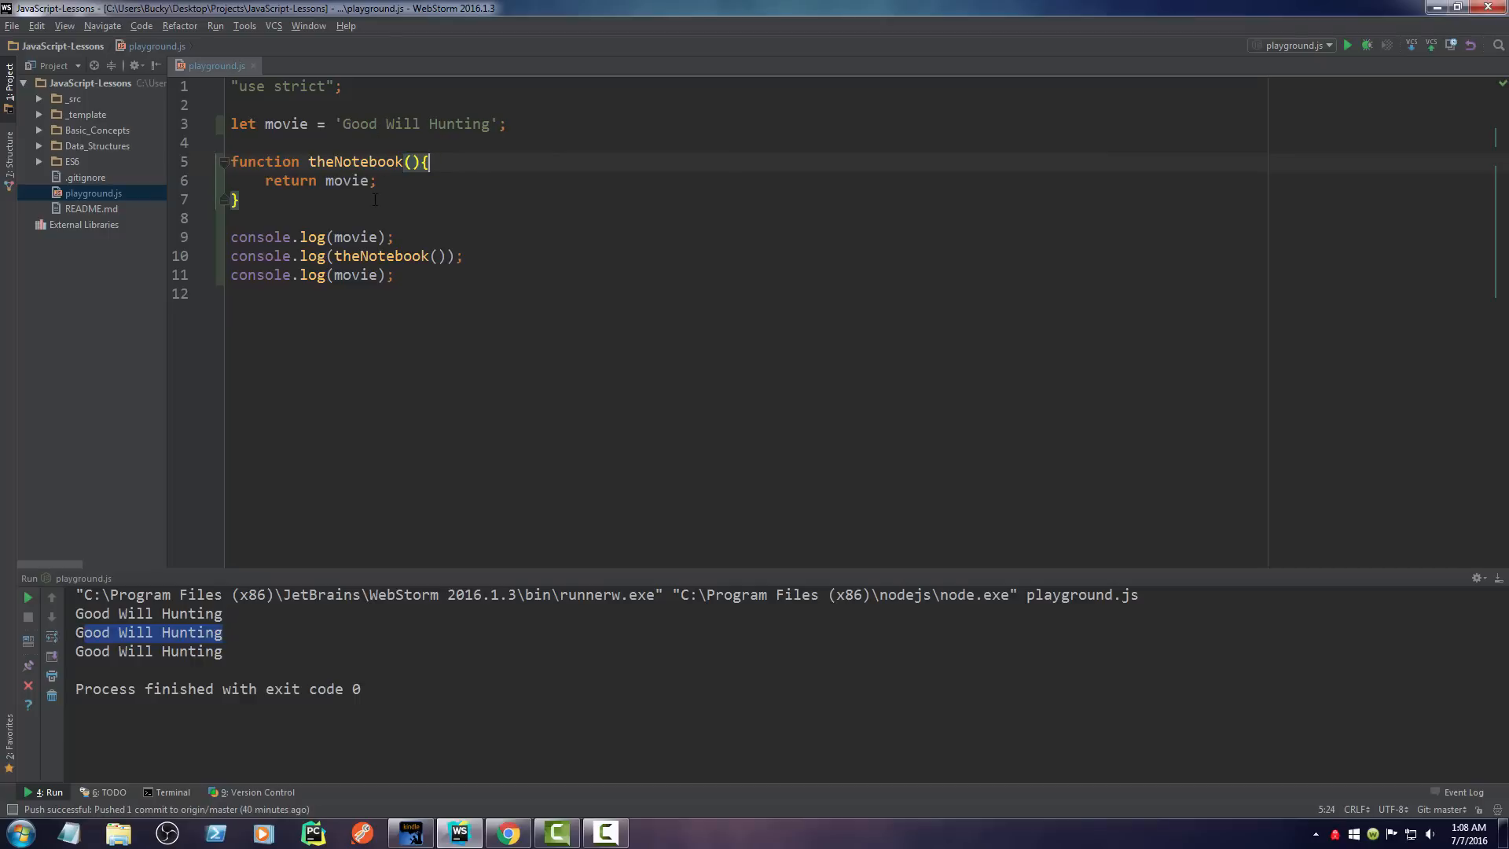
pyautogui.moveTo(340, 216)
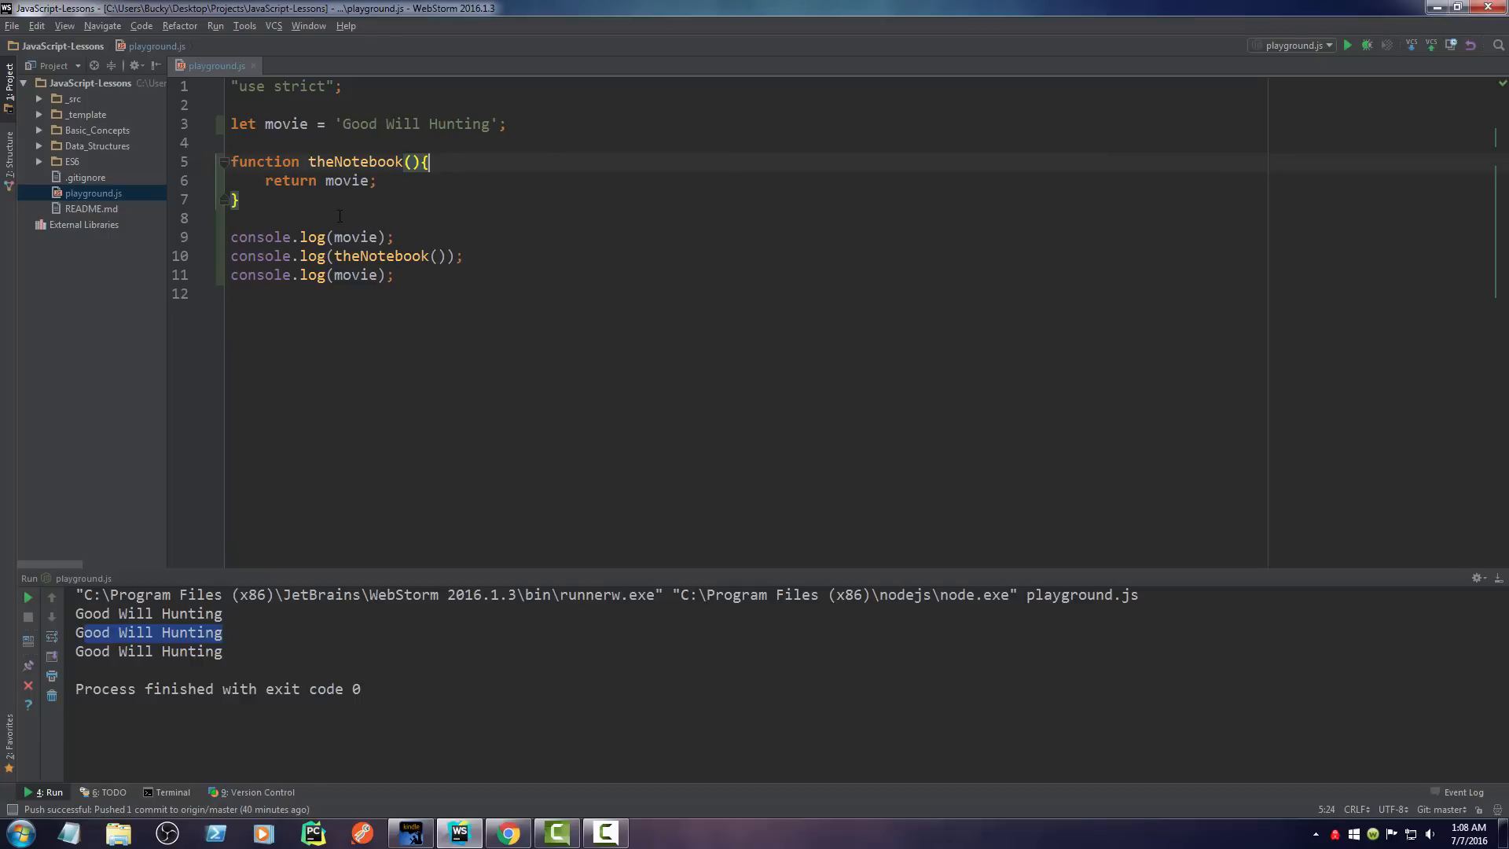
pyautogui.doubleClick(350, 179)
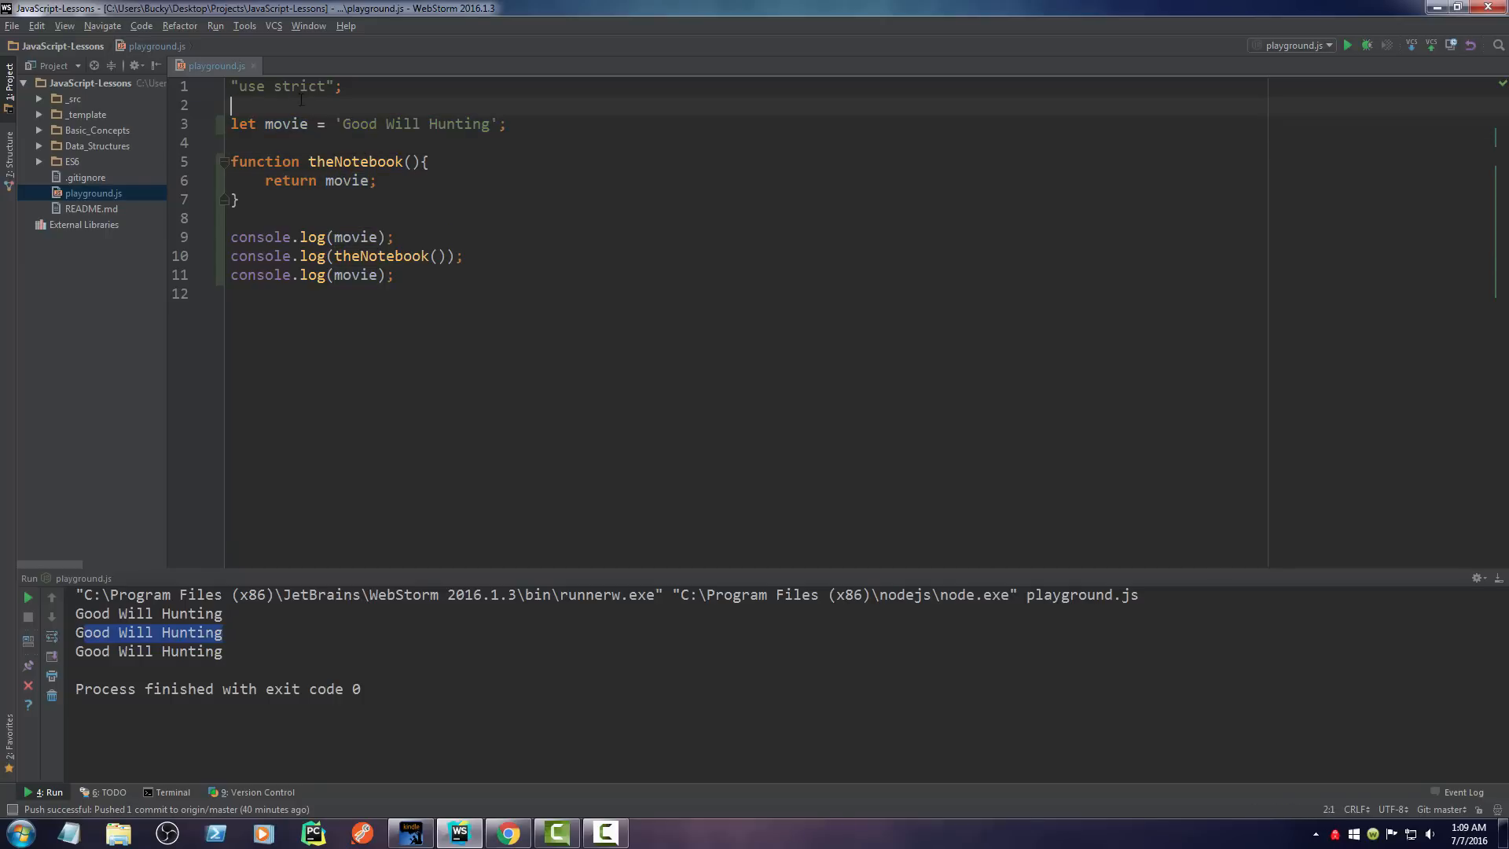
# Step: Replace the test text with let movie = 'The Notebook'; as theNotebook's first line
pyautogui.write('dfdsfdsf')
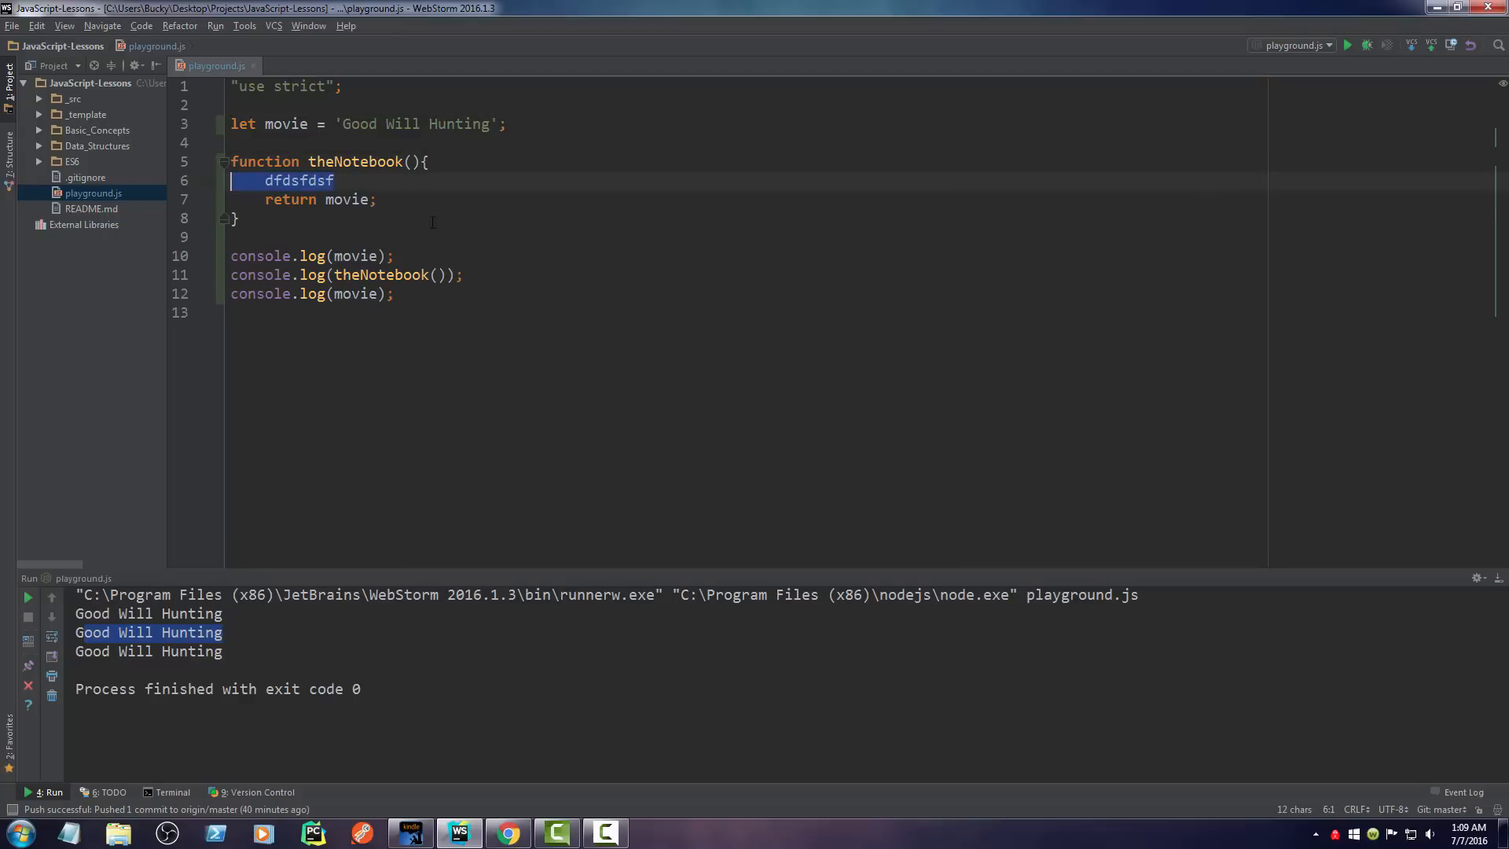
pyautogui.press('Delete')
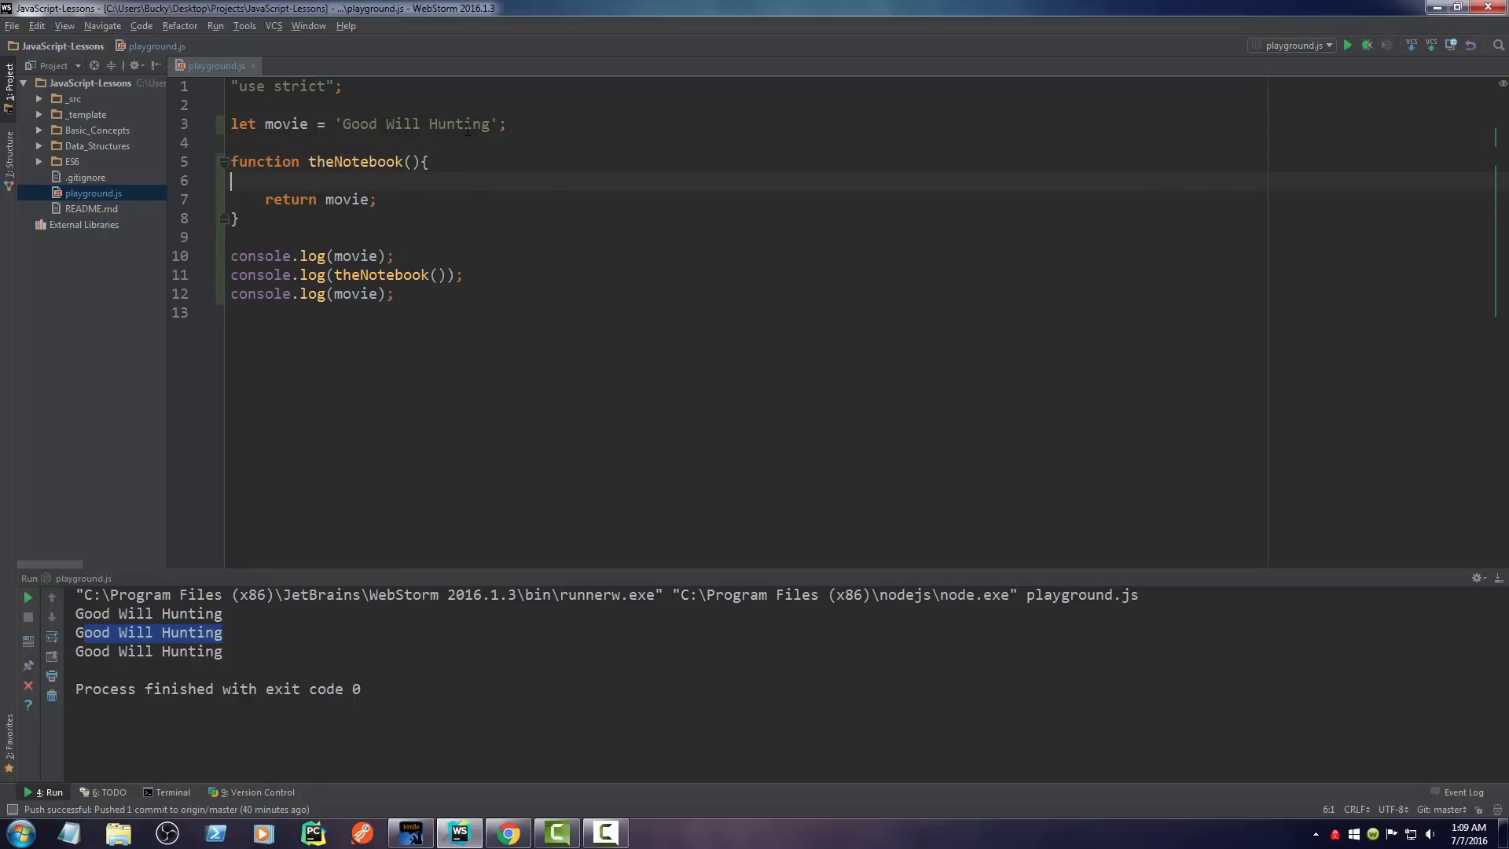
pyautogui.write("let movie = 'The Notebook';")
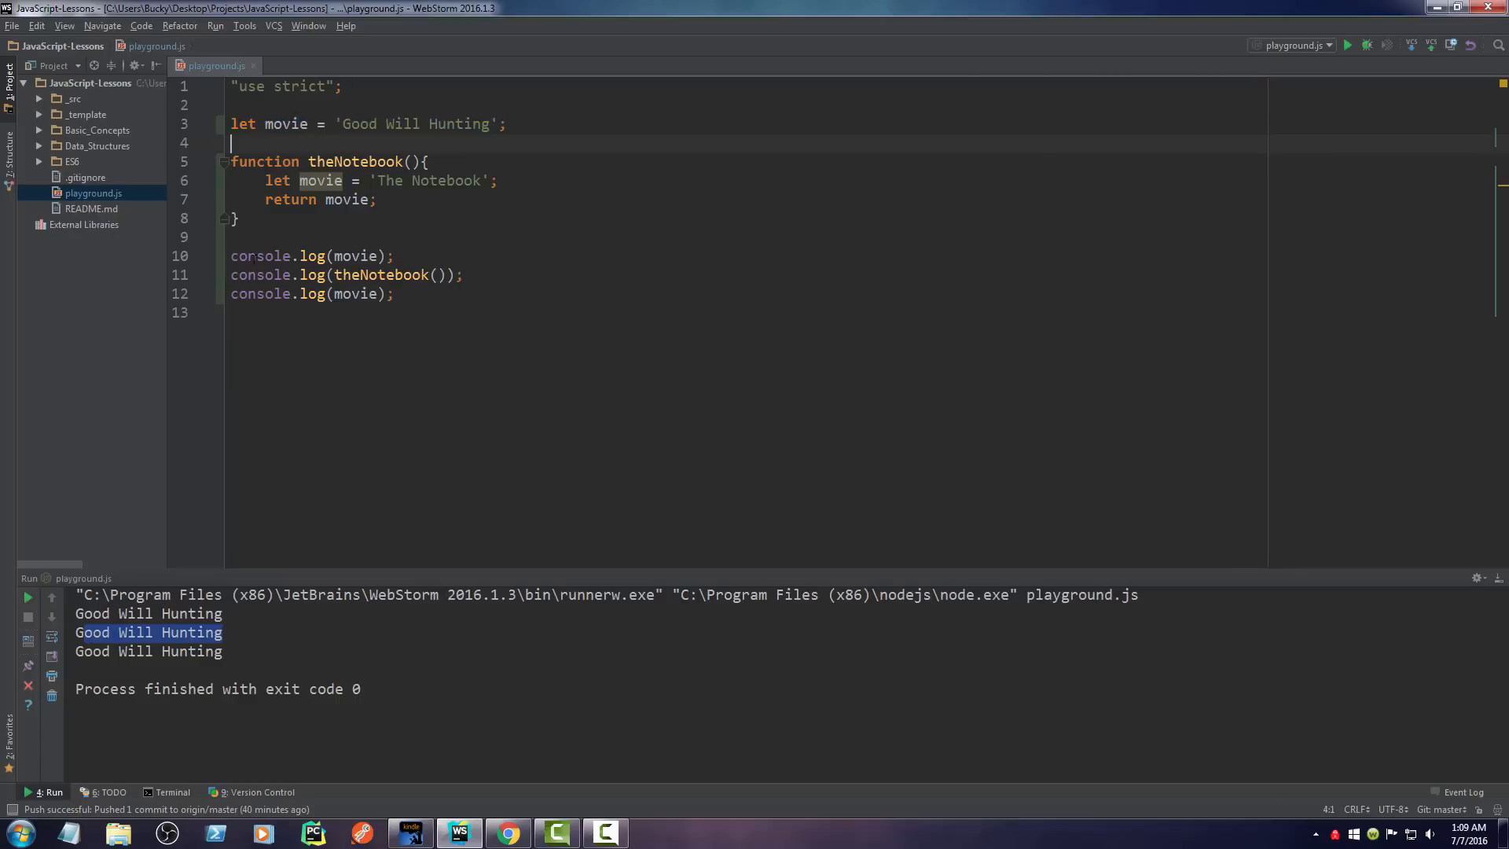
pyautogui.moveTo(231, 161); pyautogui.dragTo(237, 218)
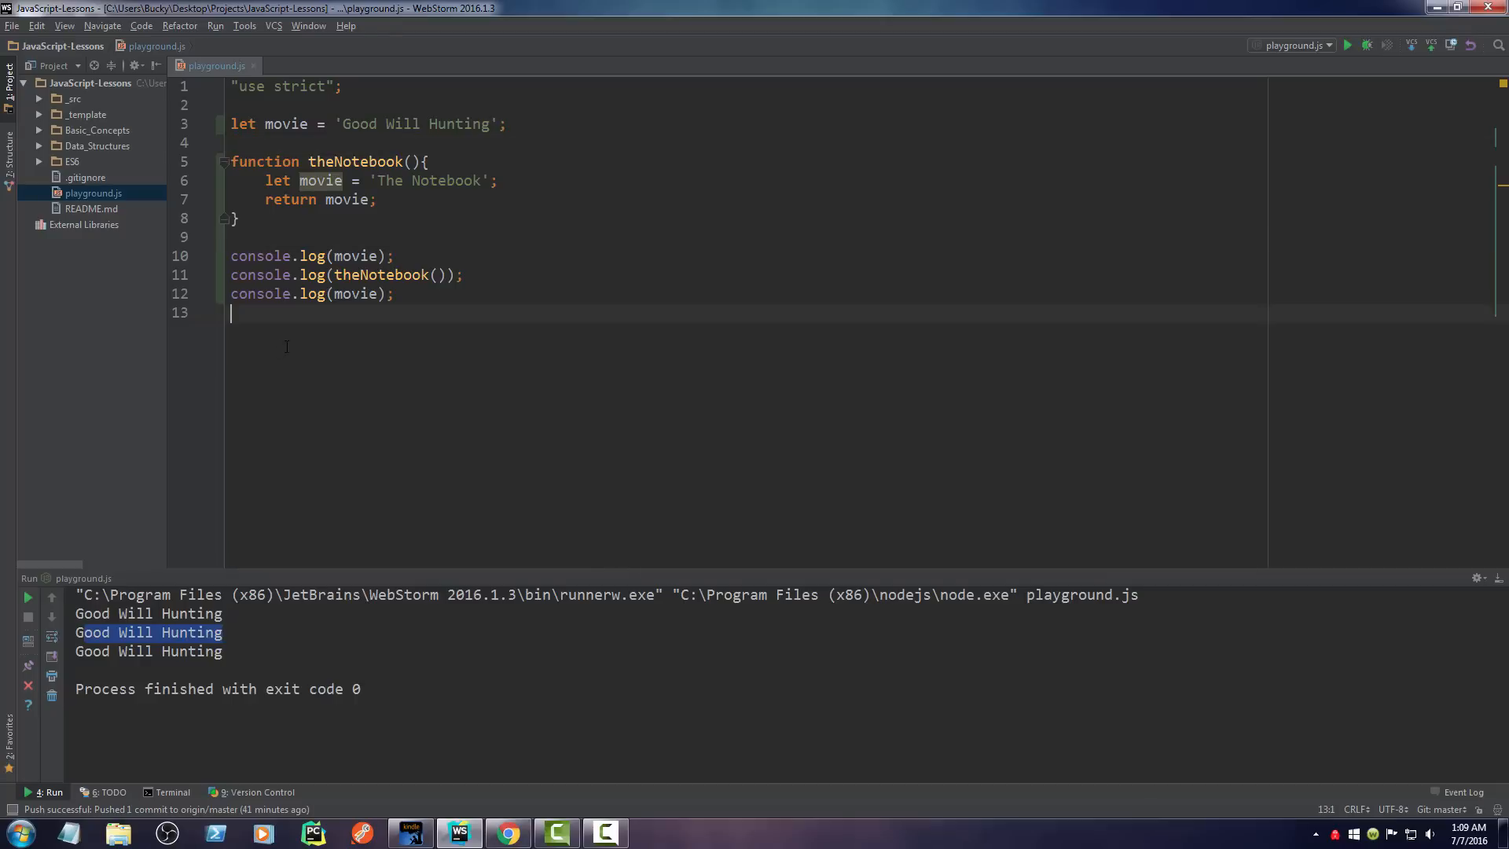
# Step: Insert blank lines below the console.log calls and begin typing a new function
pyautogui.press('Enter')
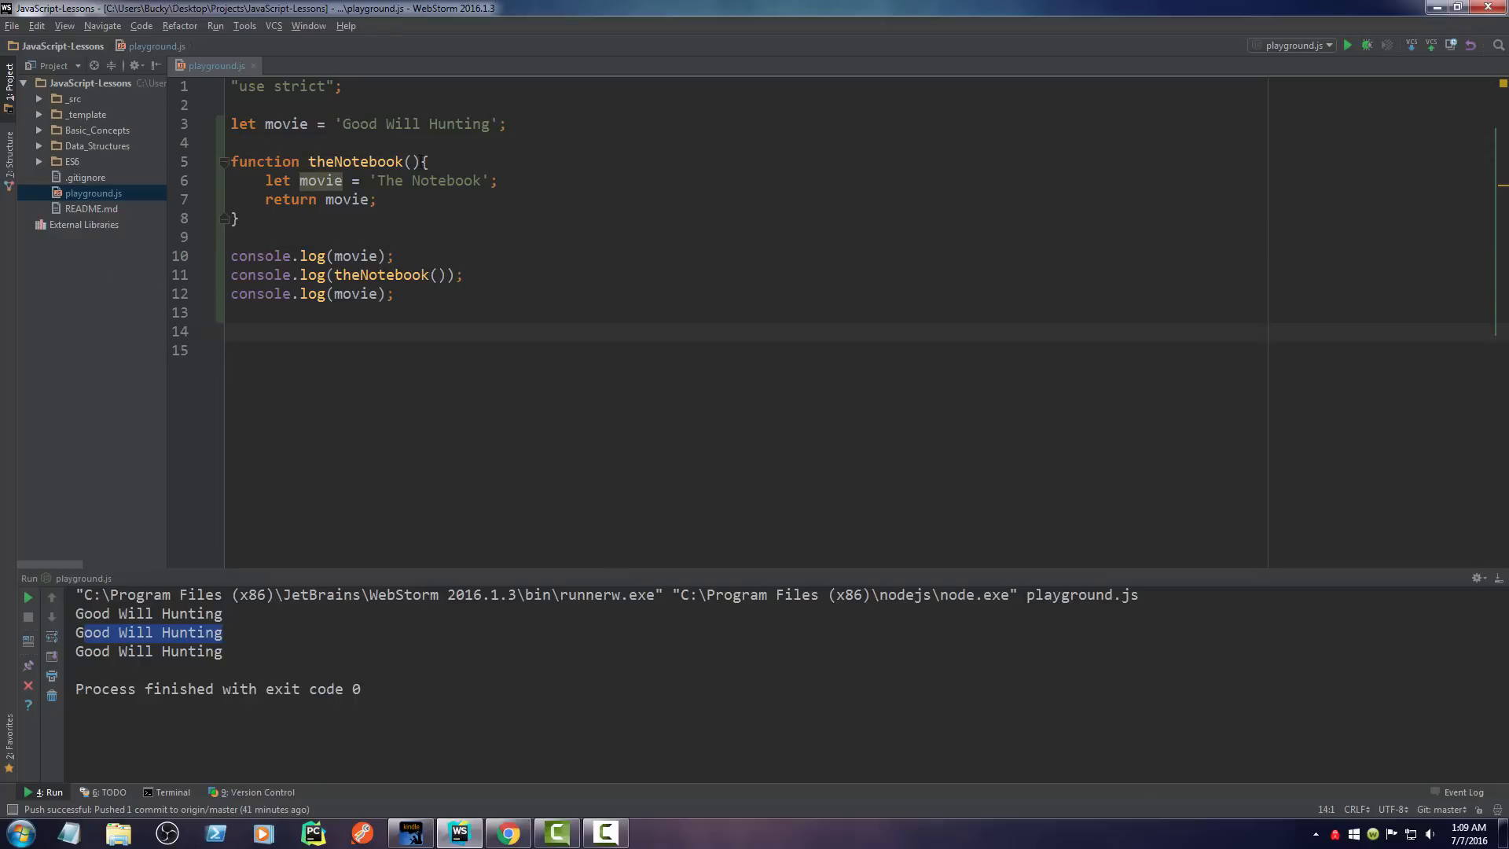
pyautogui.moveTo(426, 160); pyautogui.dragTo(240, 219)
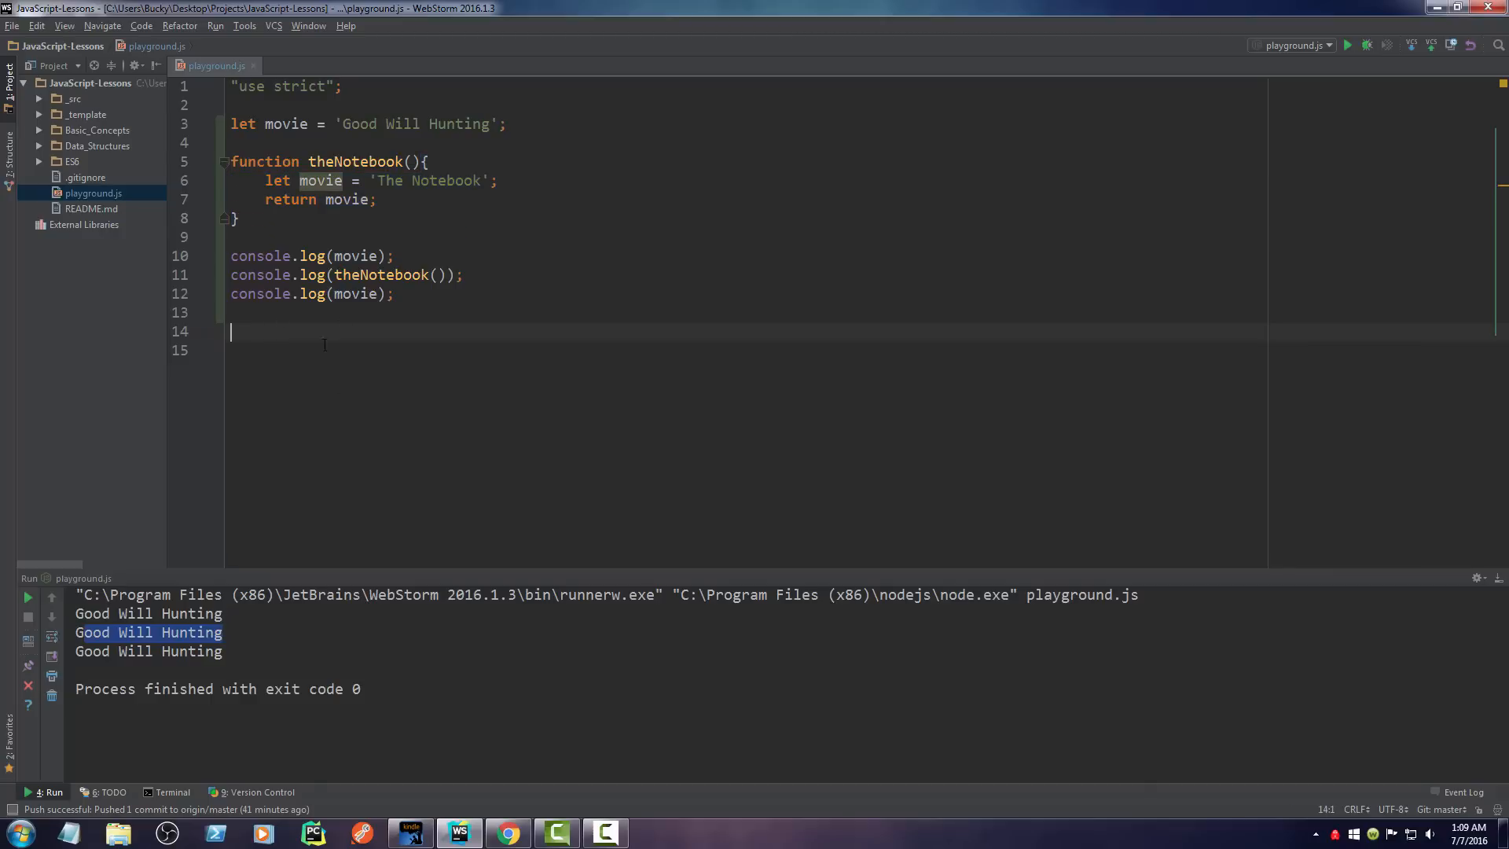
pyautogui.moveTo(265, 180); pyautogui.dragTo(240, 219)
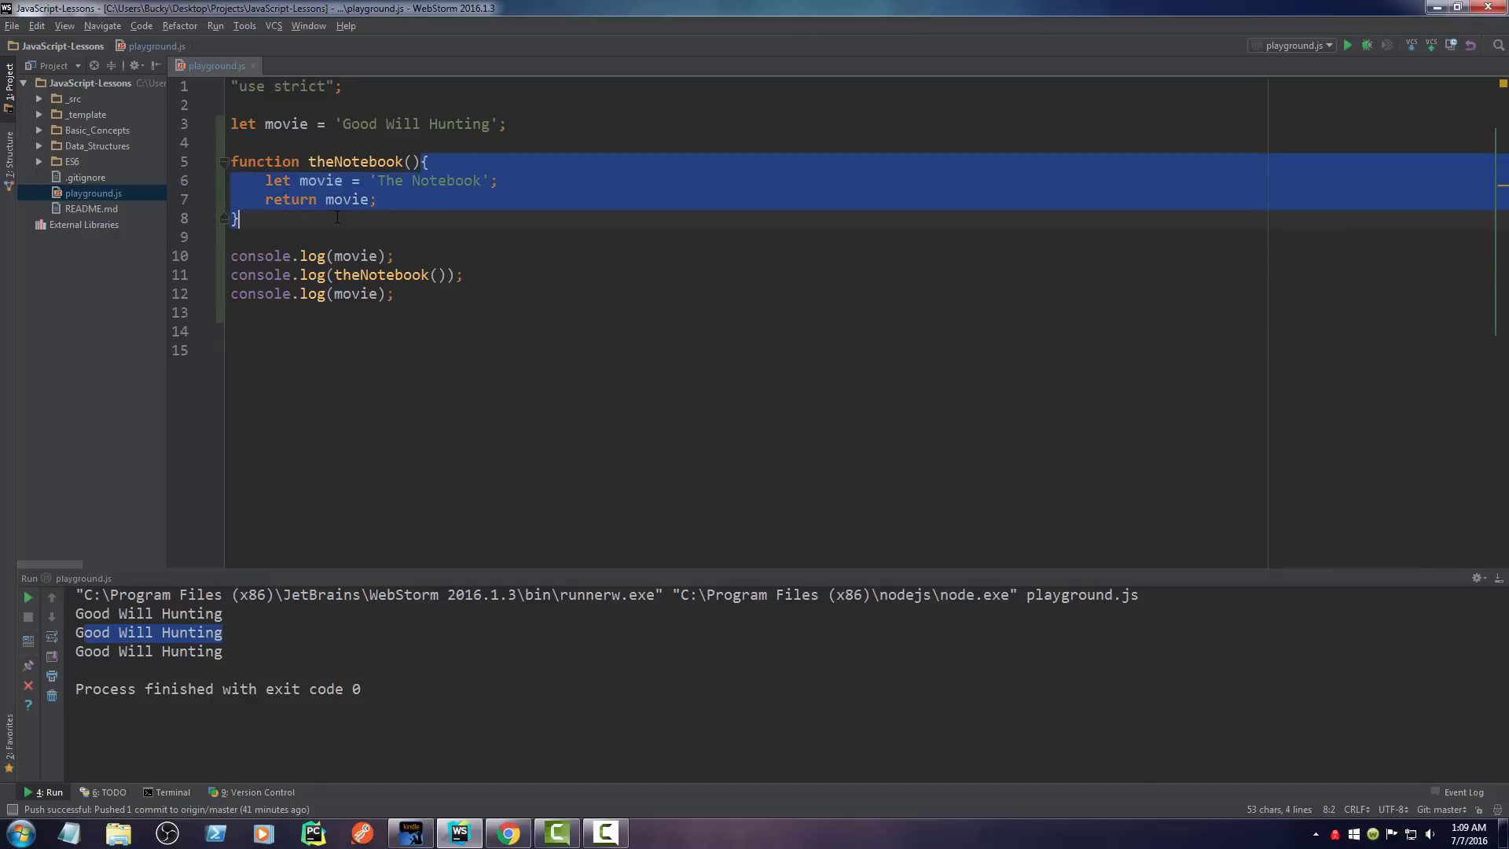
pyautogui.write('function () {')
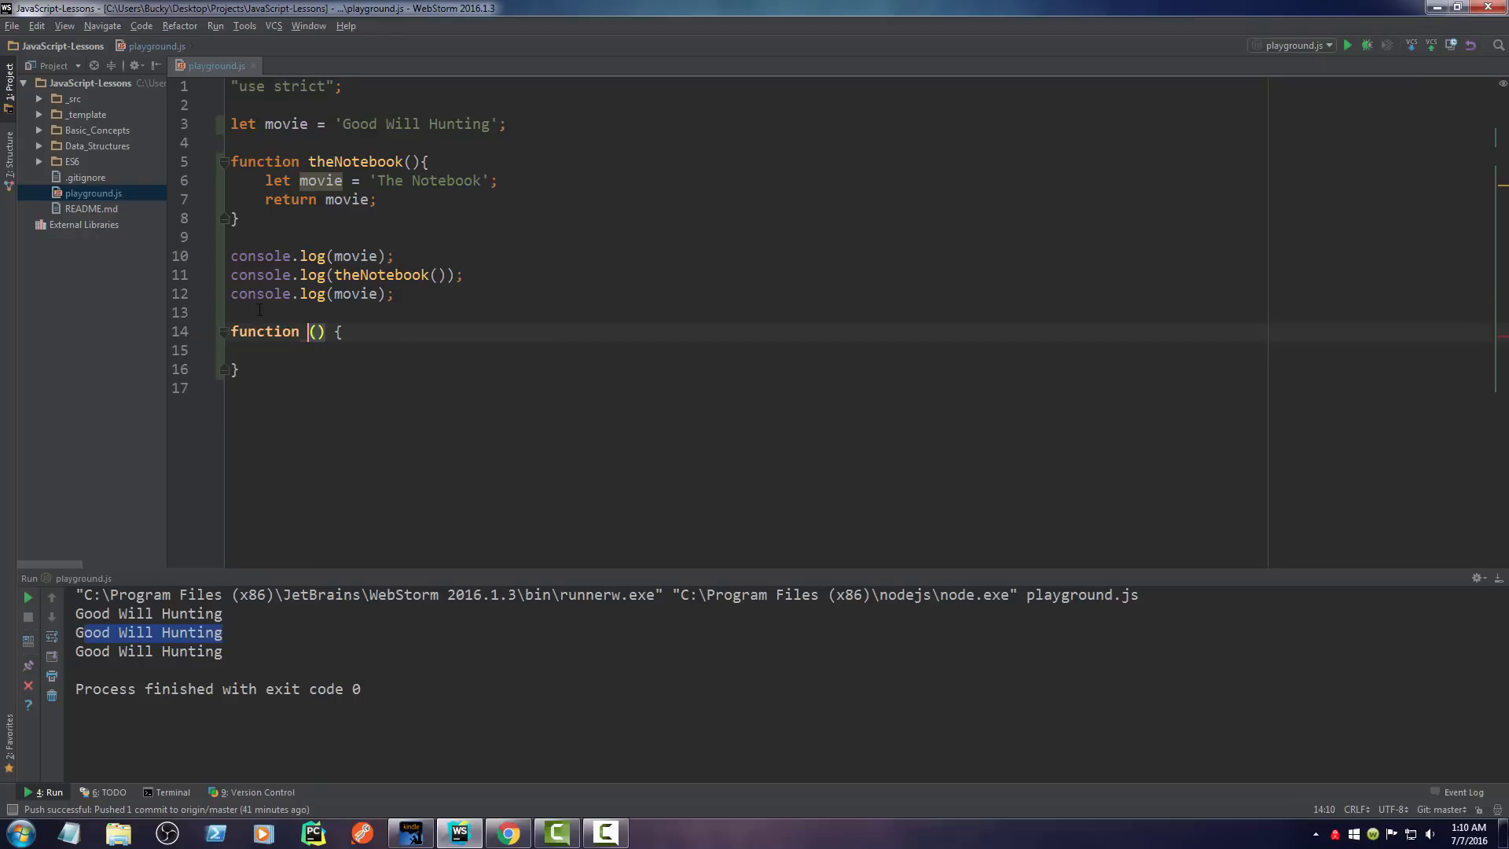
# Step: Name the function buckyFunction and declare let isHorse inside it
pyautogui.write('bucky')
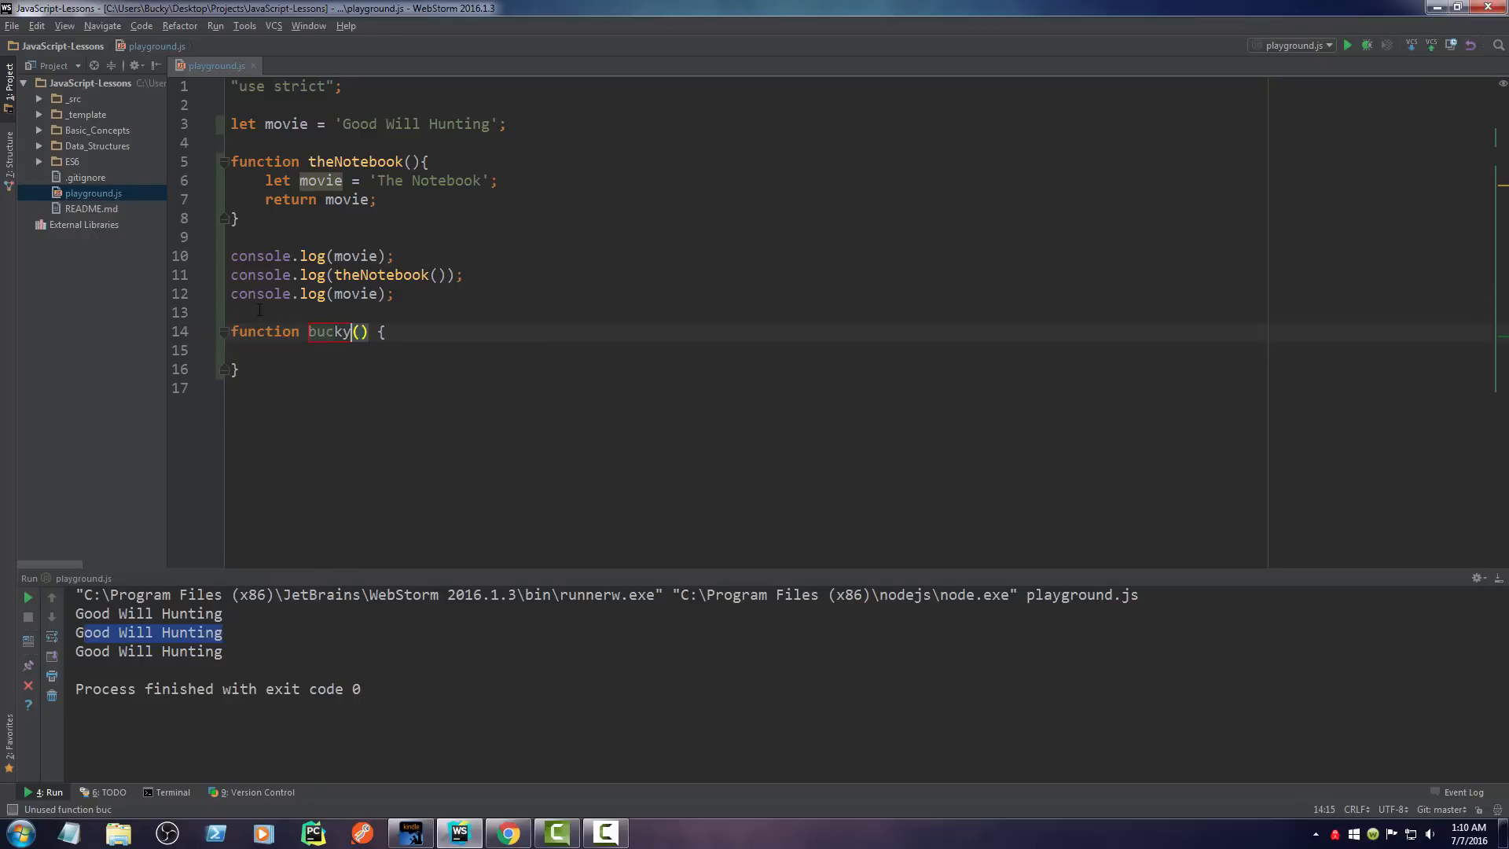
pyautogui.write('Function')
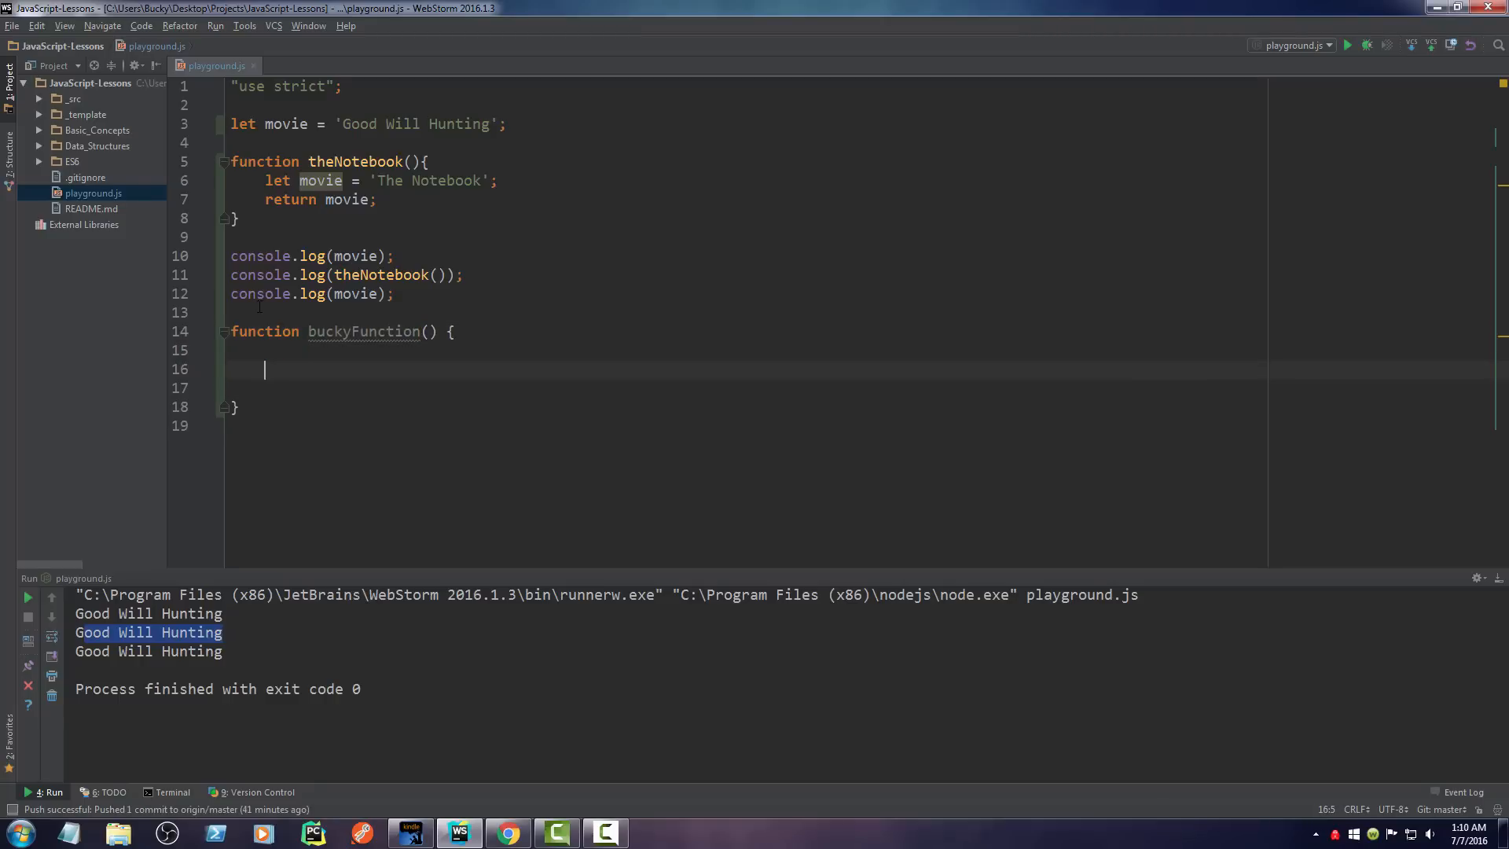
pyautogui.press('Backspace')
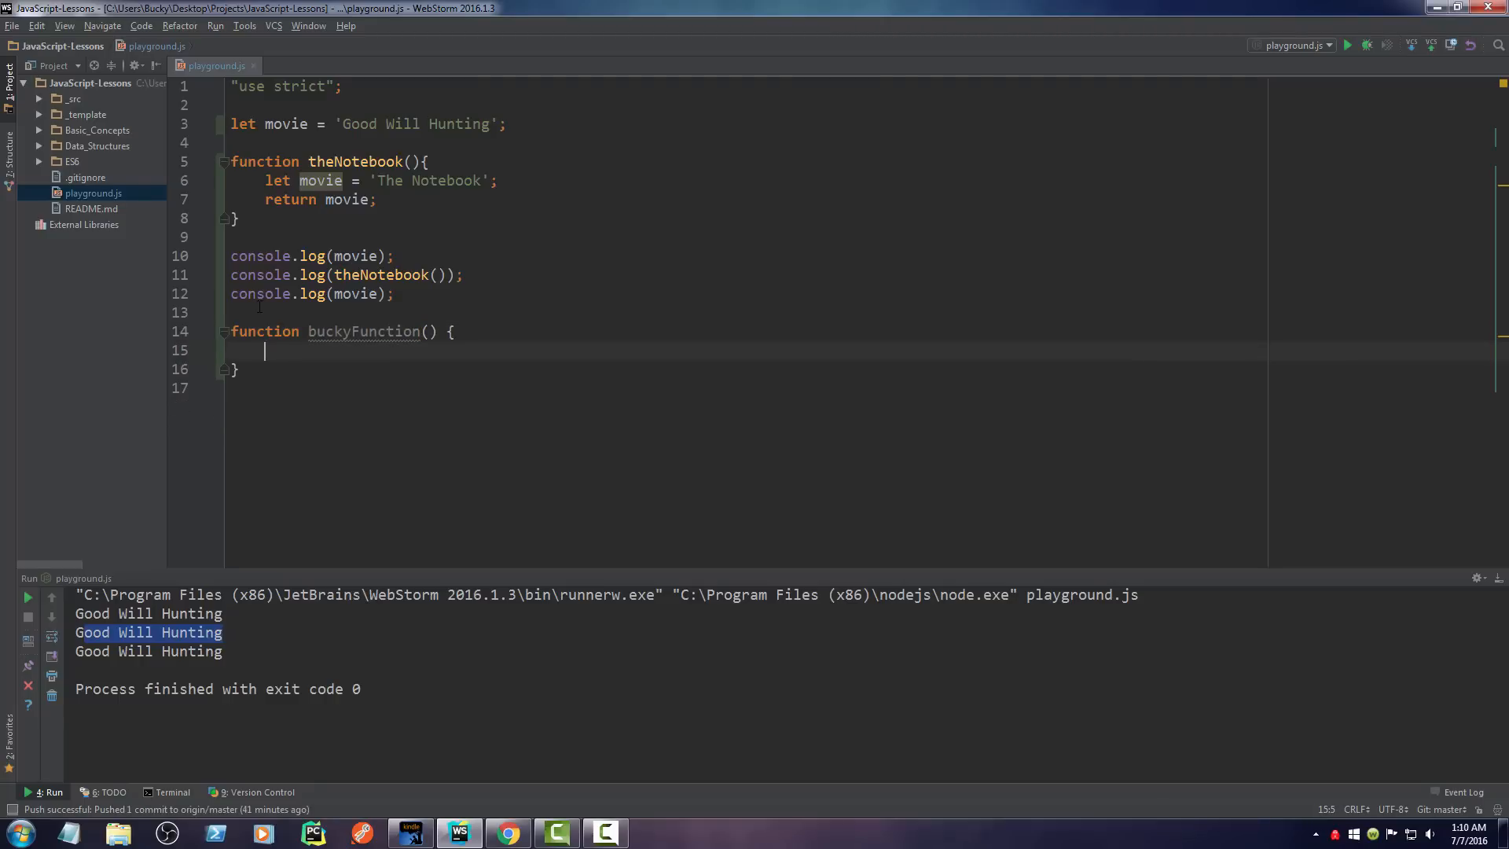
pyautogui.write('let')
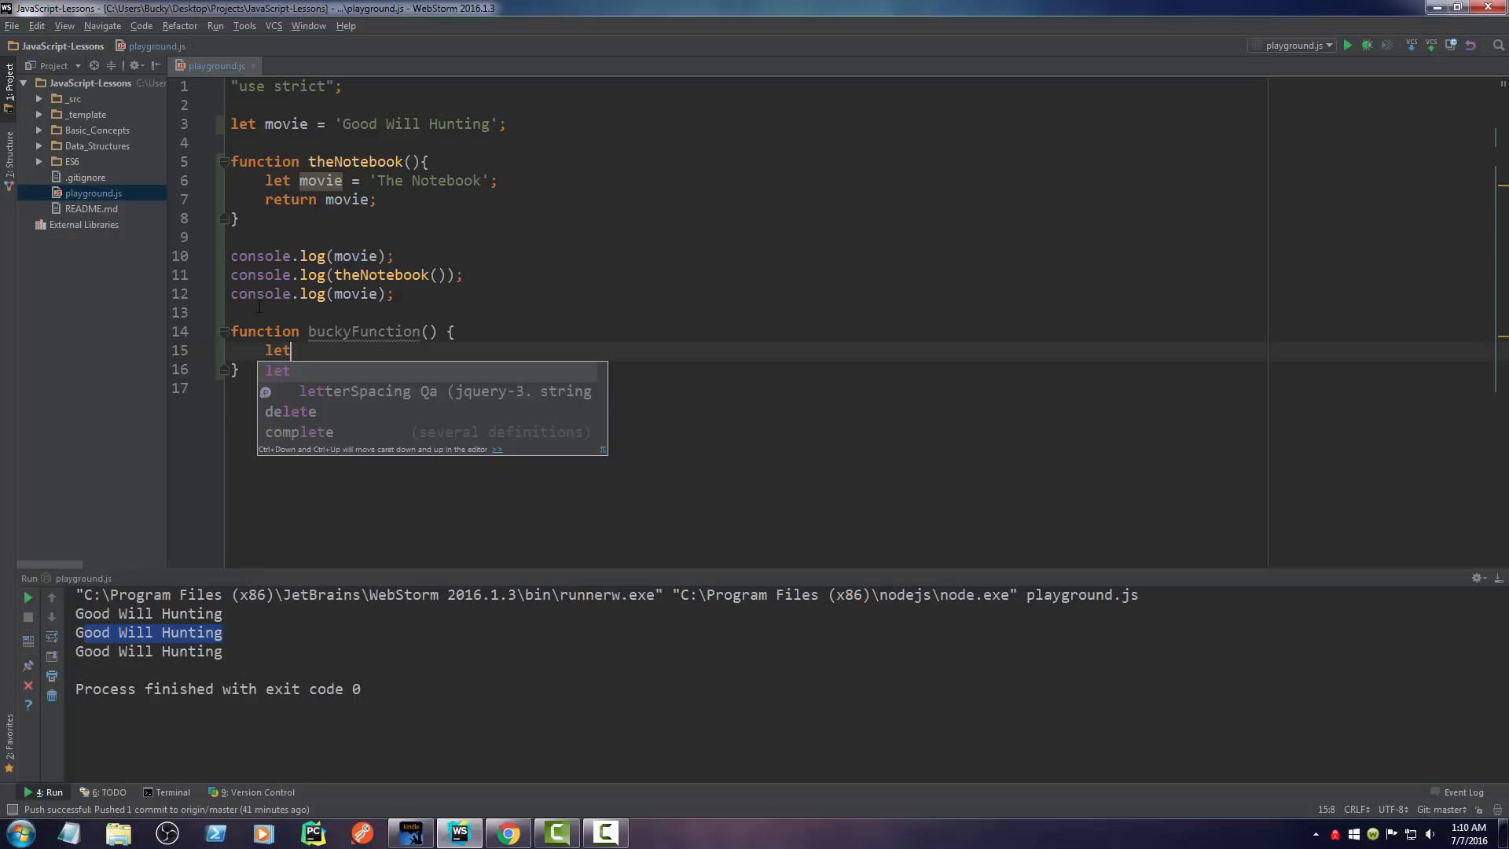
pyautogui.write('isHoprse = true;')
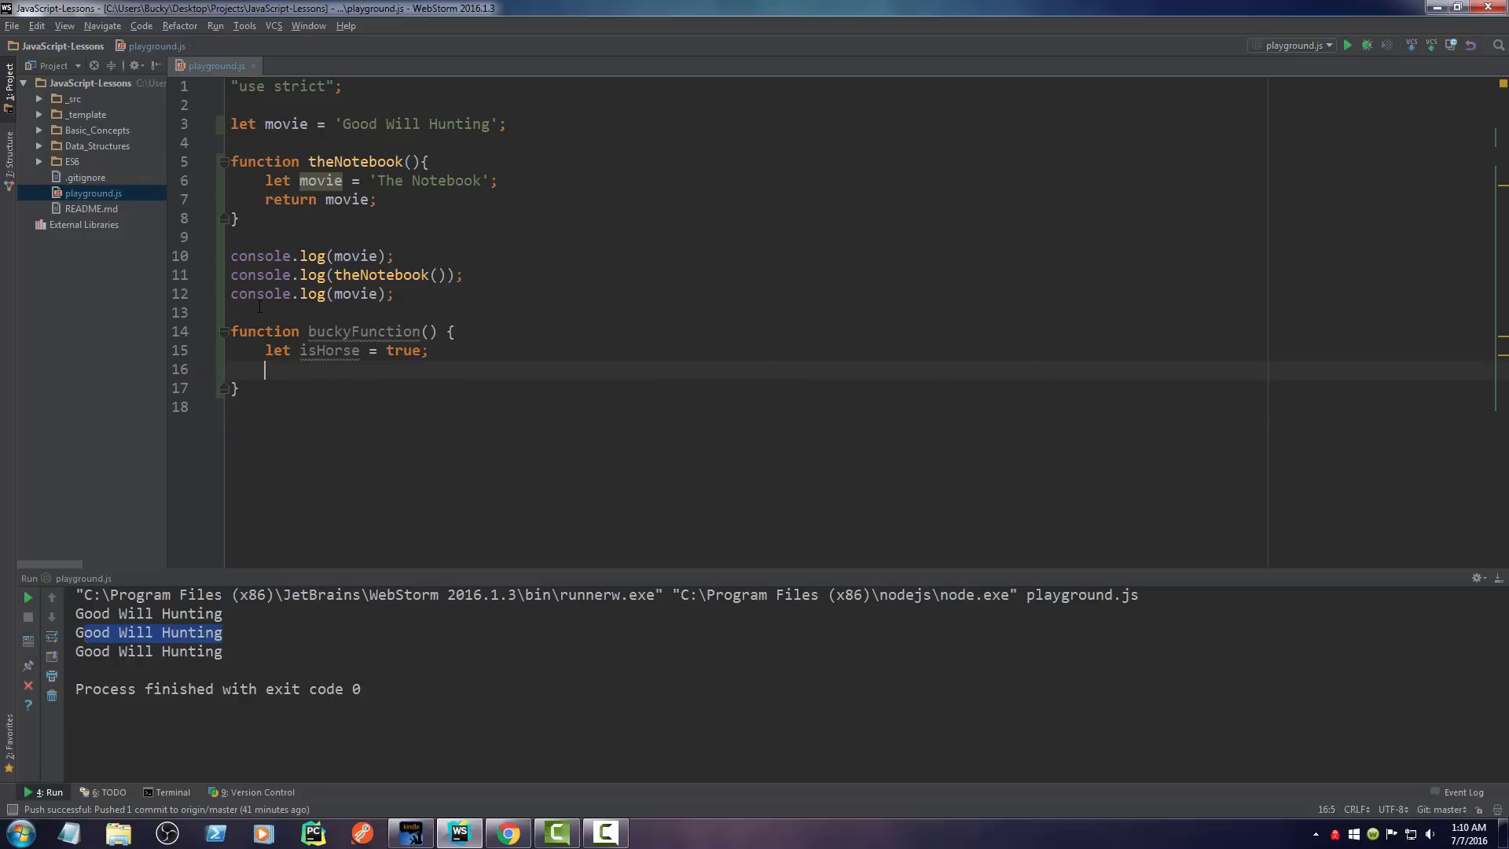
# Step: Add let saying = 'Bacon is good'; on a new line below isHorse
pyautogui.write('let')
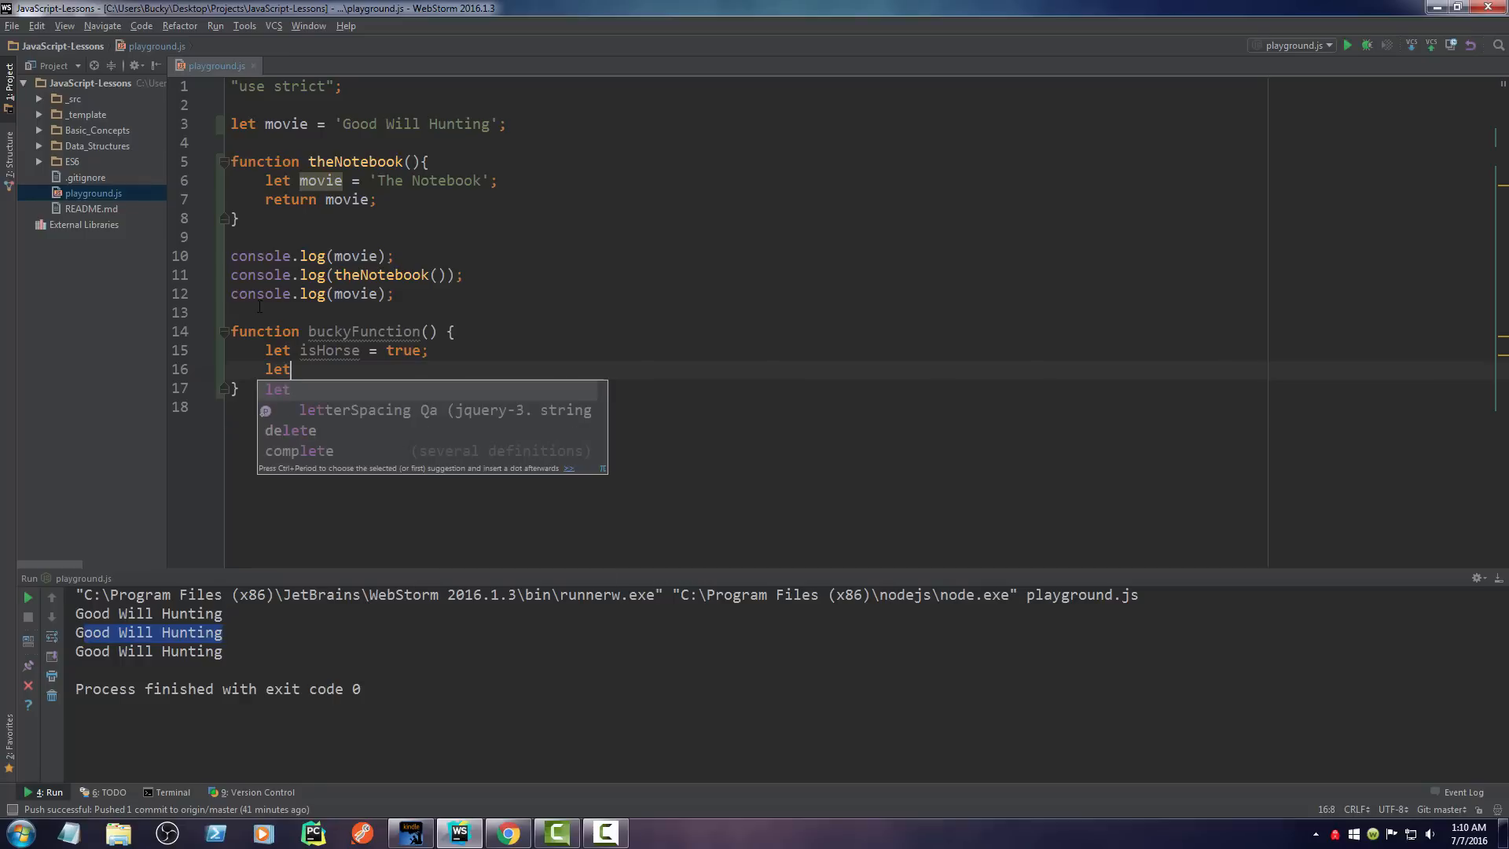
pyautogui.write('saying =')
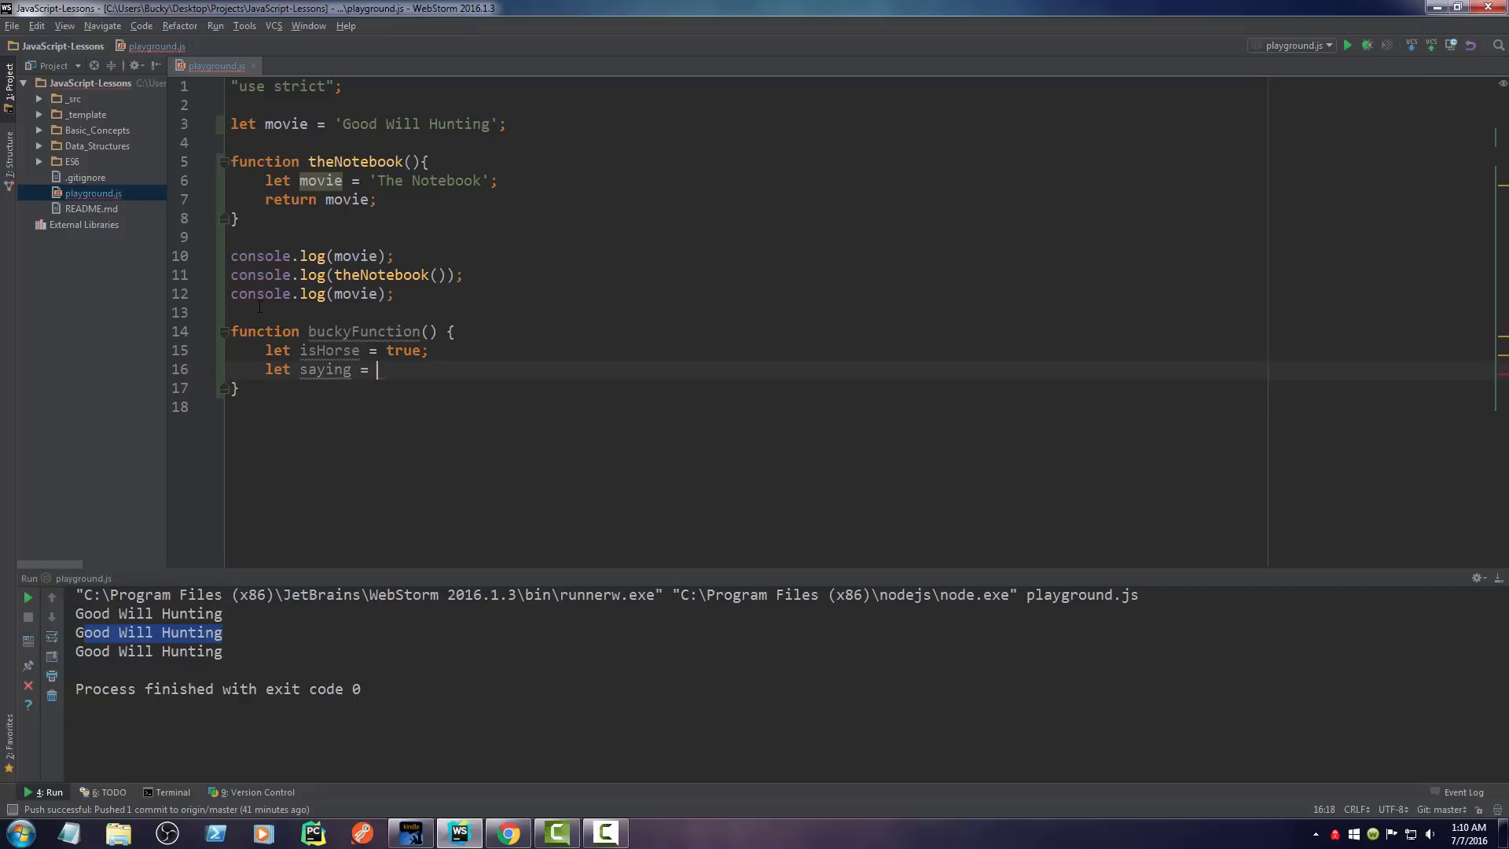
pyautogui.write("''")
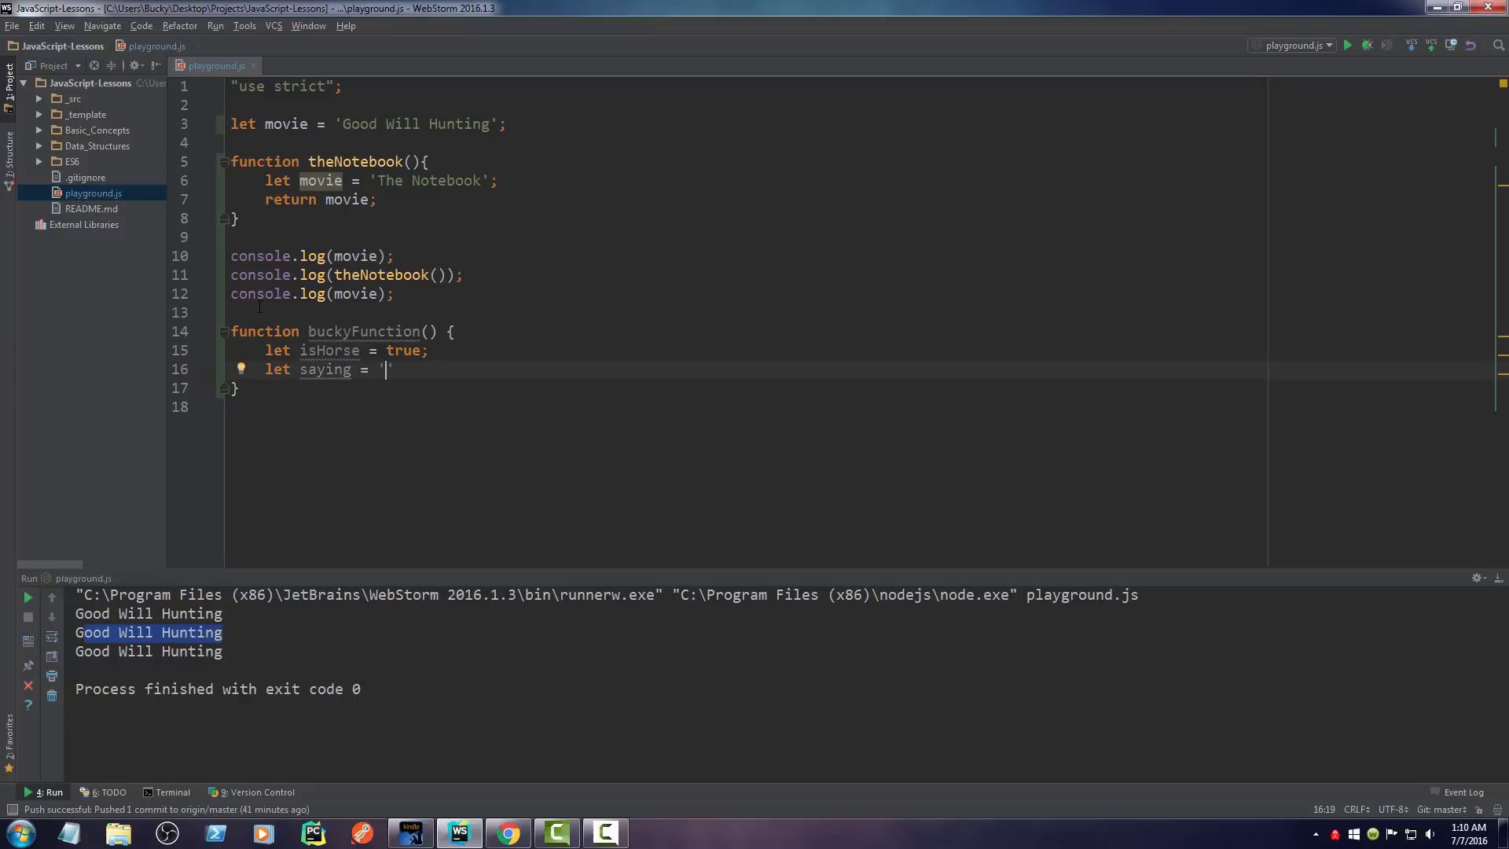
pyautogui.write('Ba')
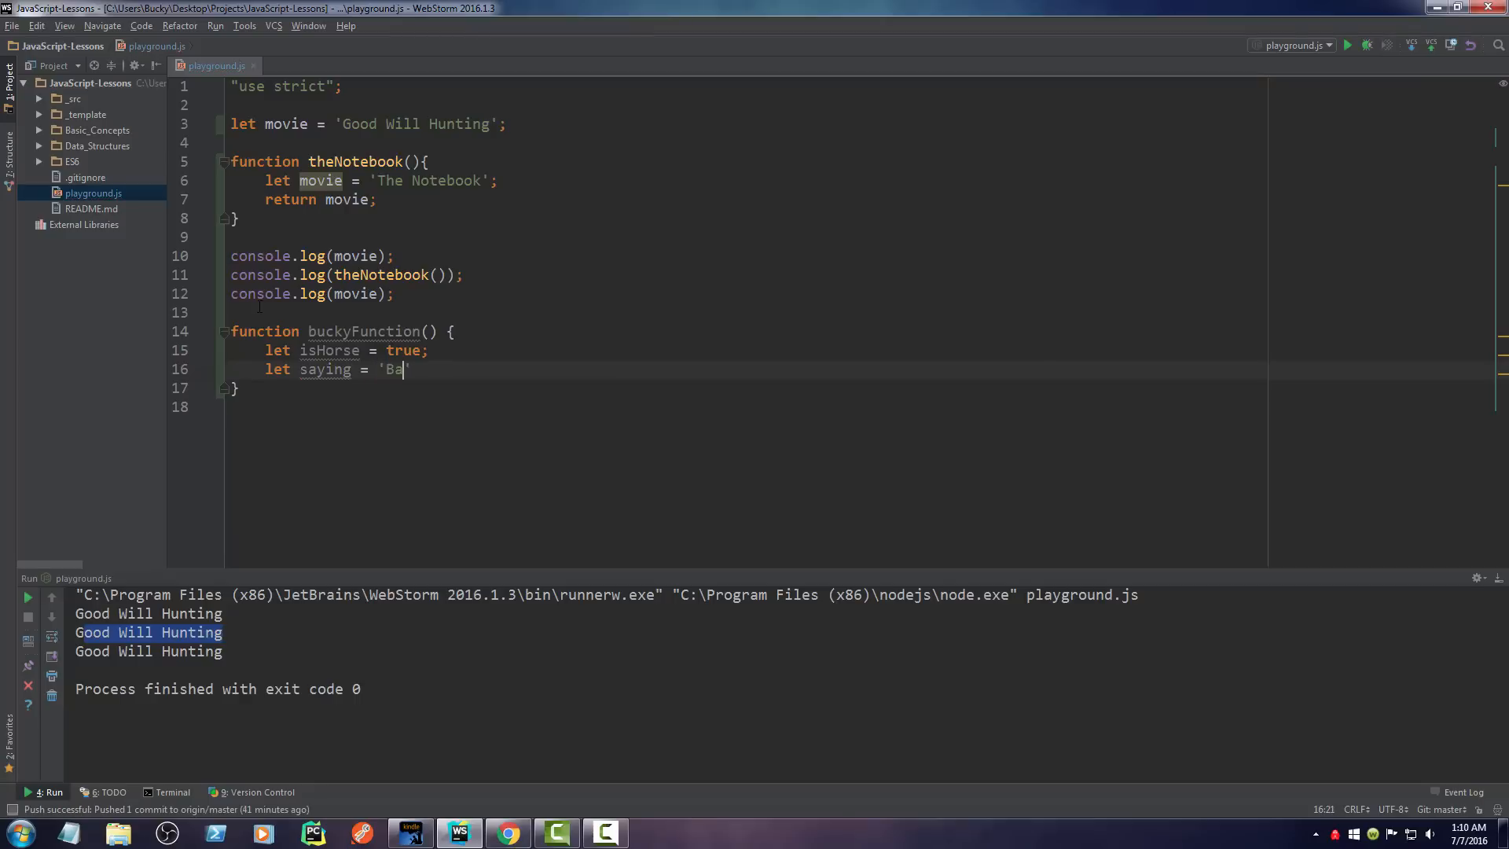
pyautogui.write("con is good';")
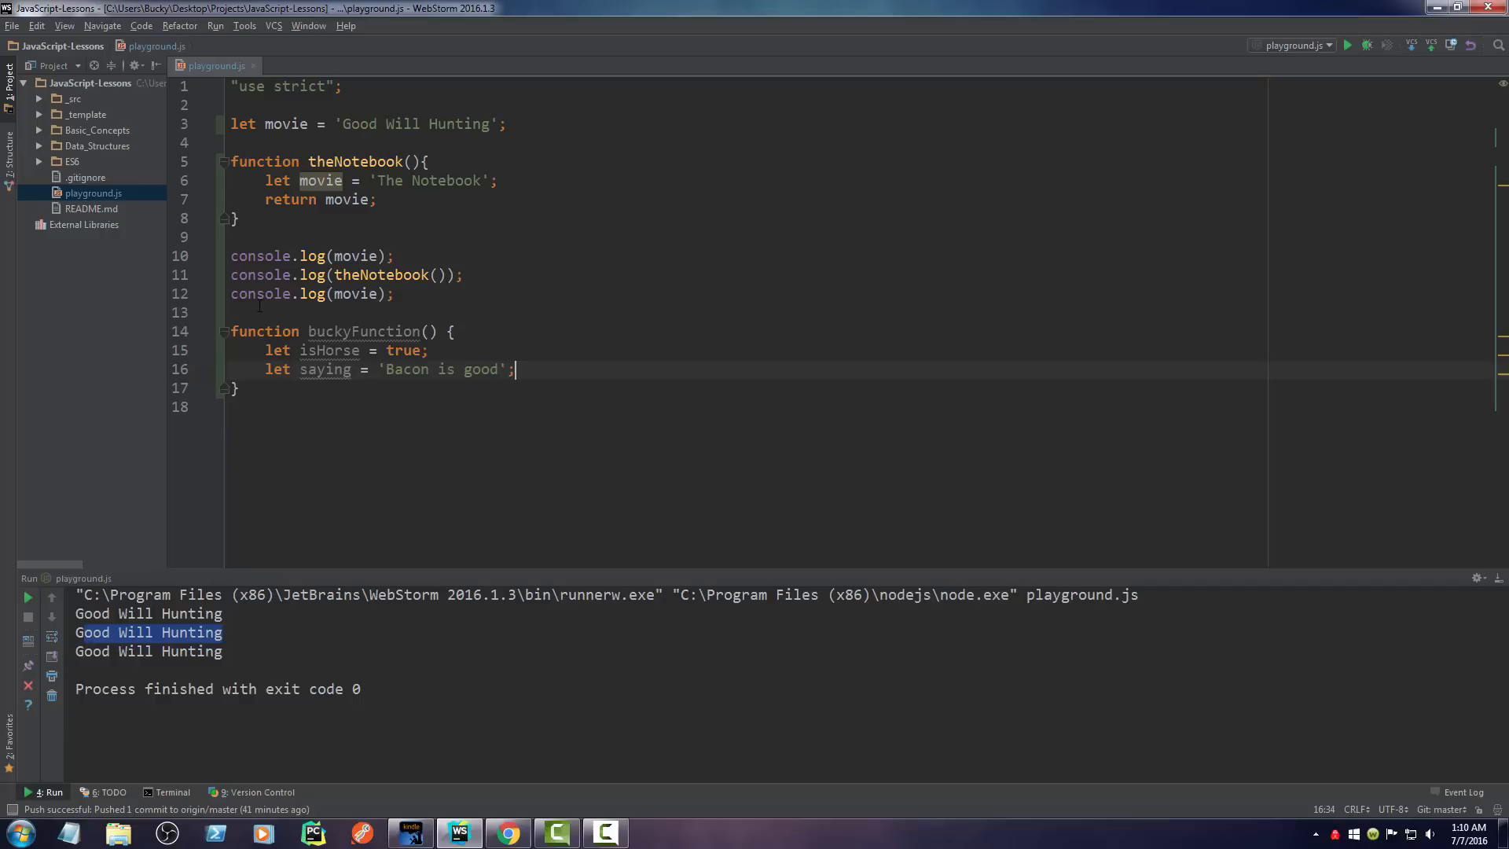
pyautogui.press('Enter')
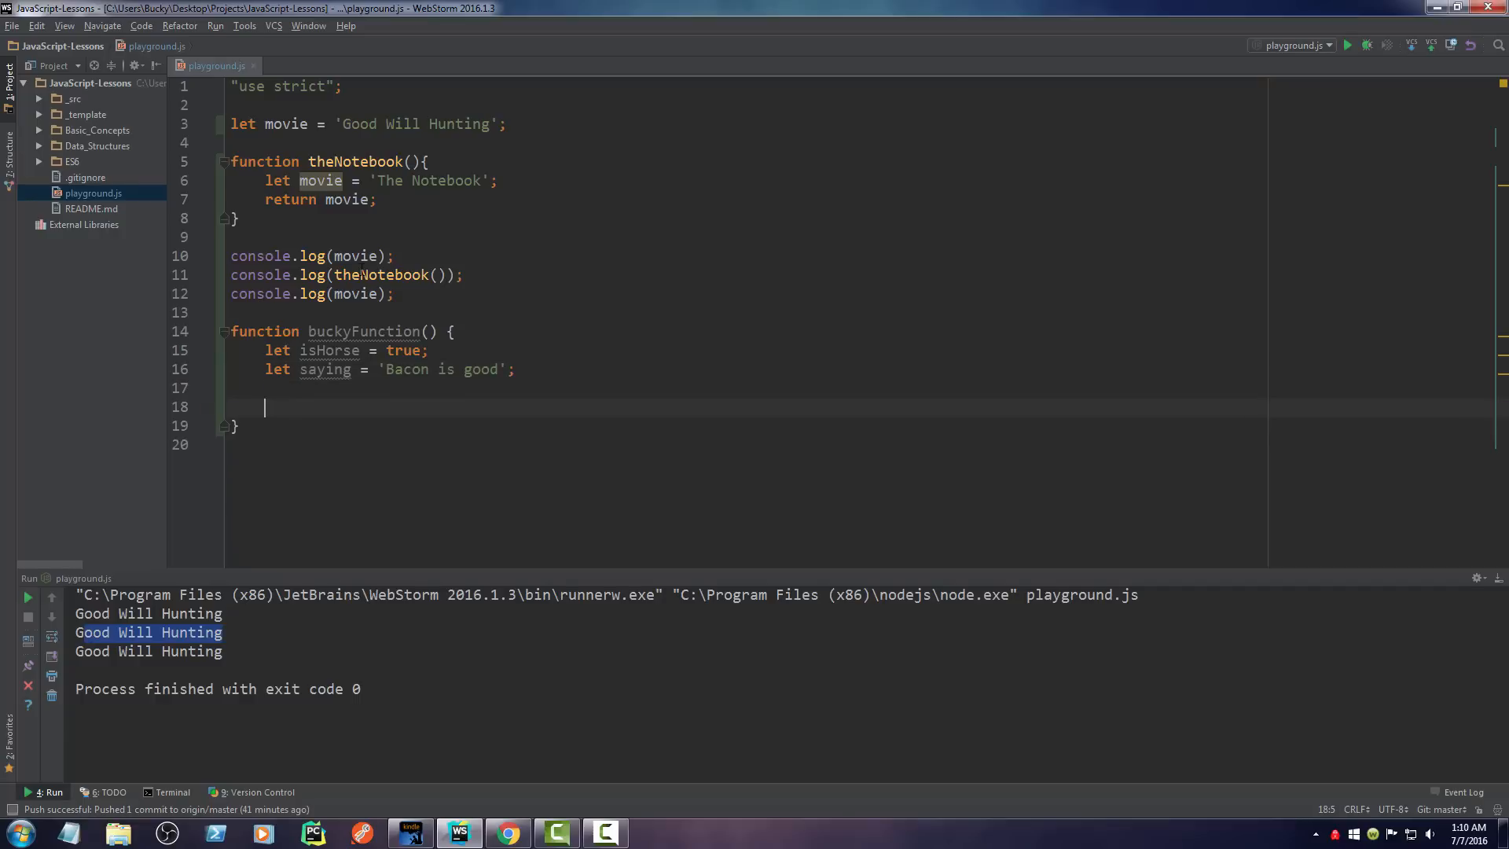
# Step: Add console.log('\nBefore if:', saying); followed by an if(isHorse) block
pyautogui.write('console.log(')
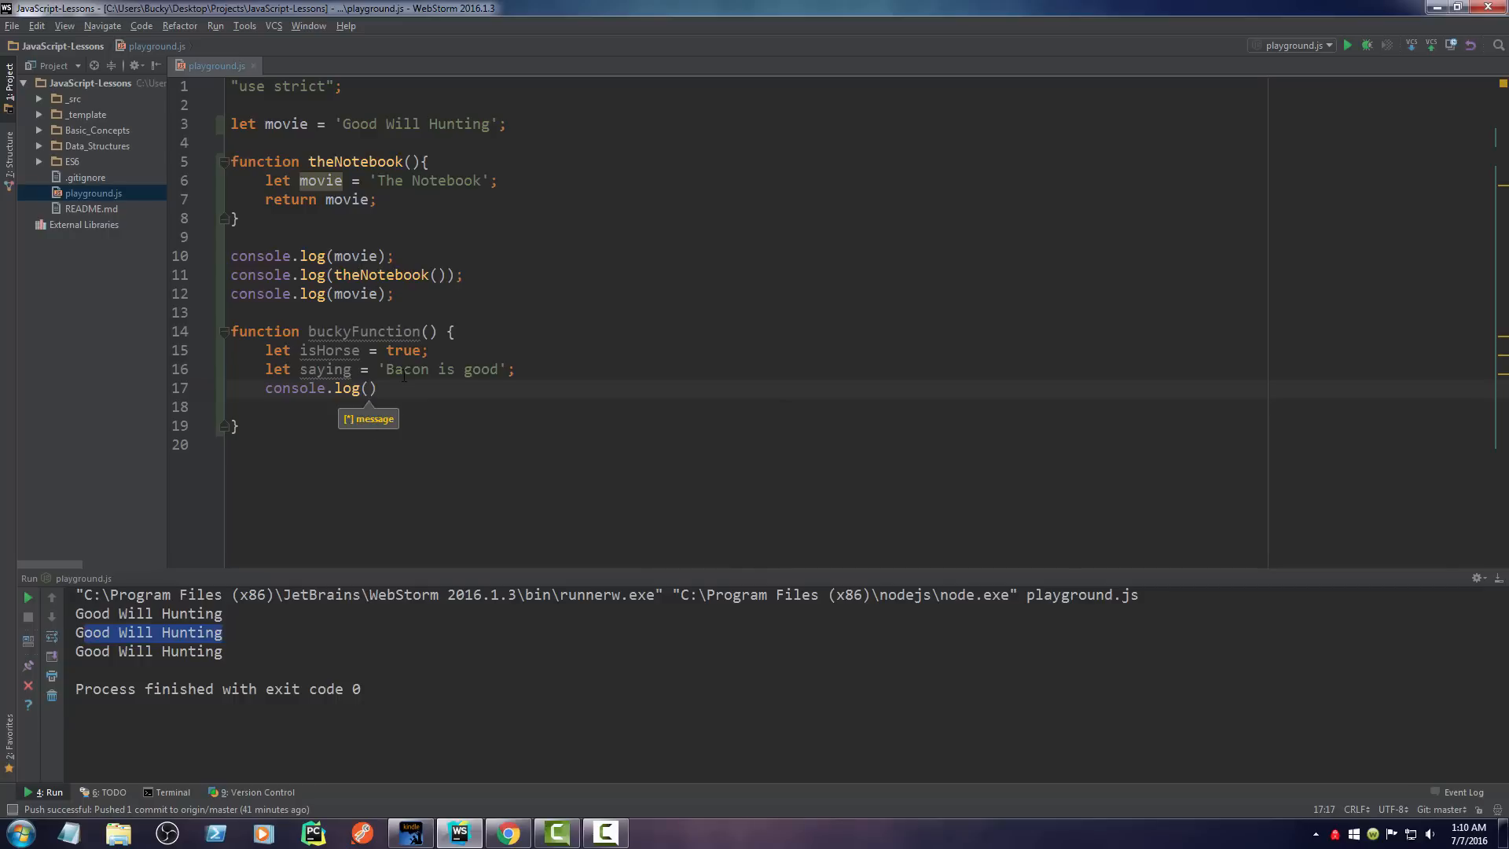
pyautogui.write("'")
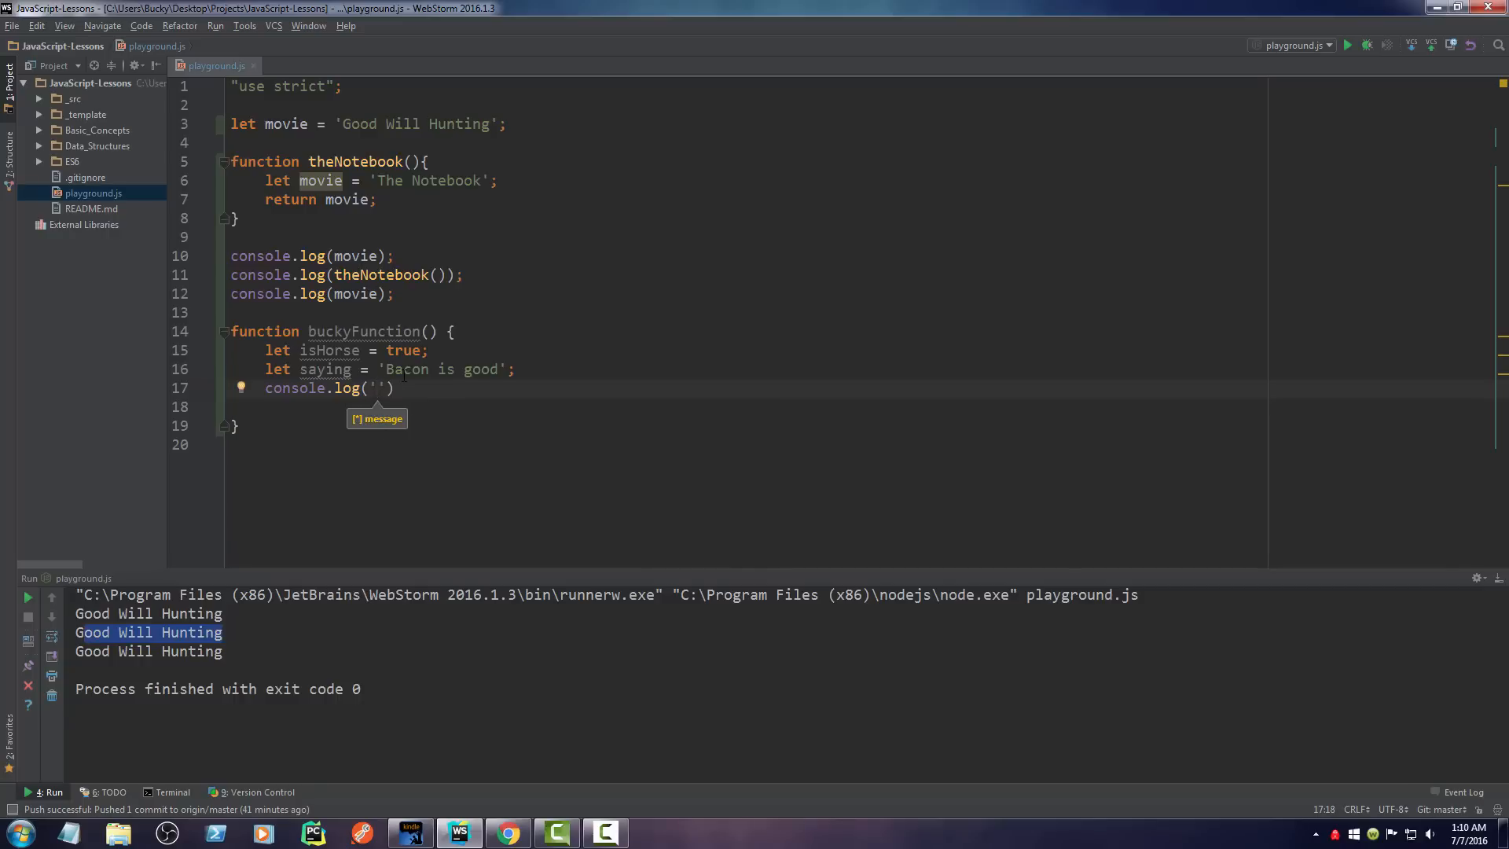
pyautogui.write('\\nBefore if')
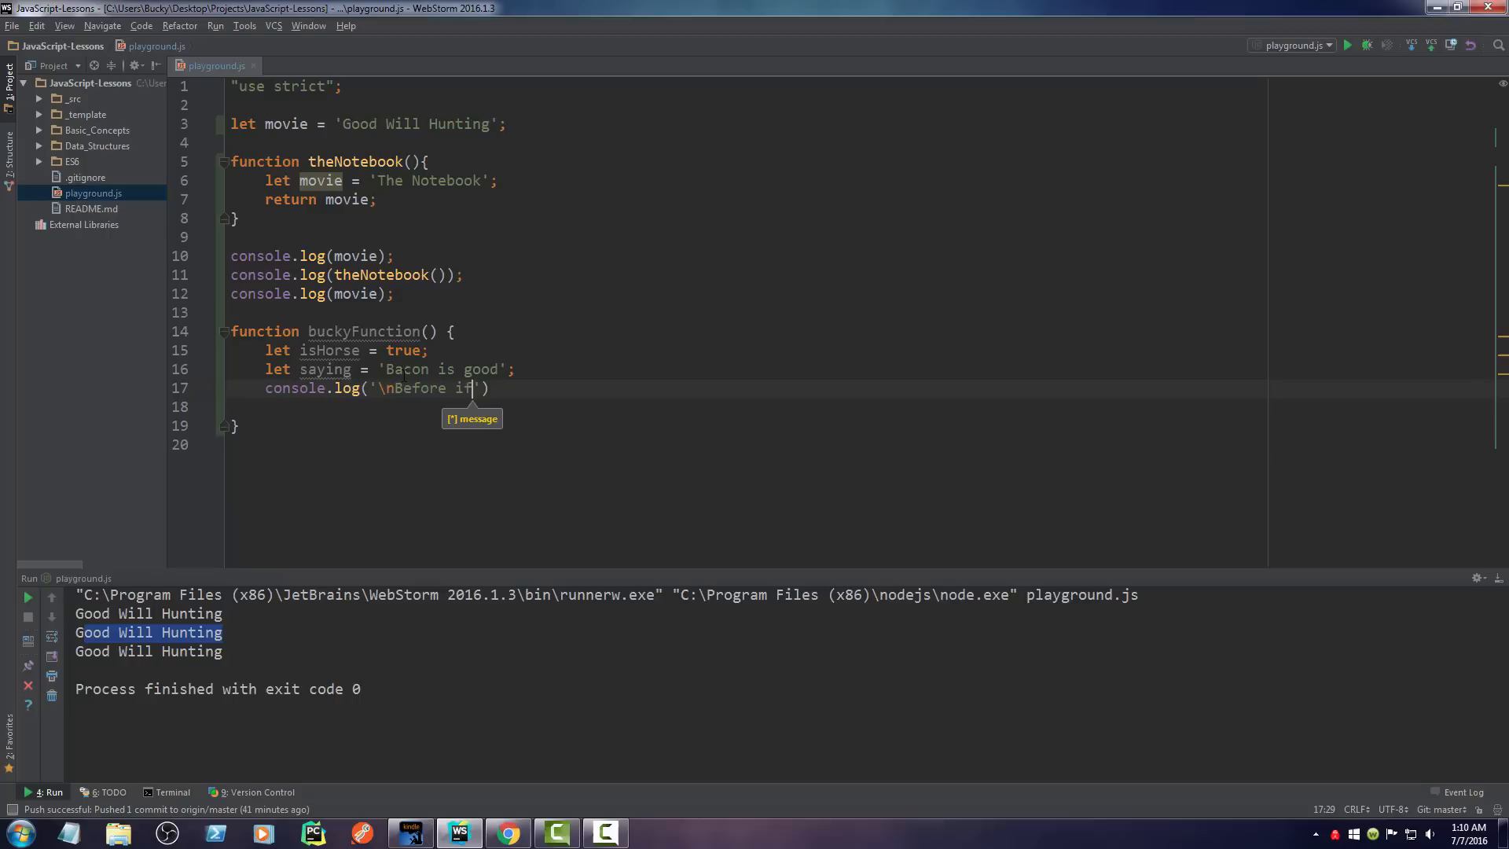
pyautogui.write(":',")
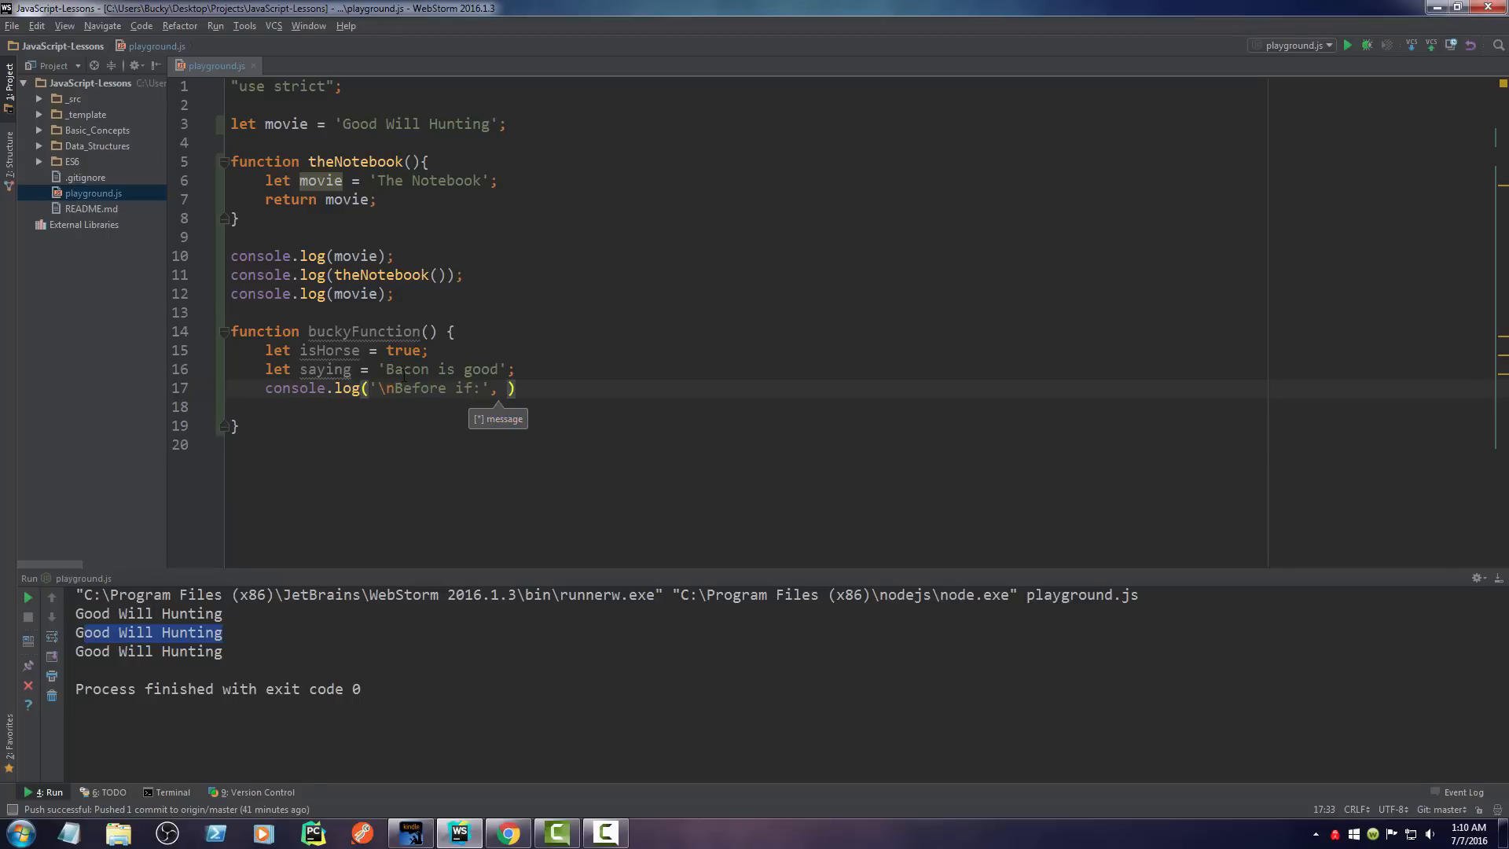
pyautogui.write('saying')
pyautogui.write('if')
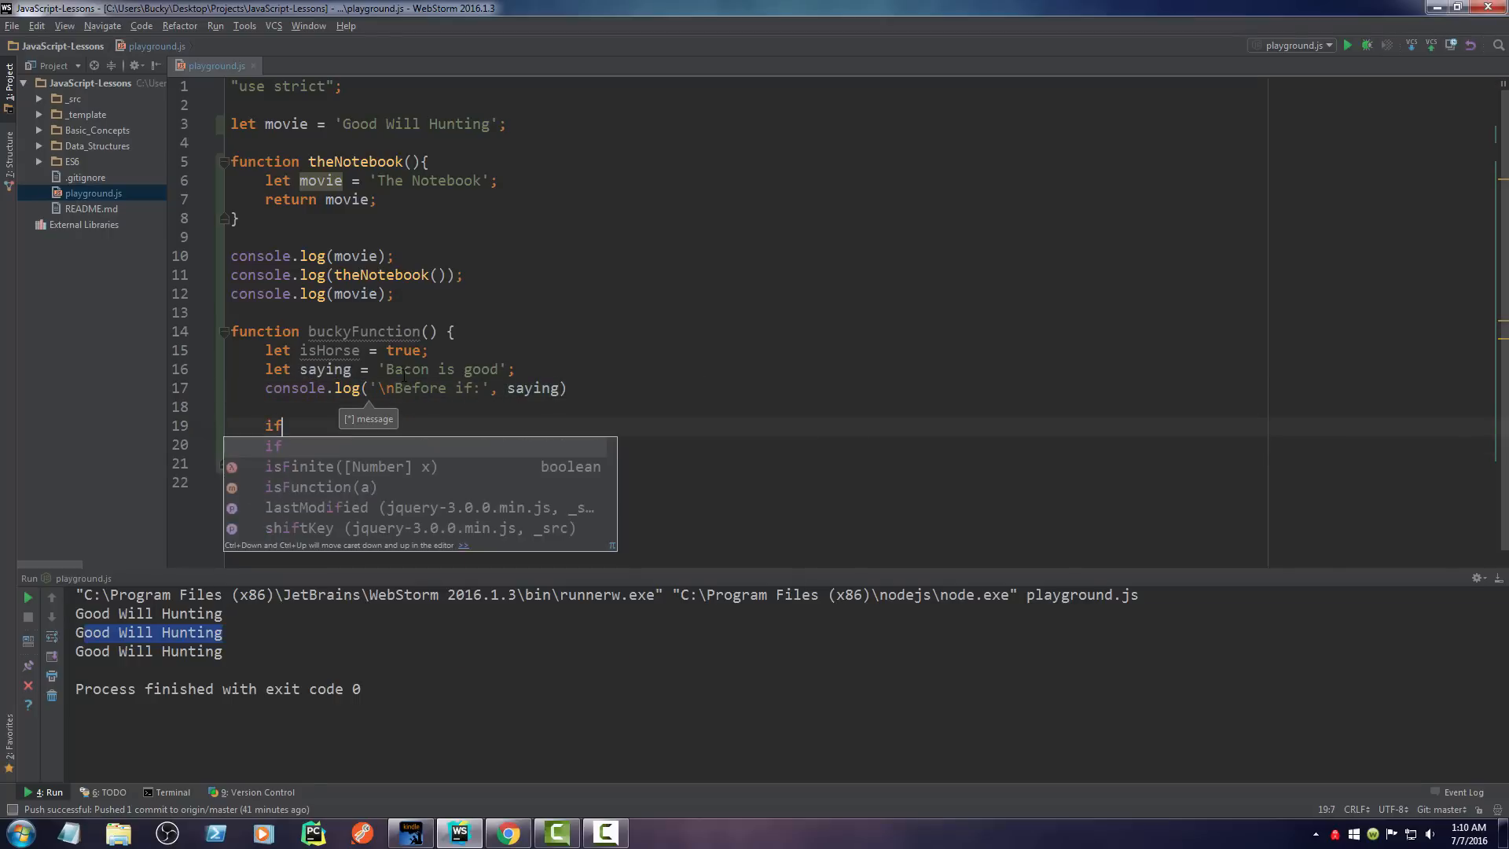
pyautogui.write('()')
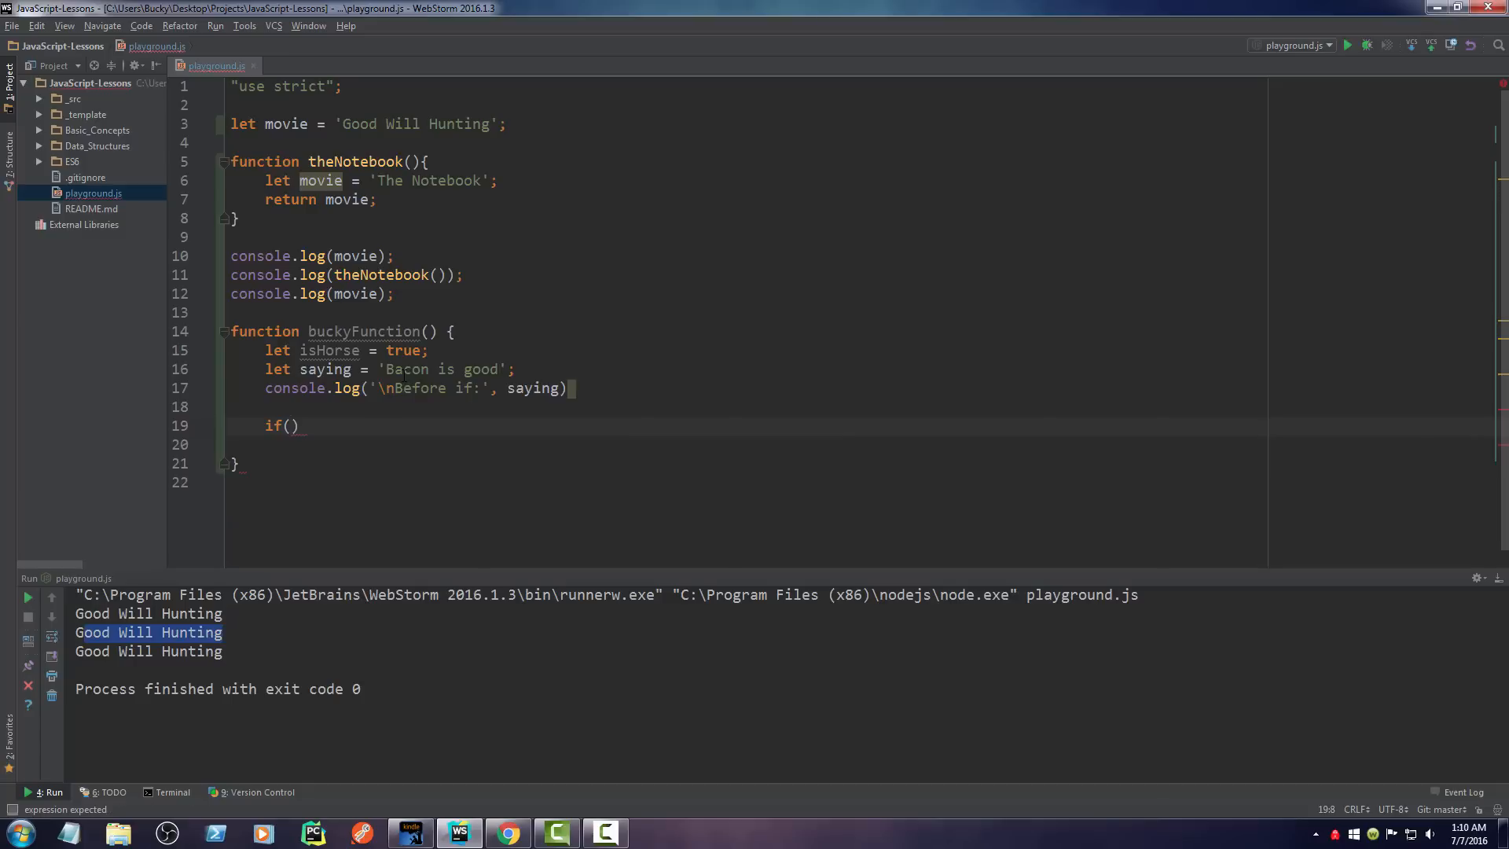
pyautogui.moveTo(329, 351)
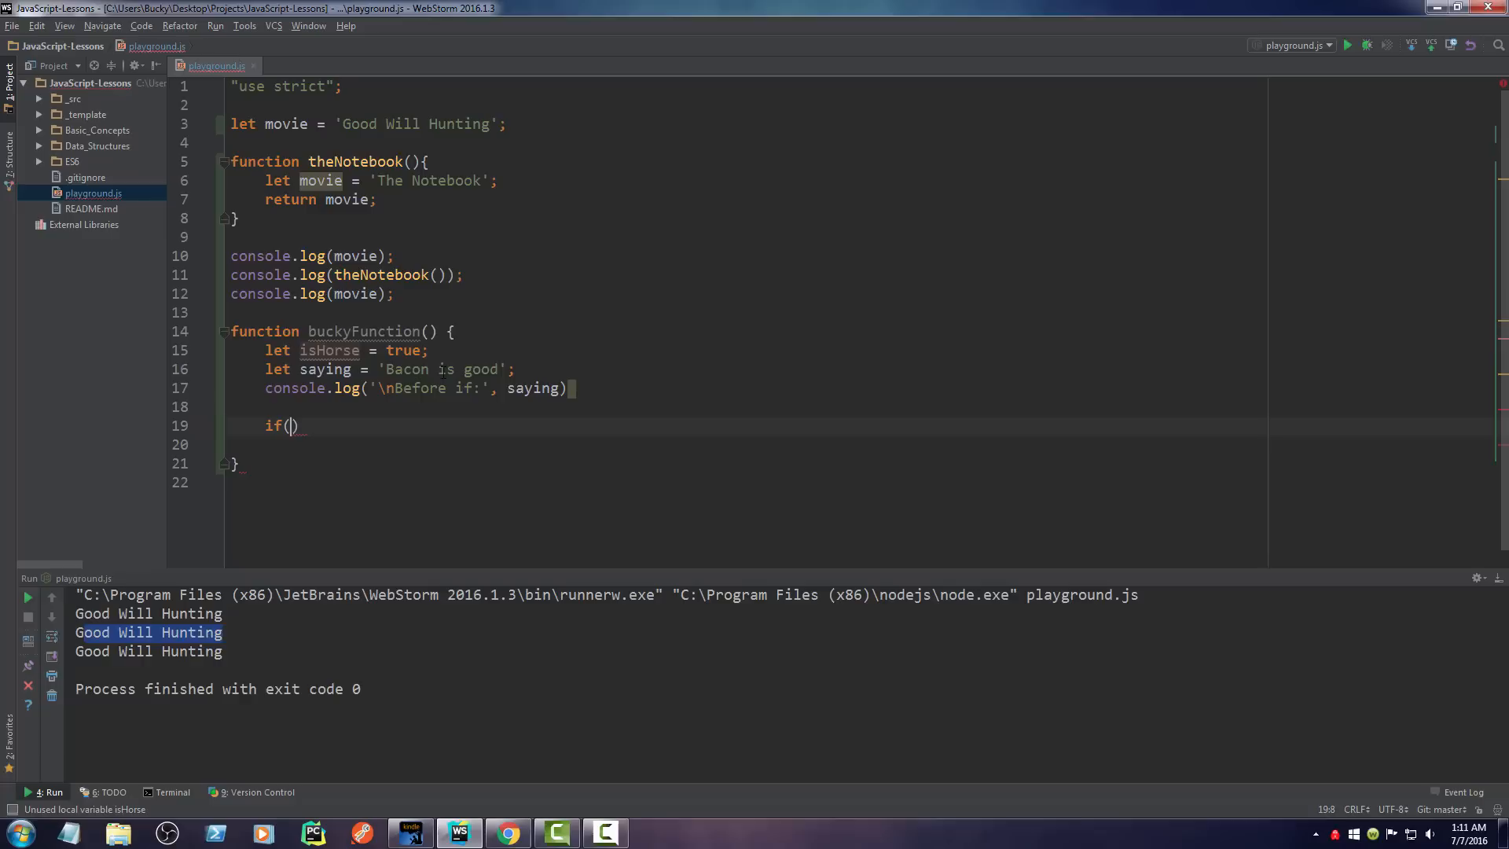
pyautogui.write('isHorse')
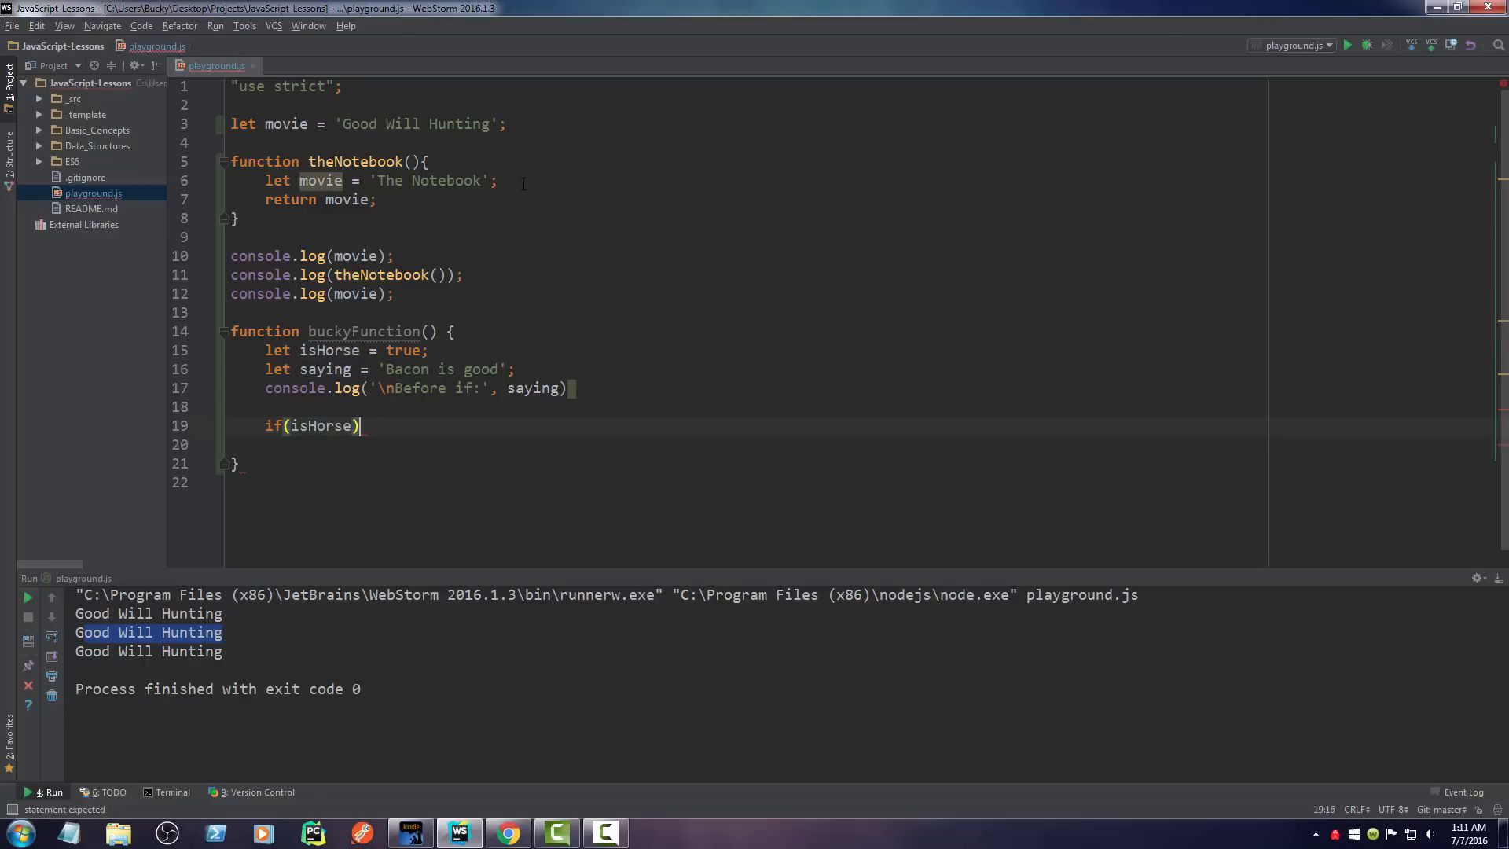
pyautogui.write('{')
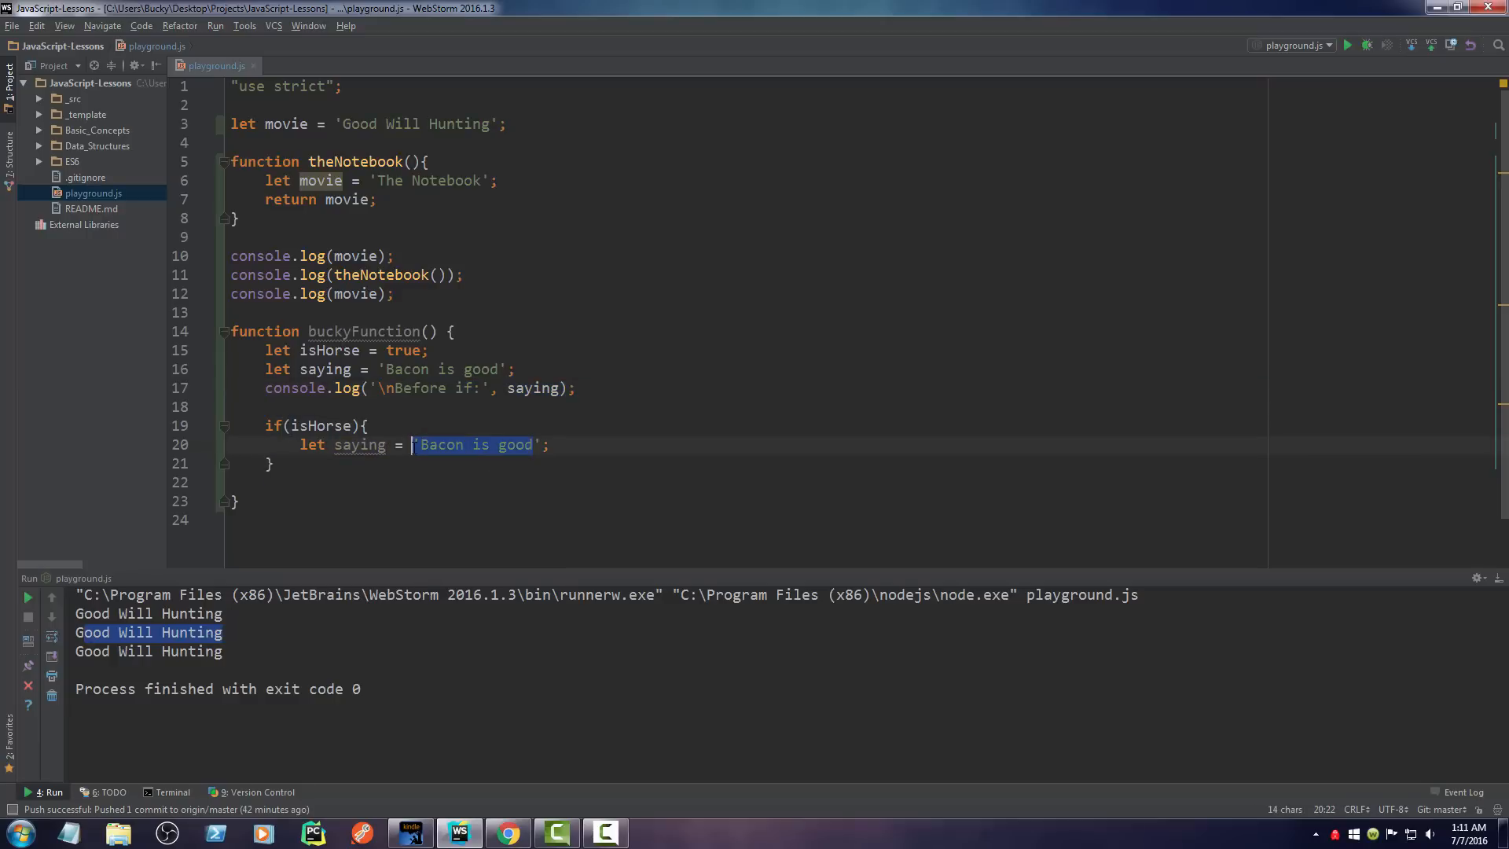
# Step: Set the inner saying to 'I am a horse' and add Inside if and After if logs
pyautogui.write('I am a horse')
pyautogui.write("console.log('Inside if:', saying);")
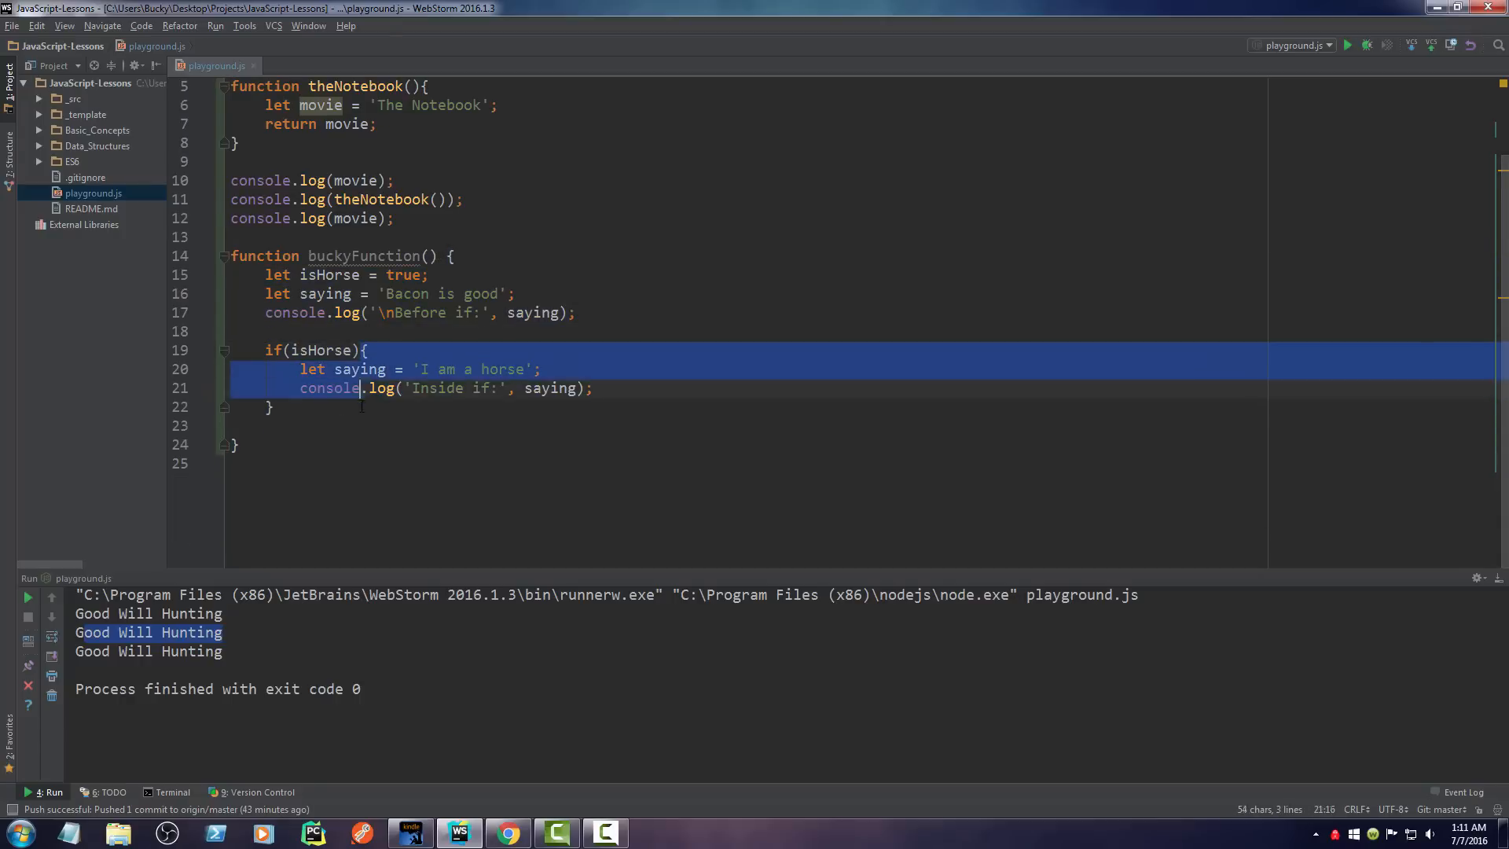
pyautogui.click(366, 349)
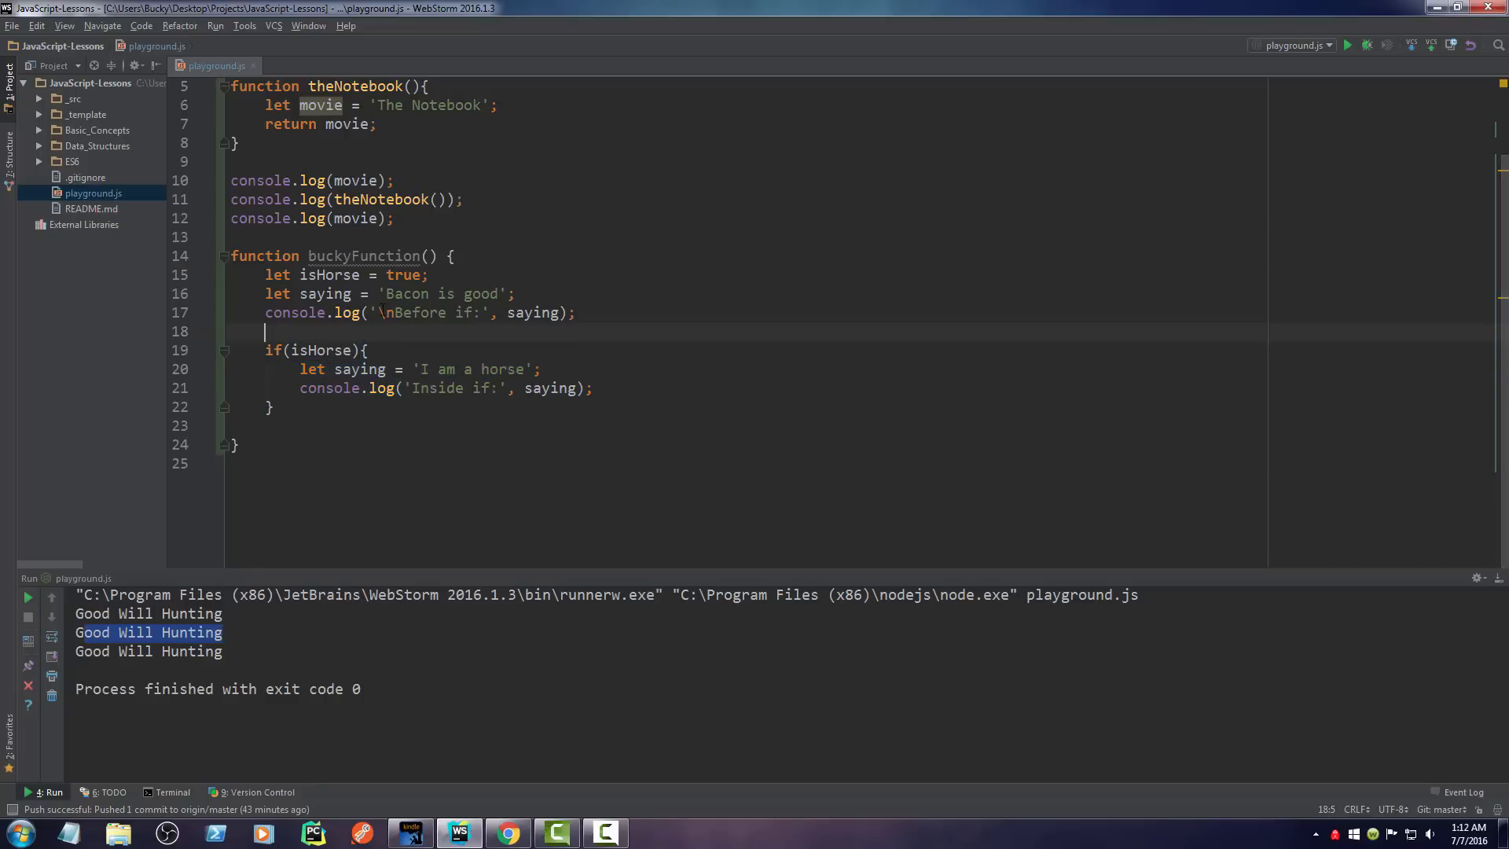
pyautogui.click(382, 350)
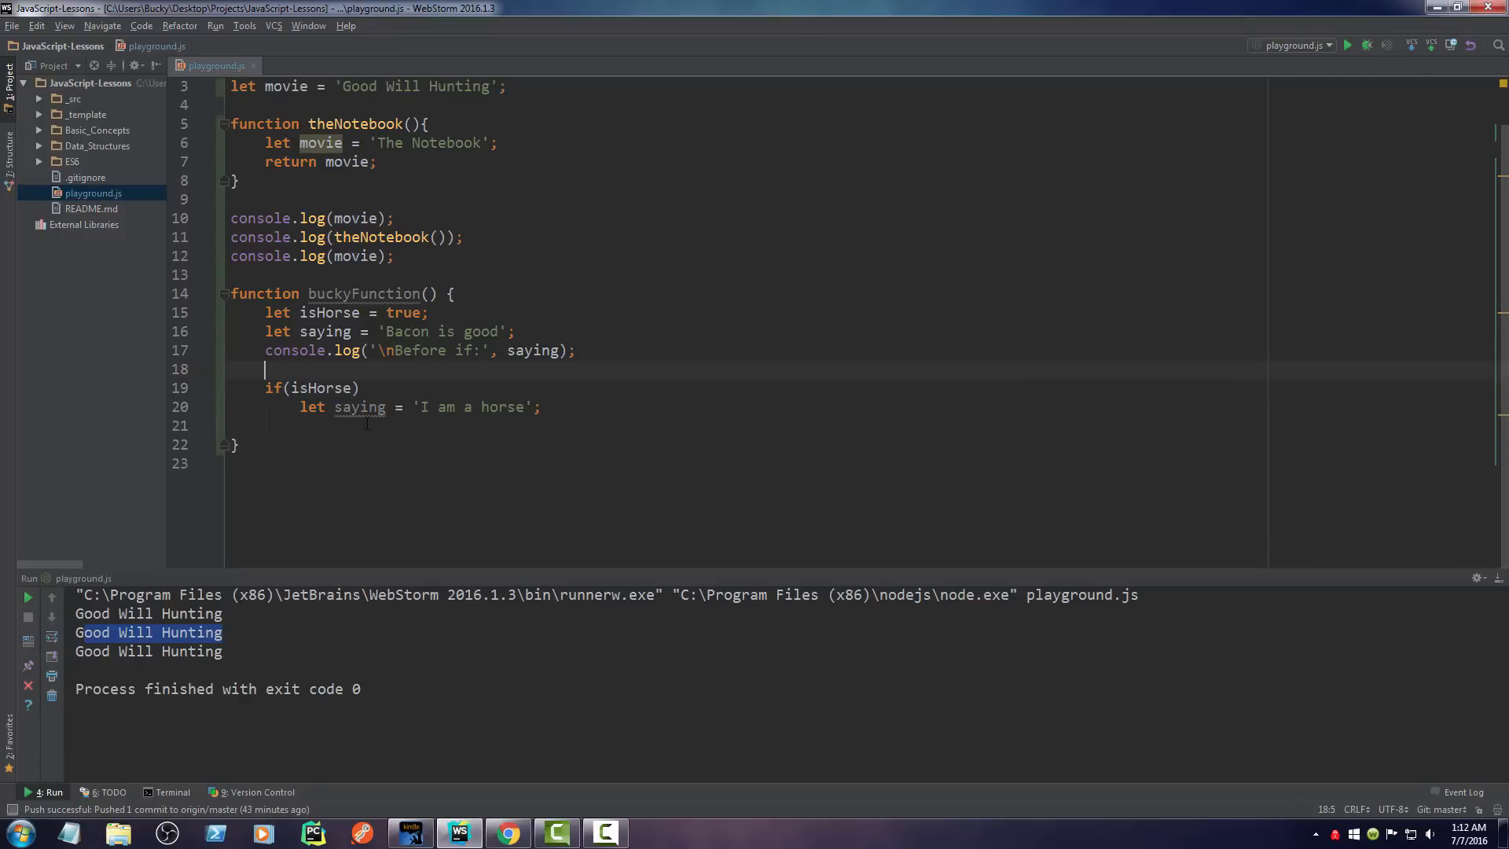
pyautogui.write('{')
pyautogui.write("console.log('After if:', saying);")
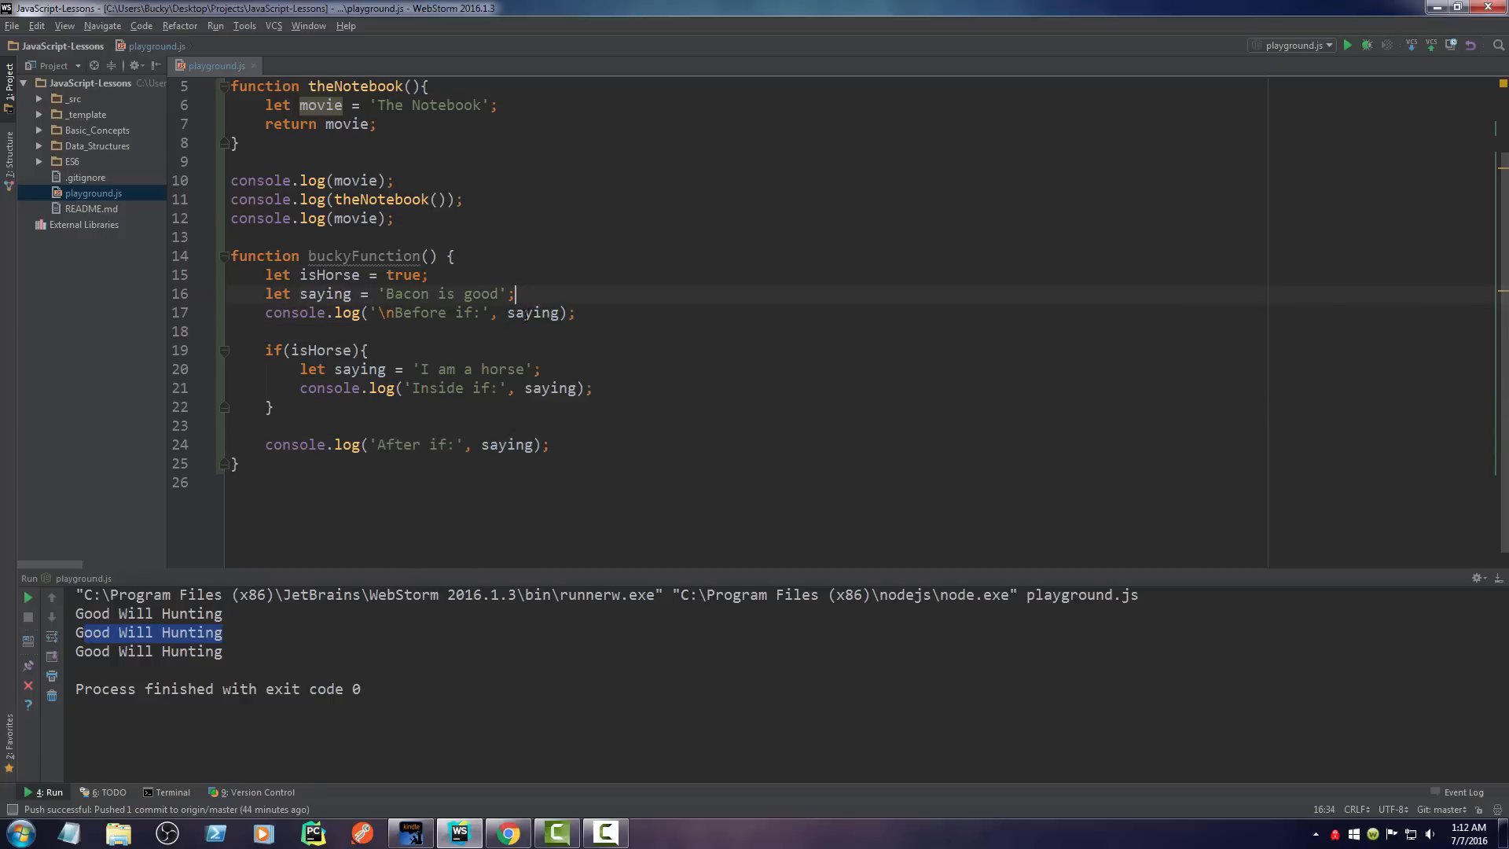
# Step: Add a buckyFunction(); call after the function and run playground.js
pyautogui.doubleClick(532, 313)
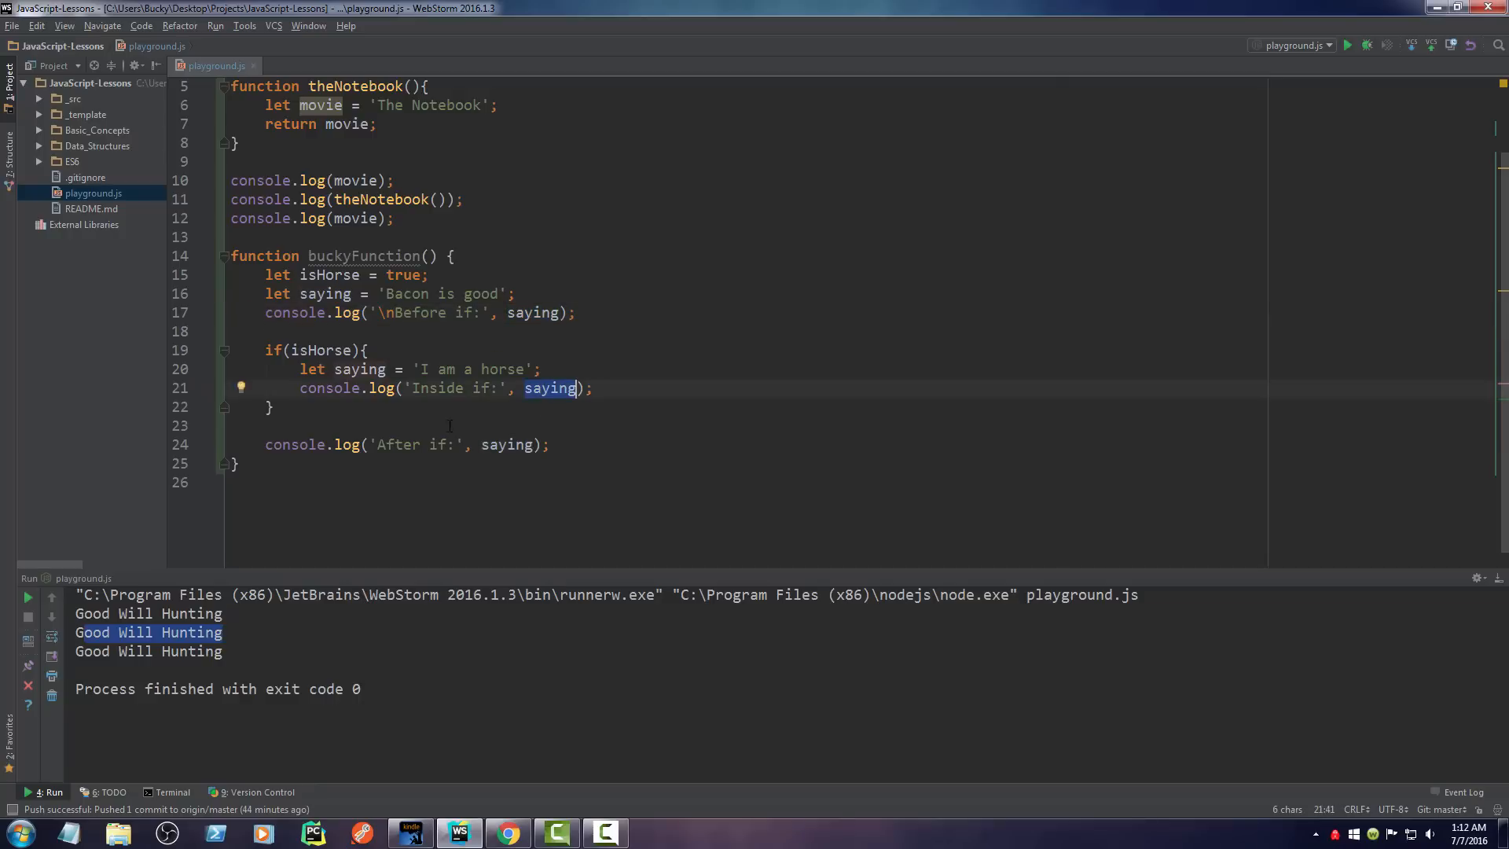
pyautogui.doubleClick(506, 445)
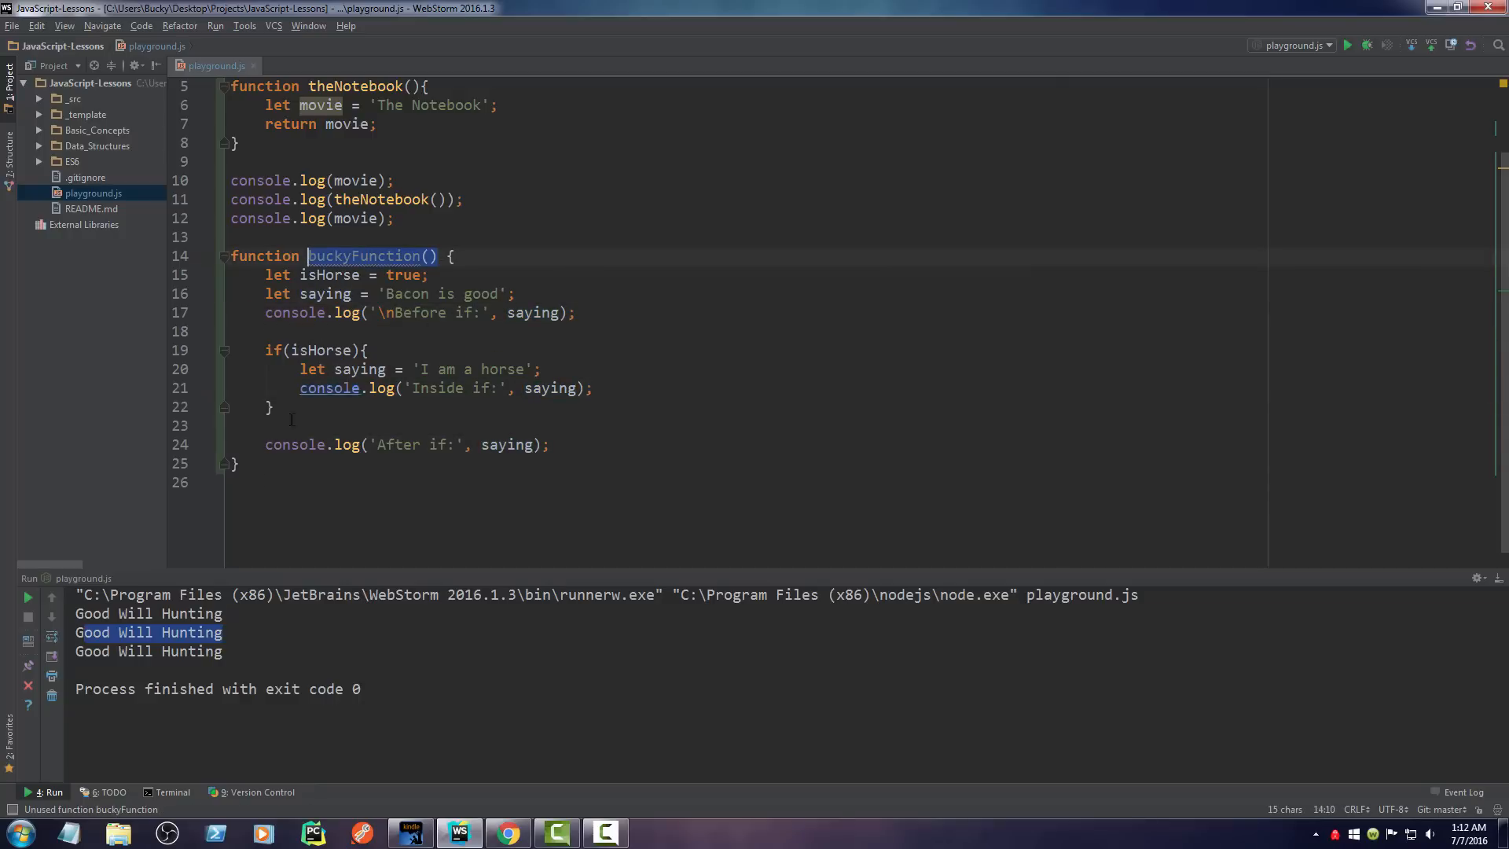
pyautogui.write('buckyFunction();')
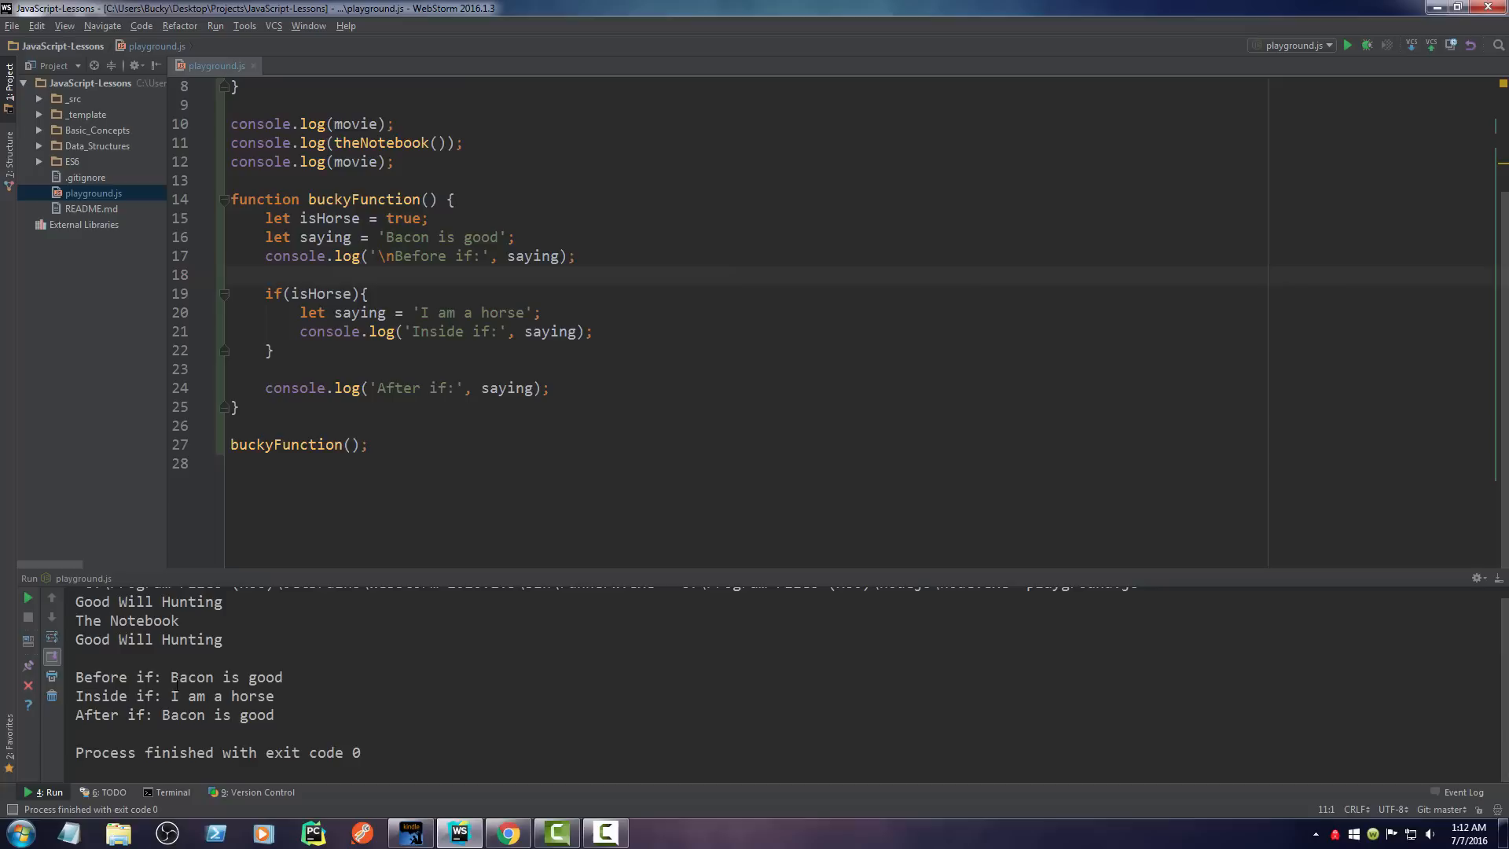
# Step: Delete the inner let saying = 'I am a horse' line from the if block
pyautogui.moveTo(171, 695); pyautogui.dragTo(260, 696)
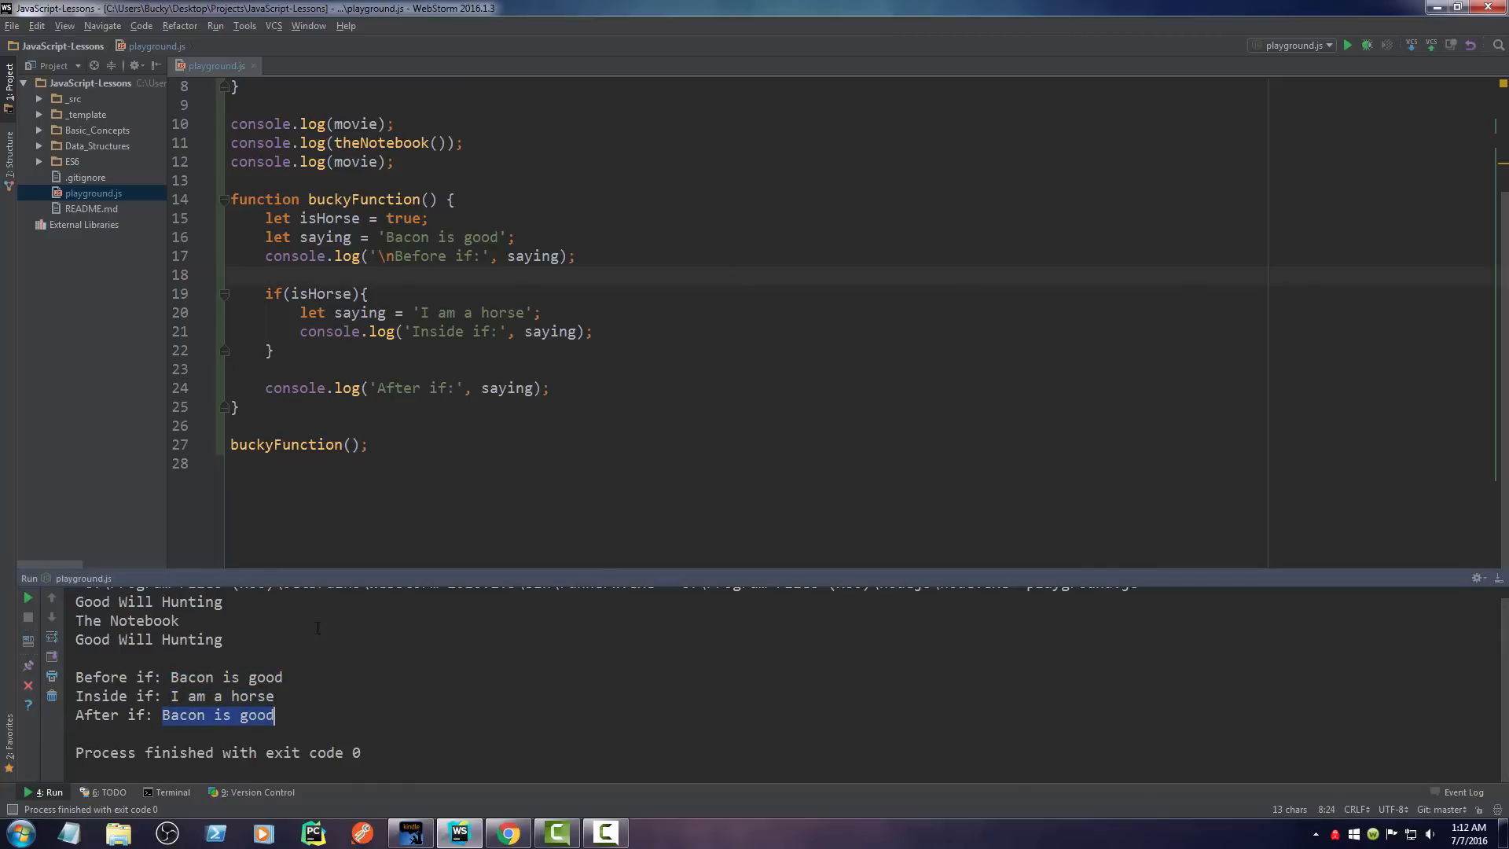
pyautogui.doubleClick(532, 257)
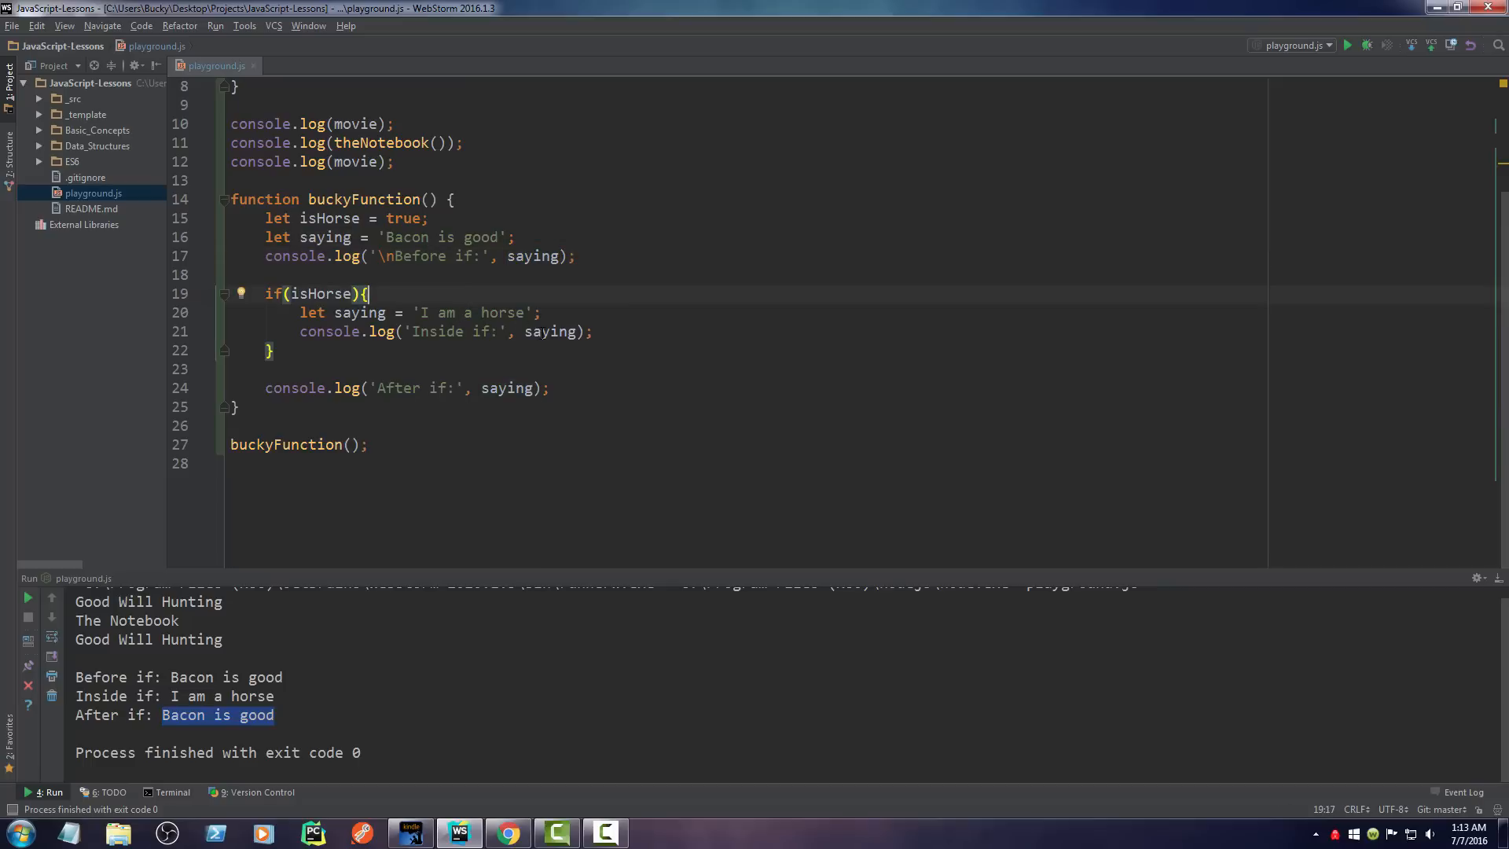
pyautogui.doubleClick(550, 331)
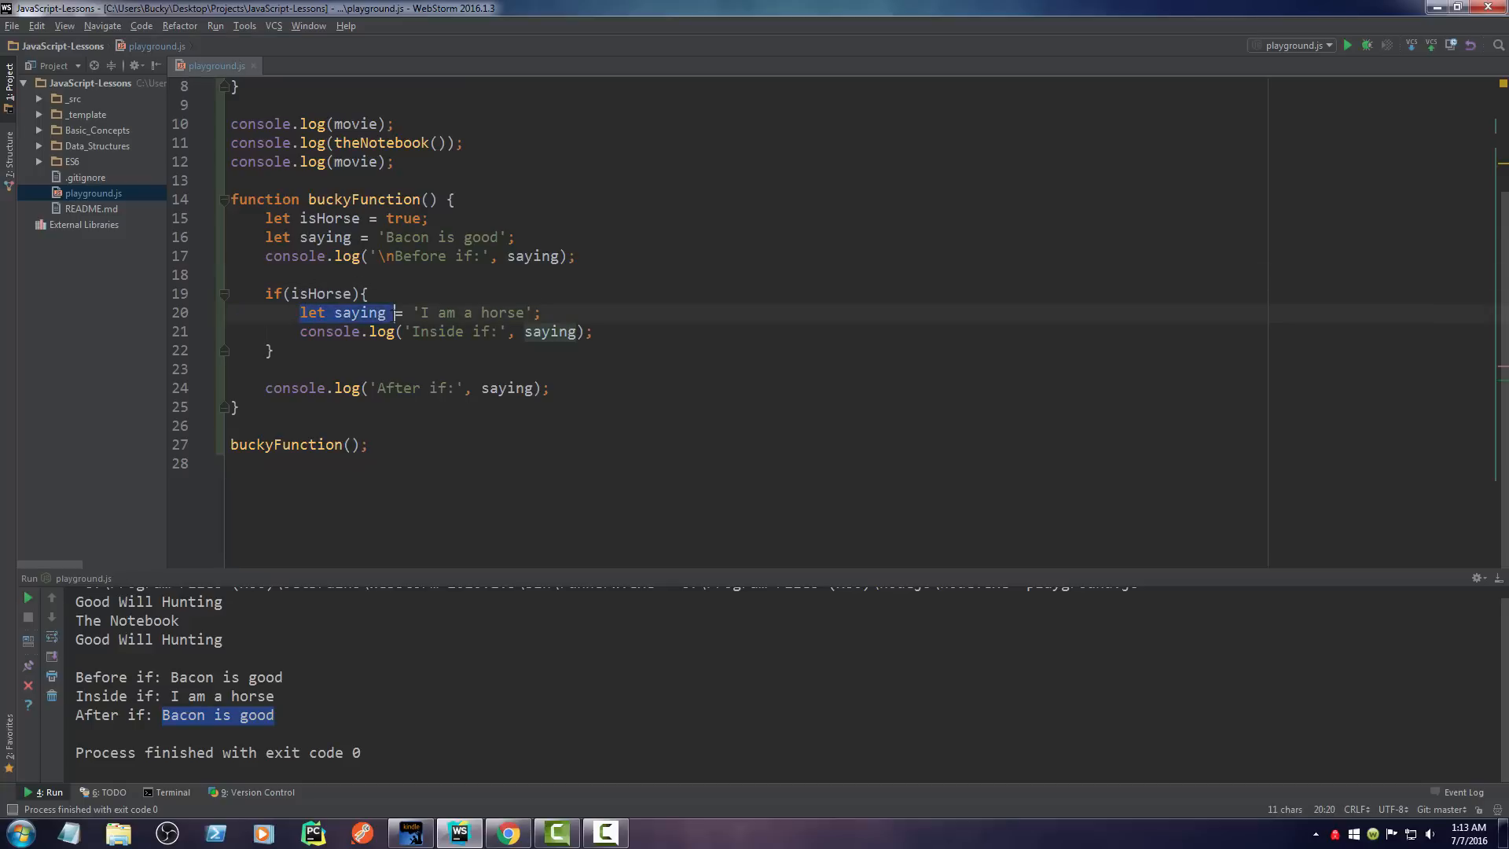
pyautogui.moveTo(299, 312); pyautogui.dragTo(274, 351)
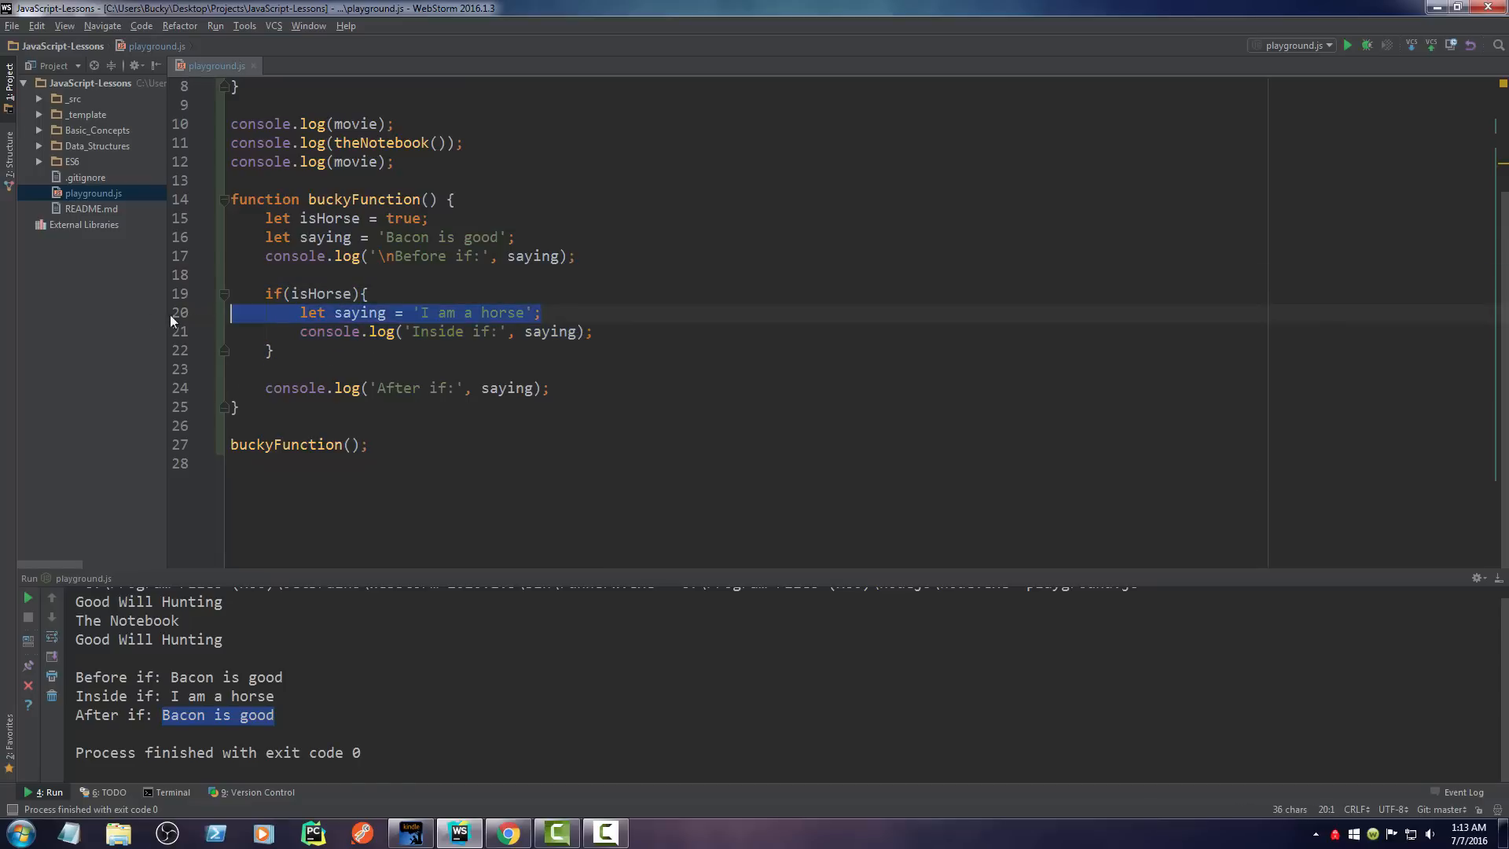
pyautogui.press('Delete')
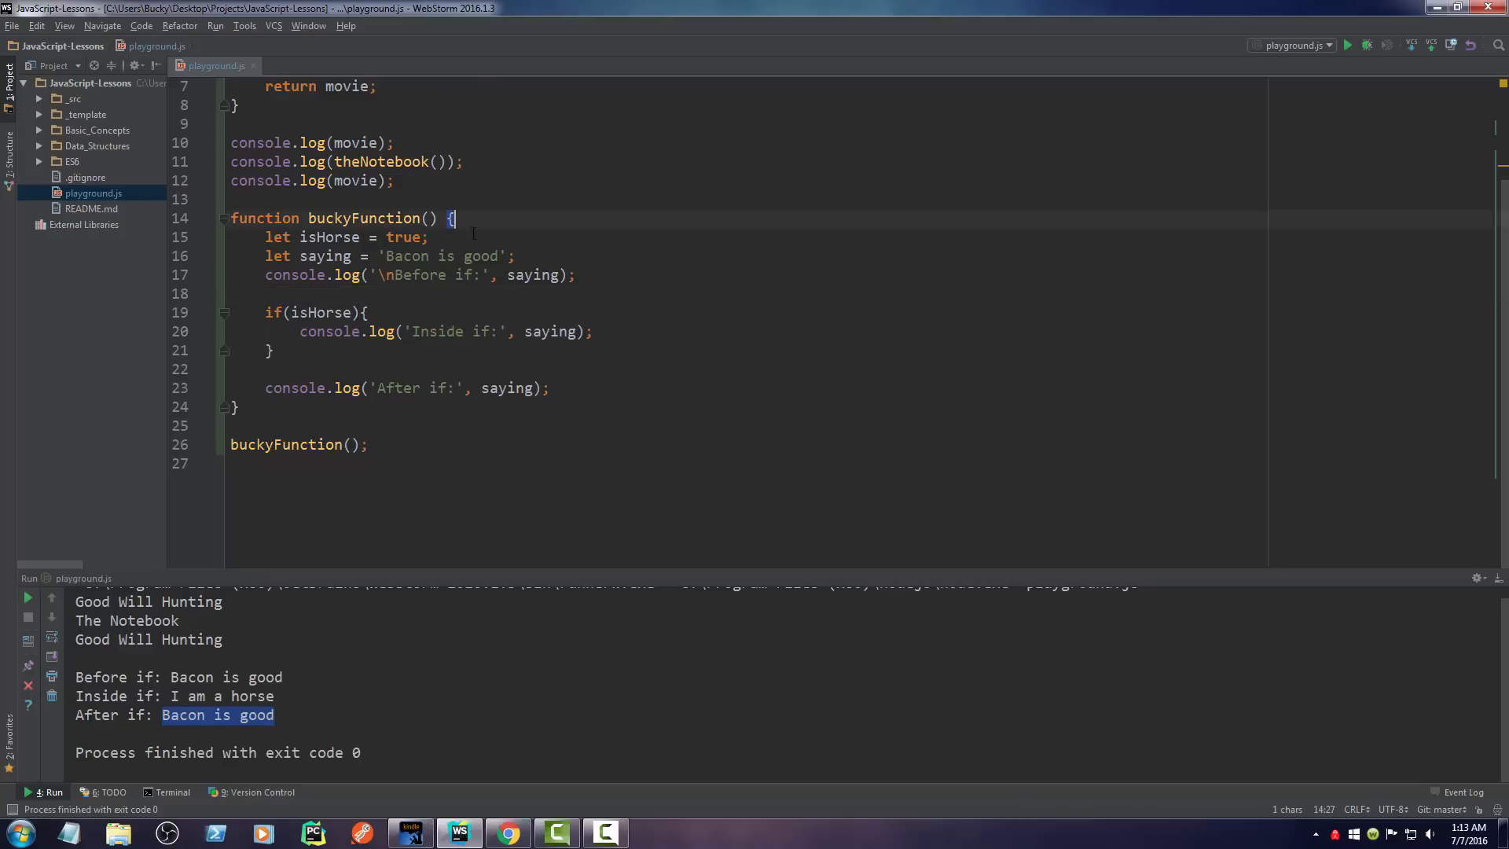
# Step: Rerun playground.js and highlight the Inside if output showing Bacon is good
pyautogui.click(464, 162)
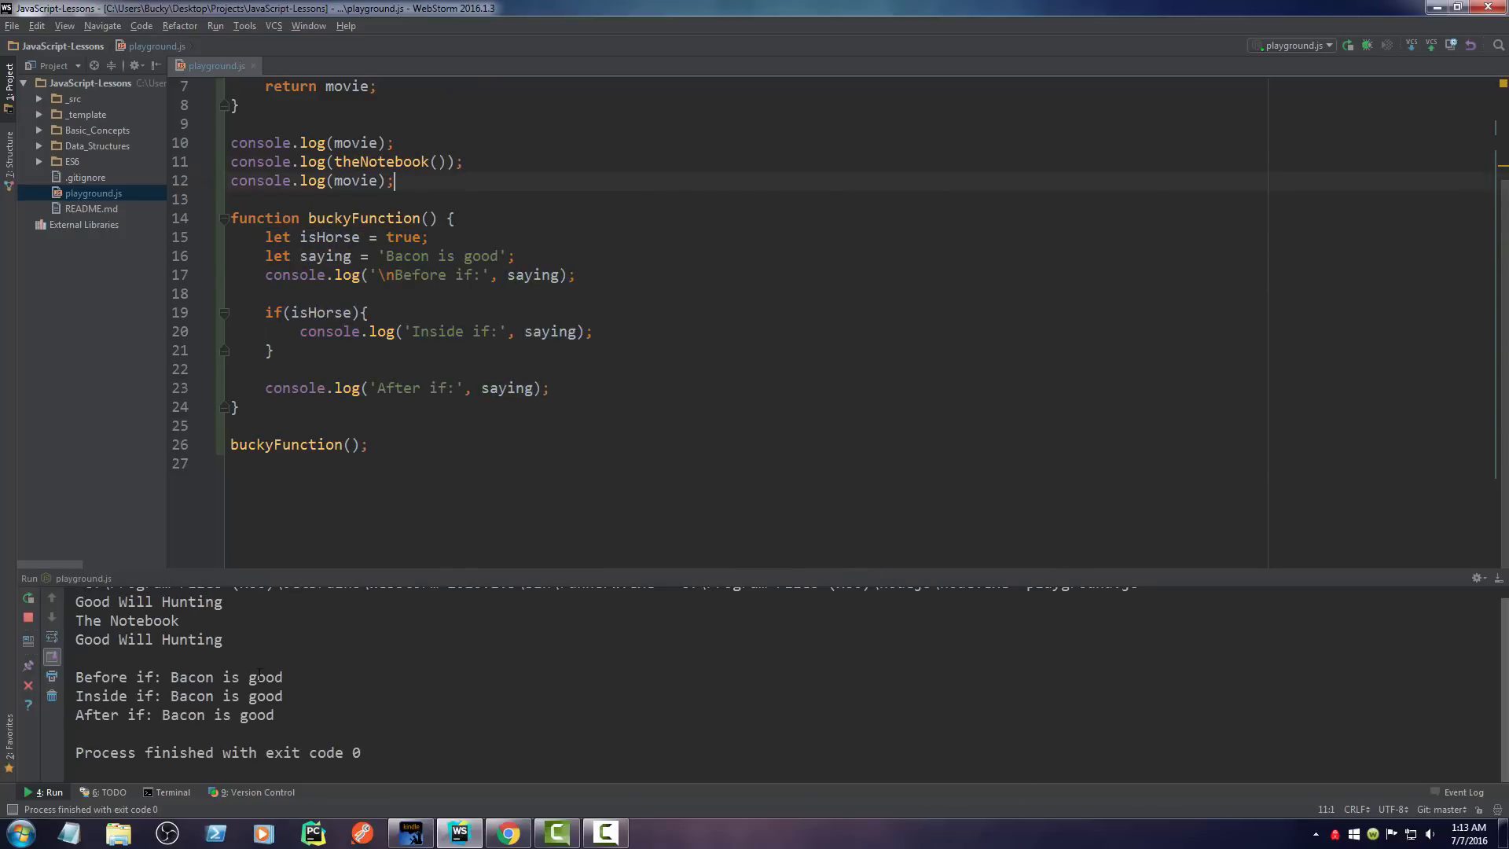
pyautogui.moveTo(171, 696); pyautogui.dragTo(283, 696)
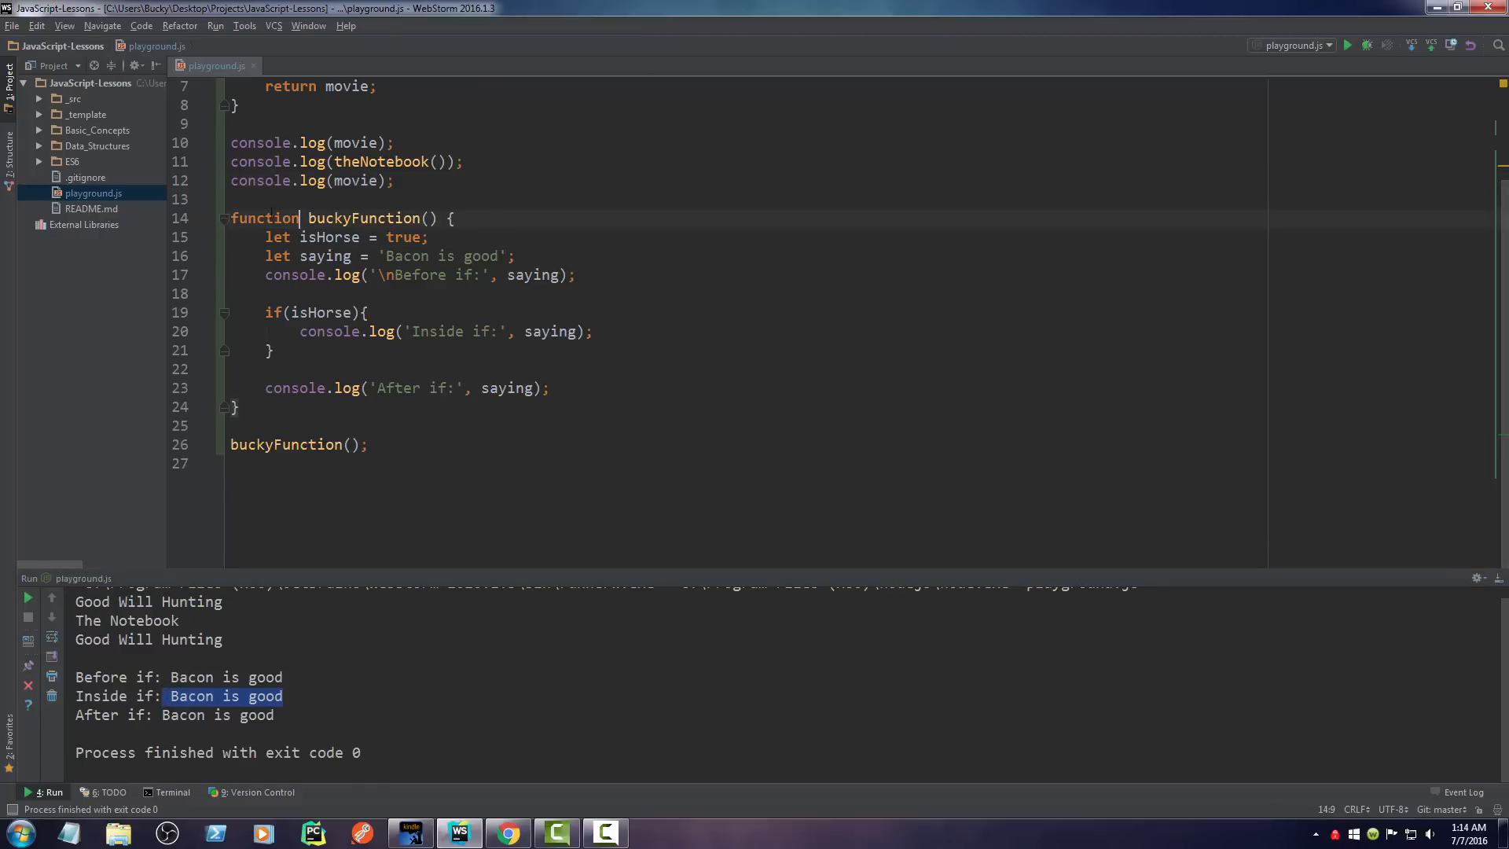
pyautogui.moveTo(603, 771)
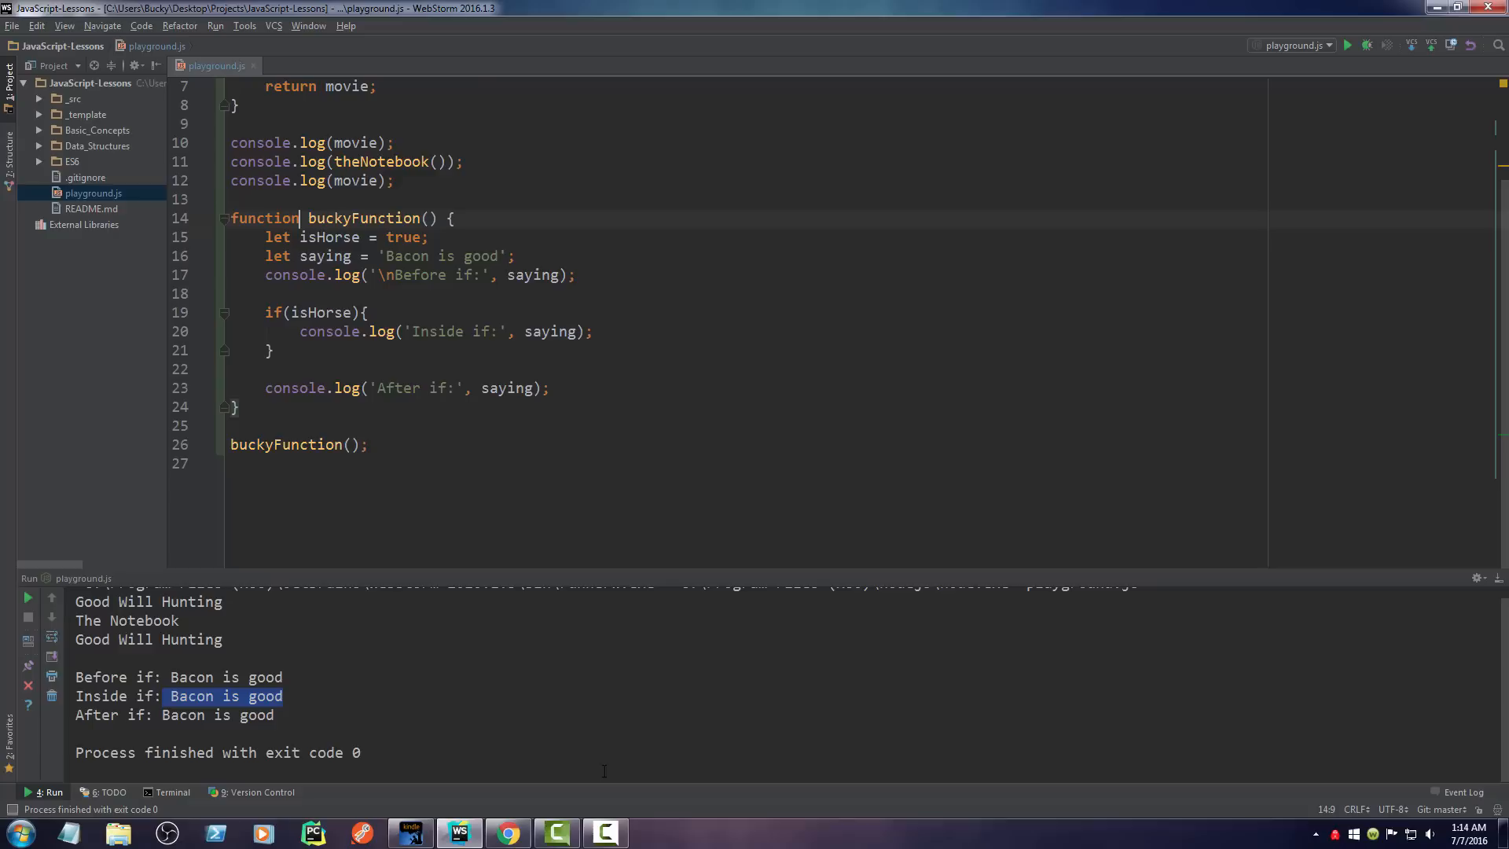